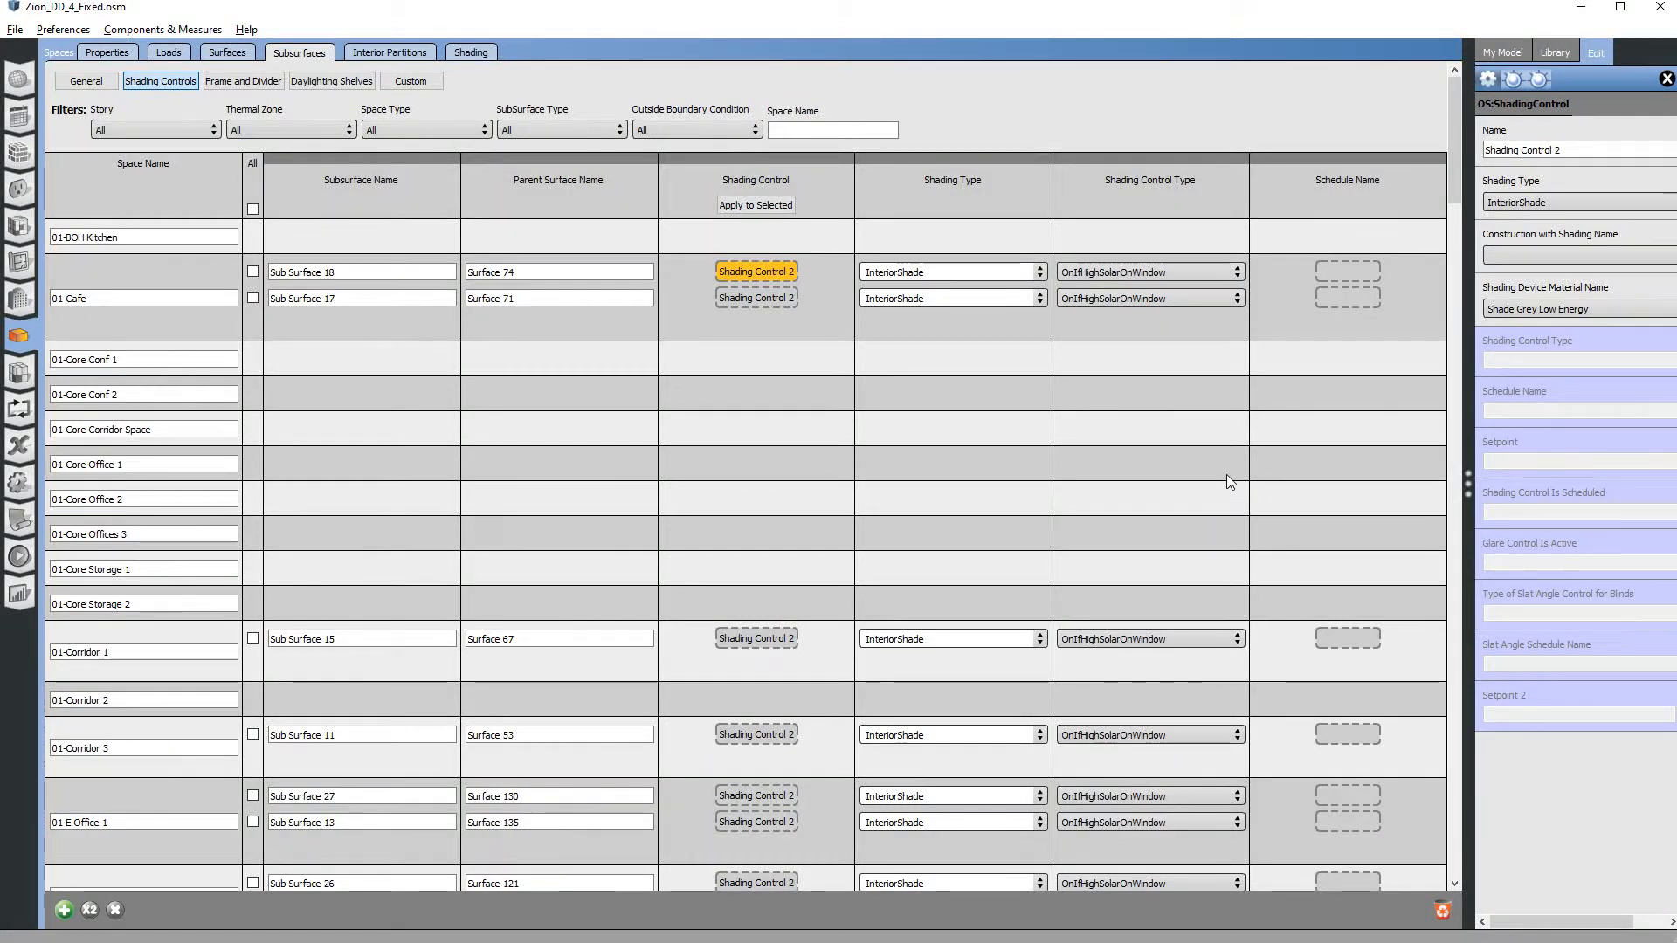
mouse_move(576, 401)
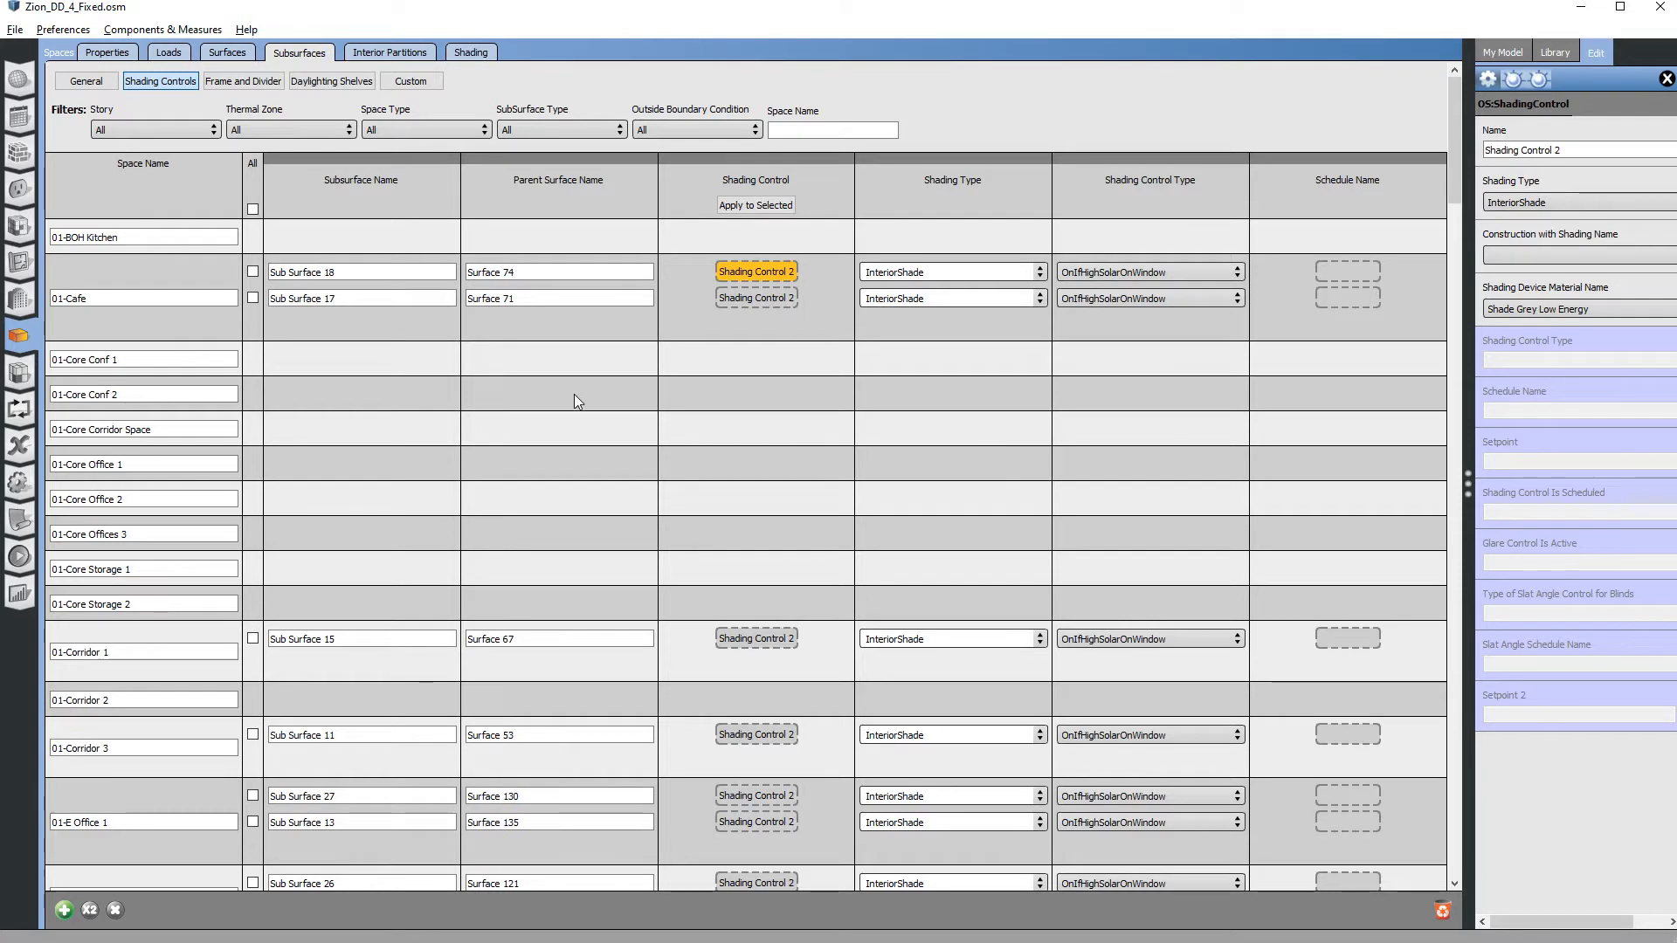
mouse_move(528, 404)
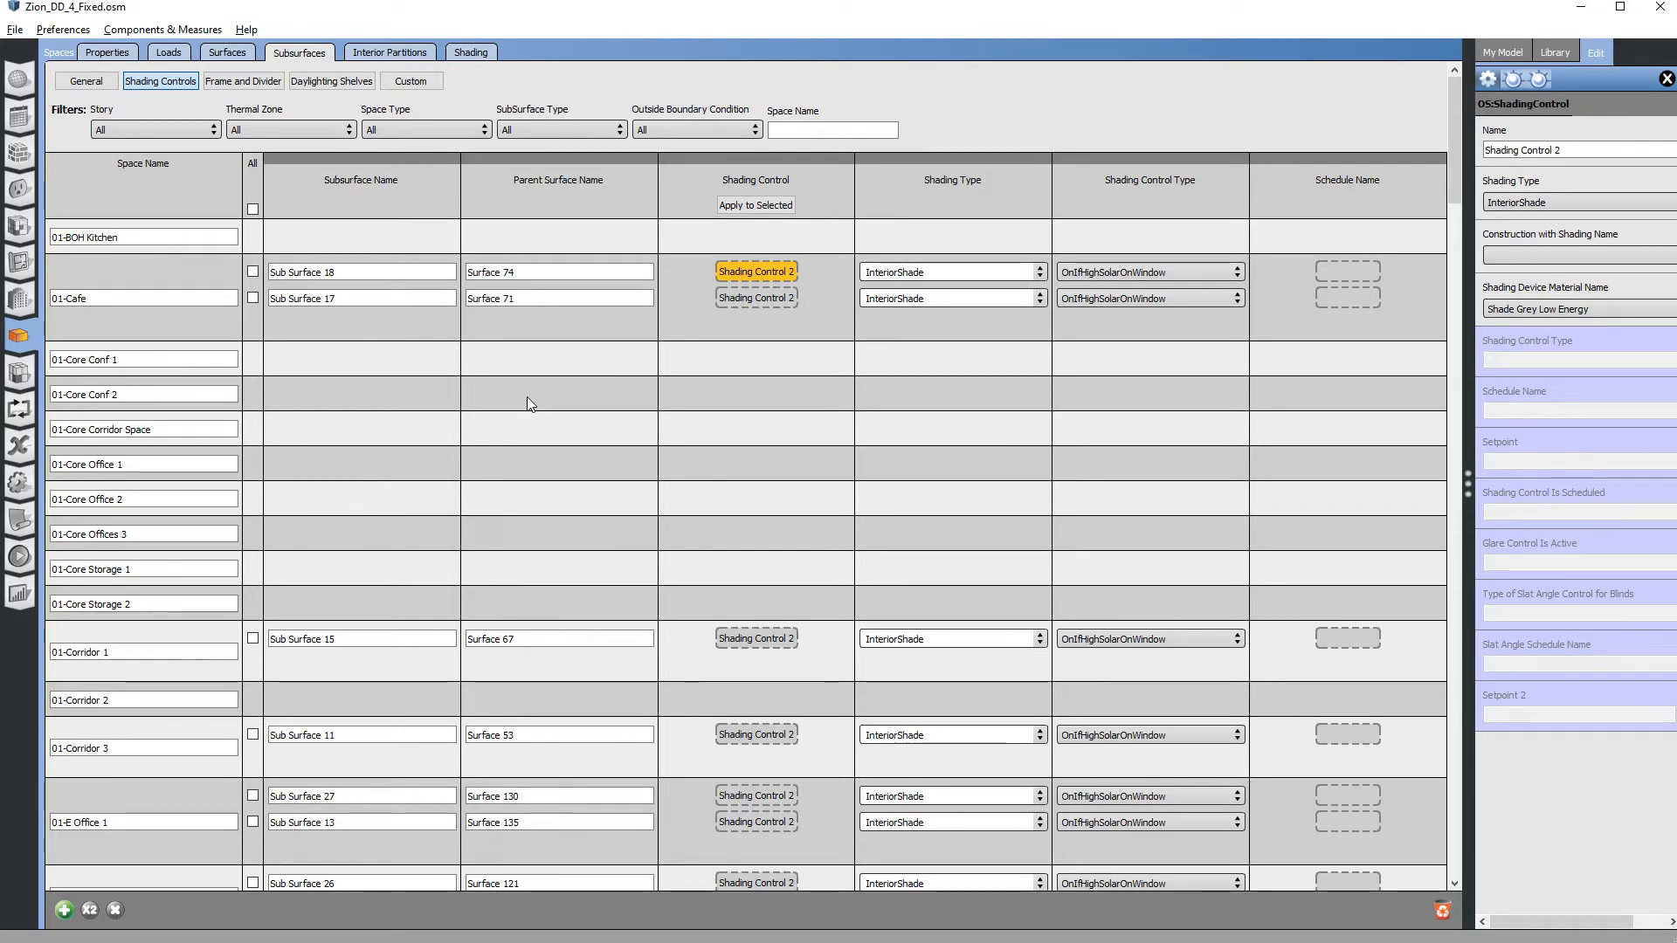
mouse_move(506, 382)
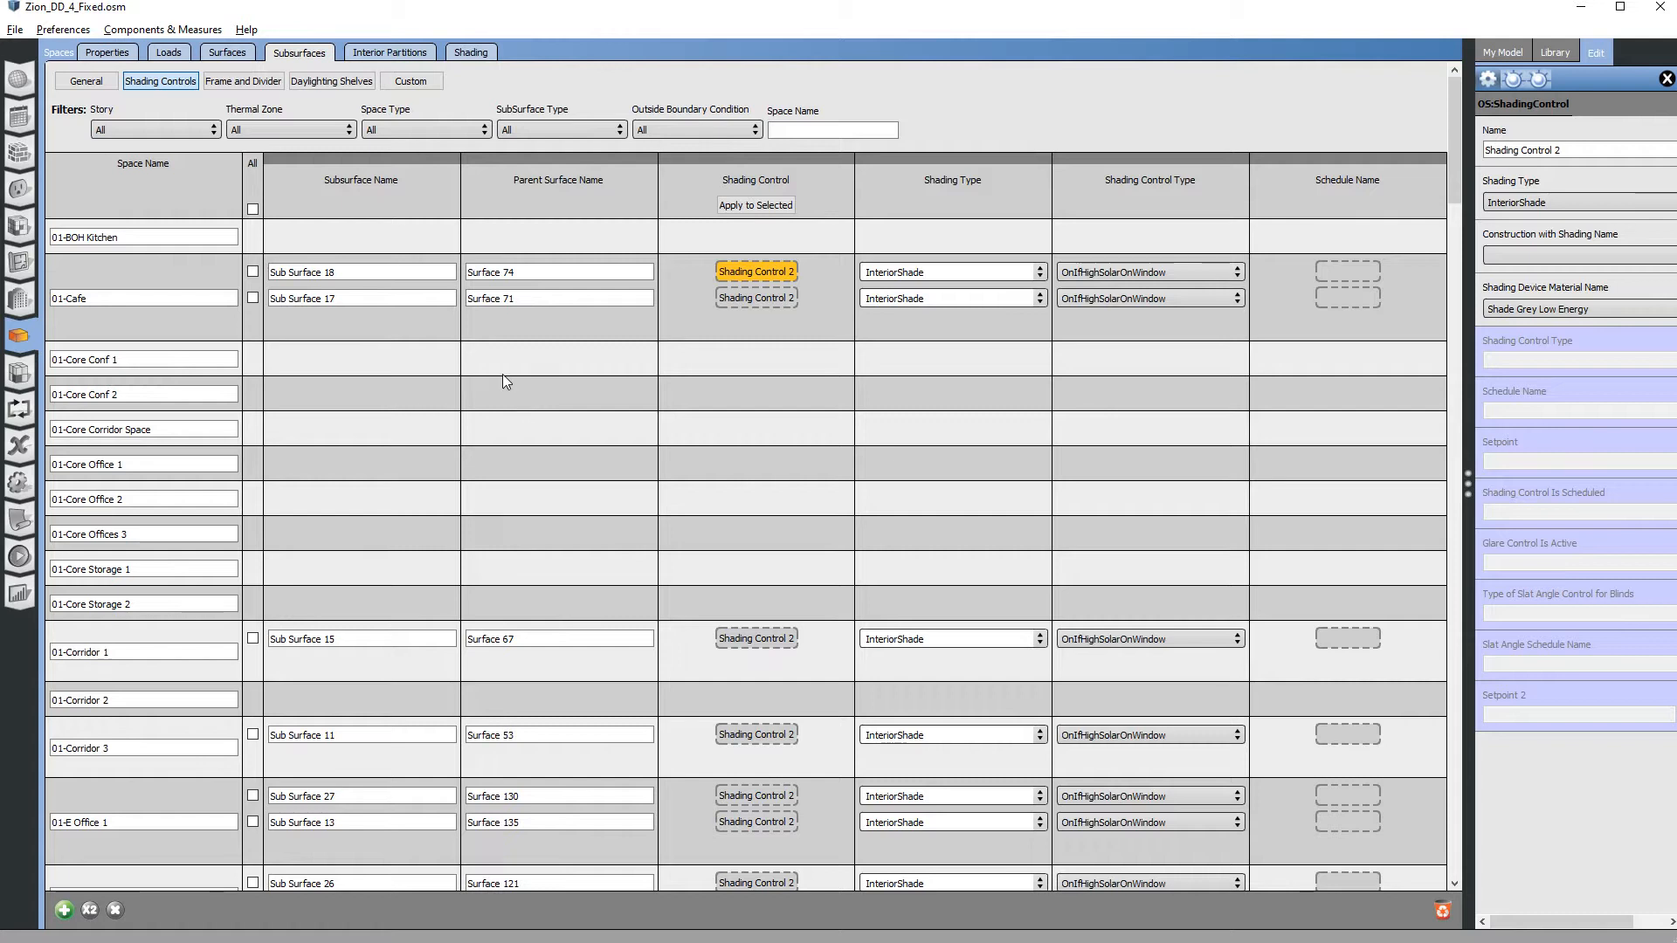
mouse_move(506, 373)
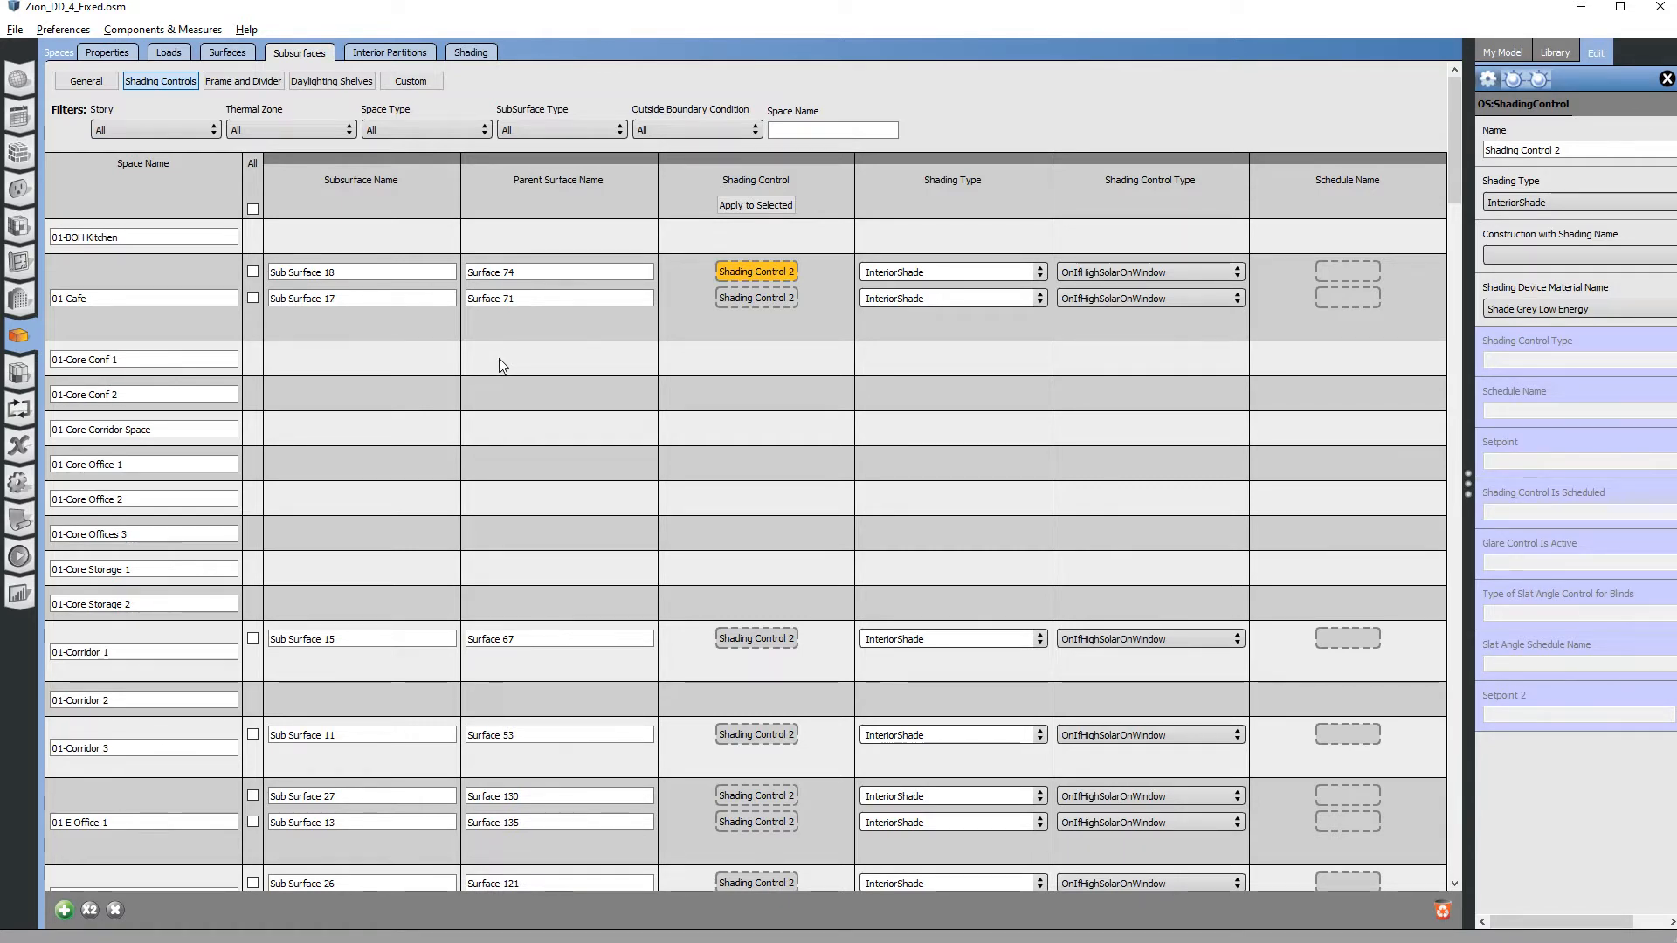
mouse_move(490, 362)
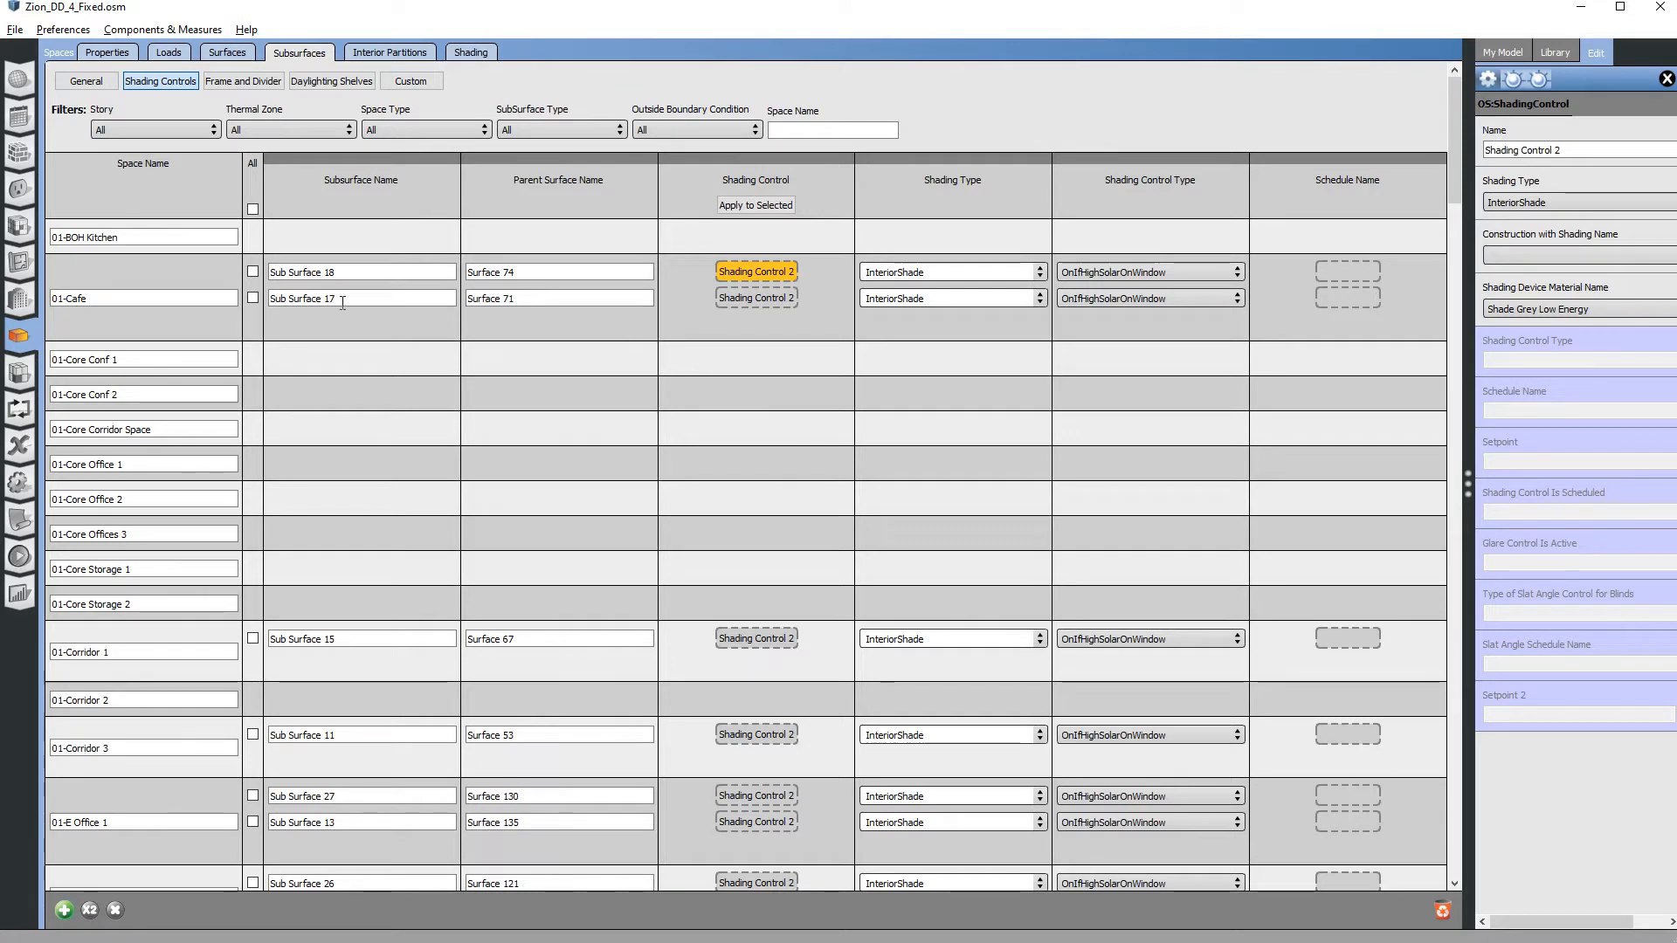
mouse_move(1423, 419)
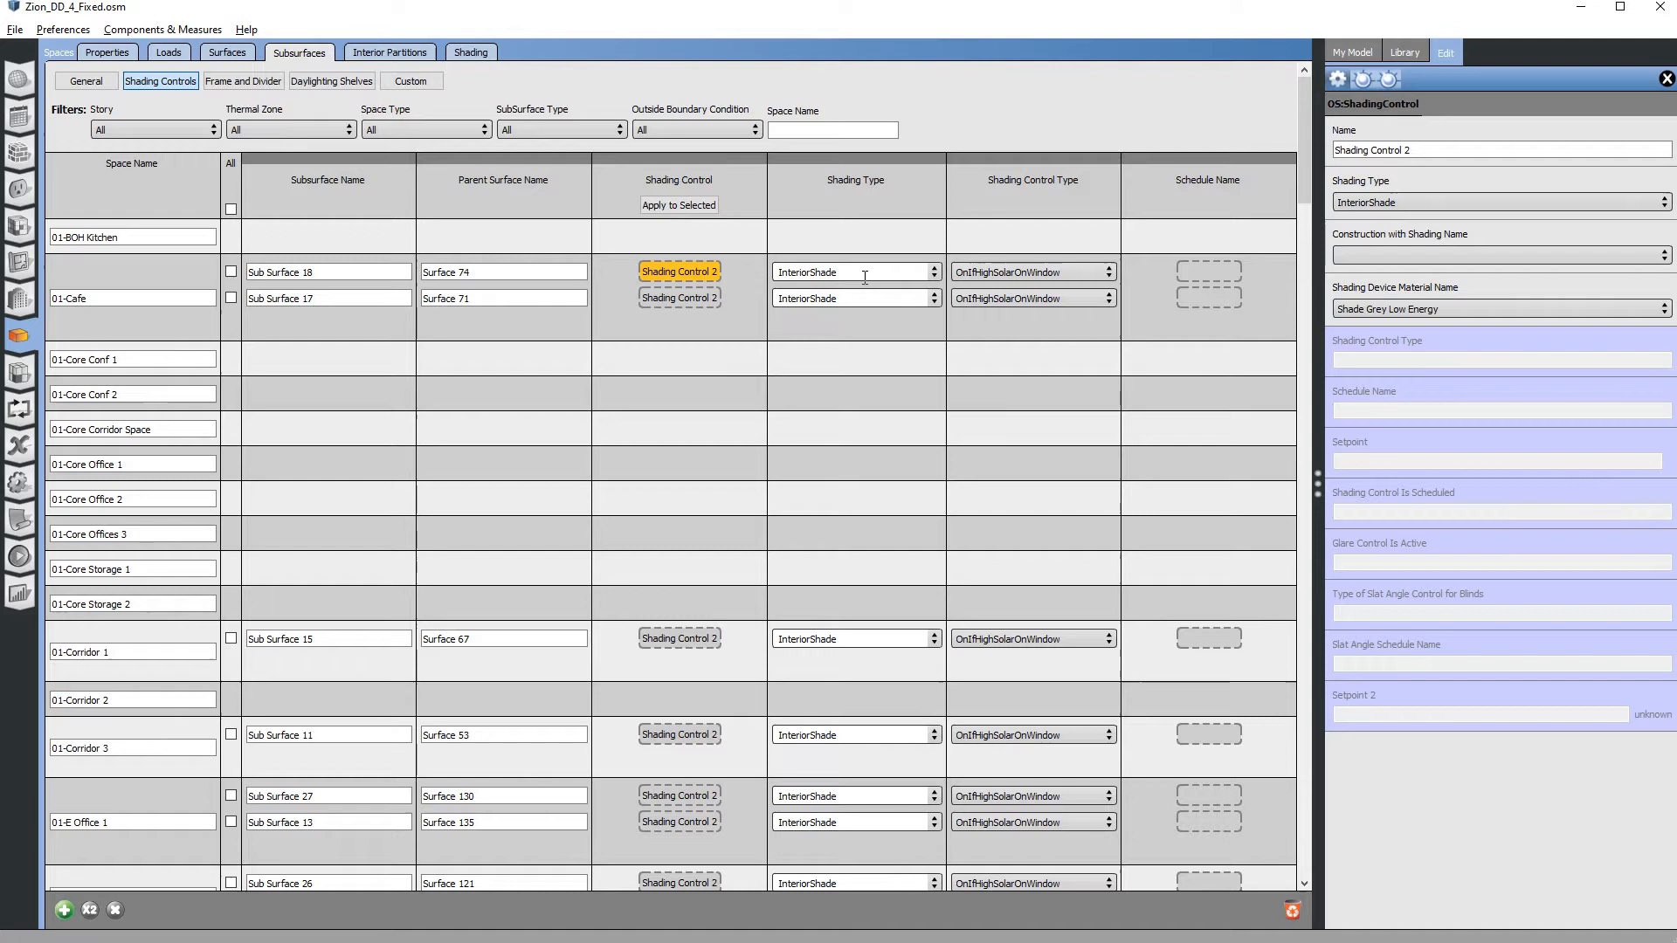
mouse_move(992, 276)
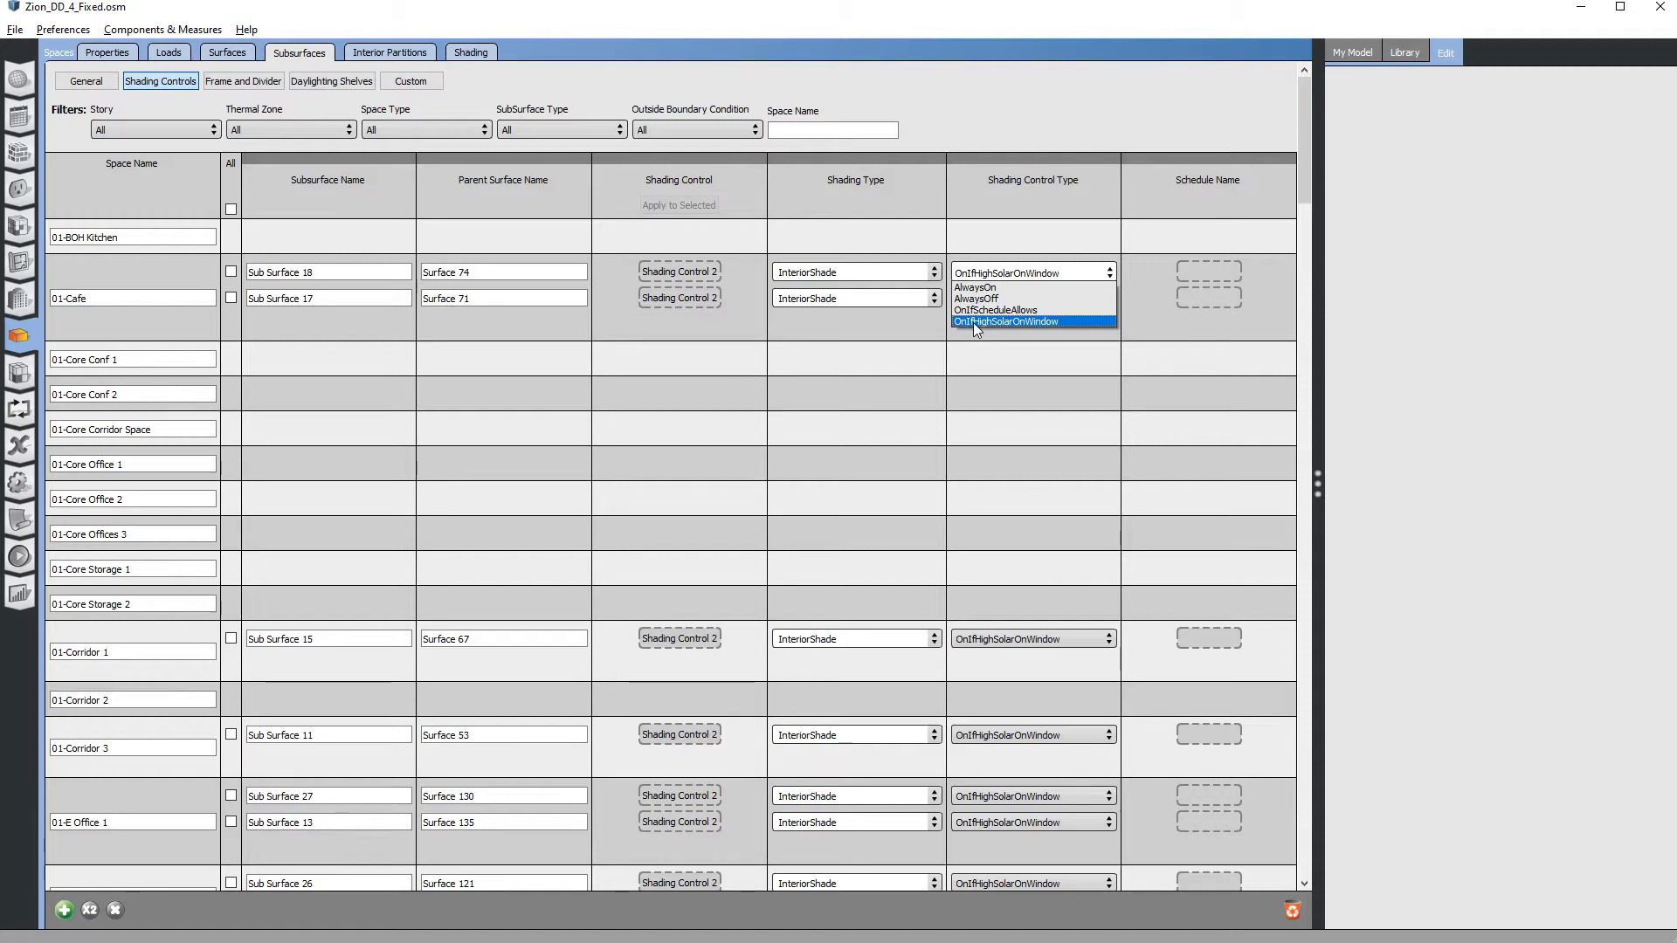
mouse_move(1024, 328)
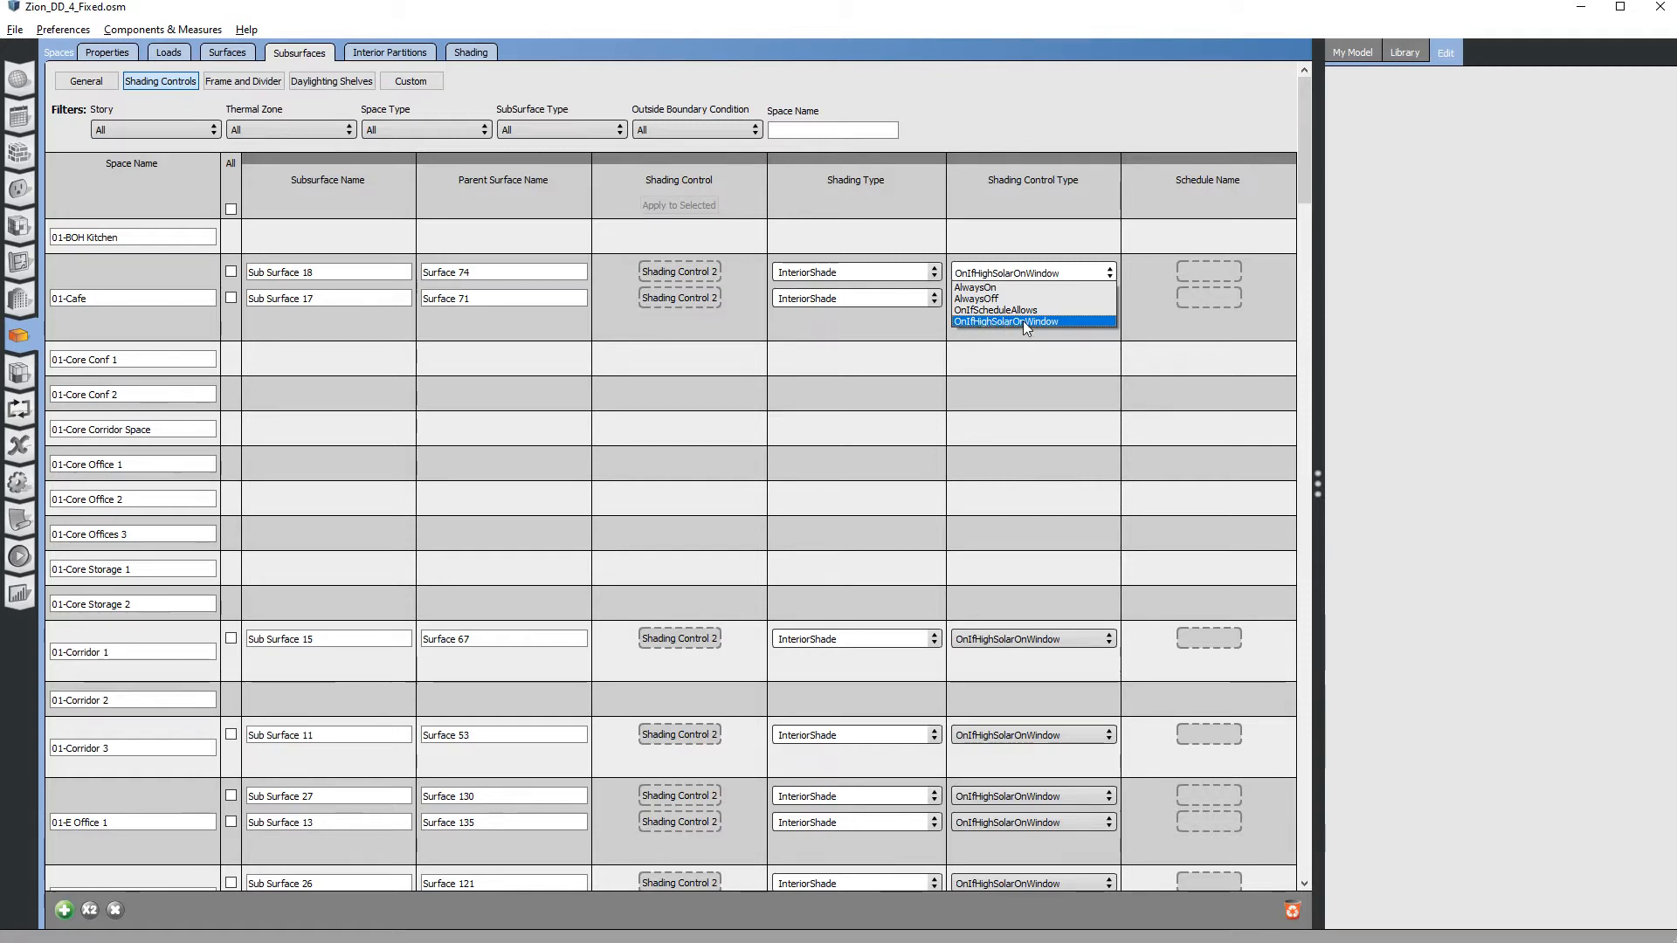
Inspect Shading Control 2 on Sub Surface 18: OnIfHighSolarOnWindow control and its shade material.
left_click(1003, 323)
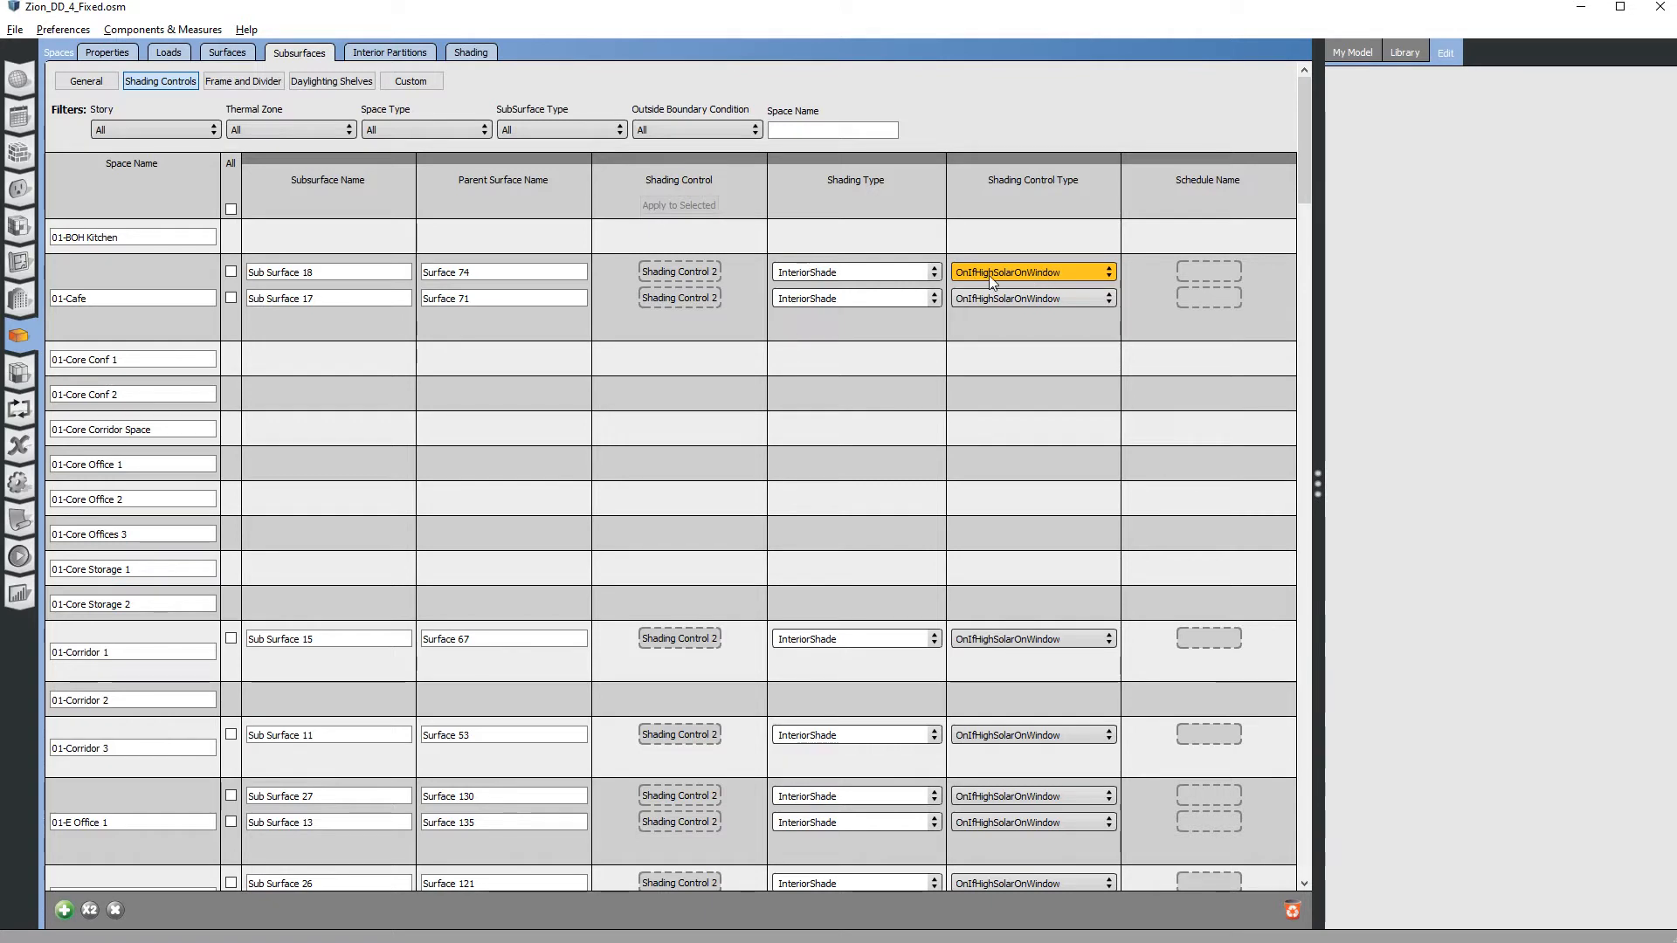
mouse_move(906, 267)
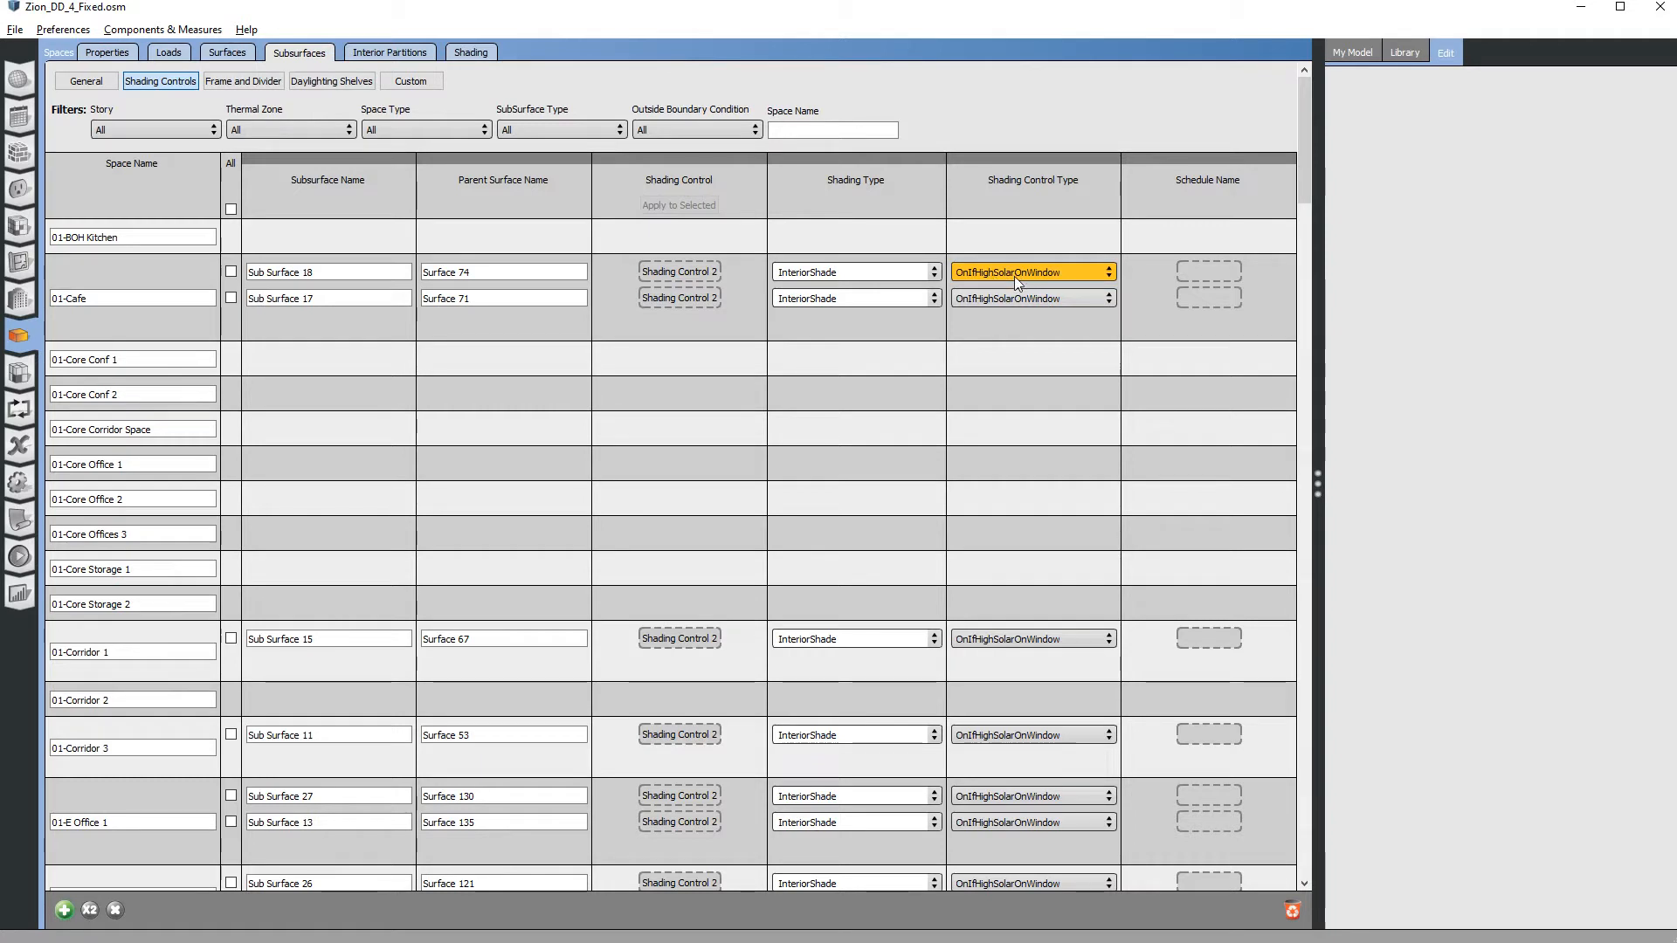
mouse_move(674, 278)
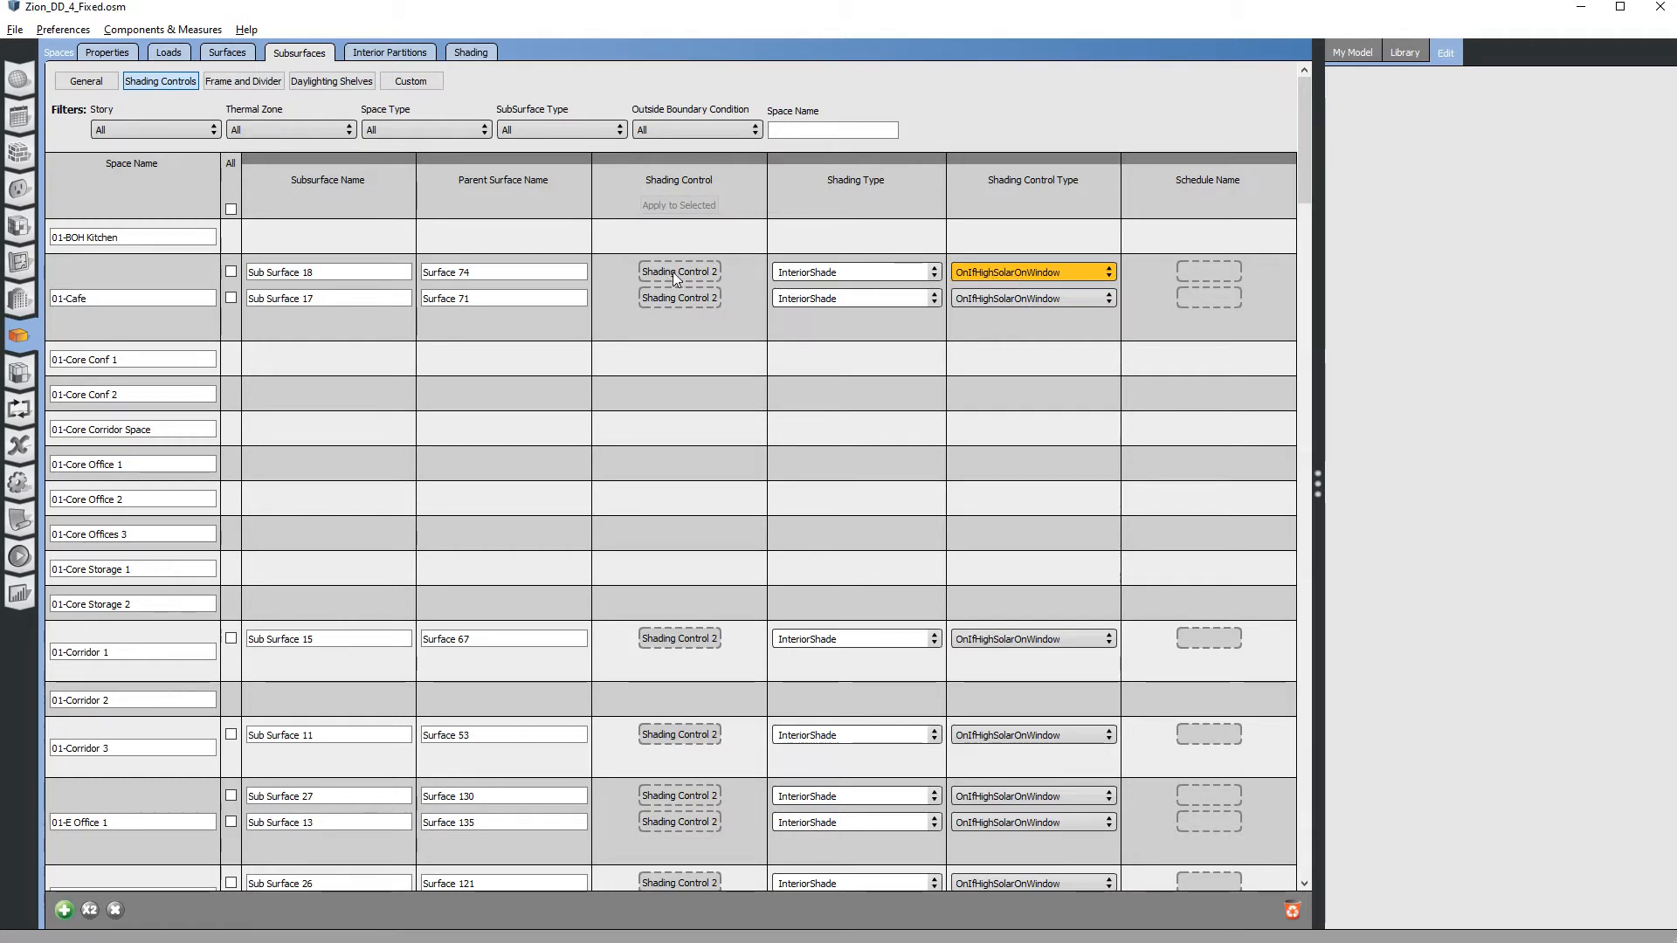
left_click(679, 271)
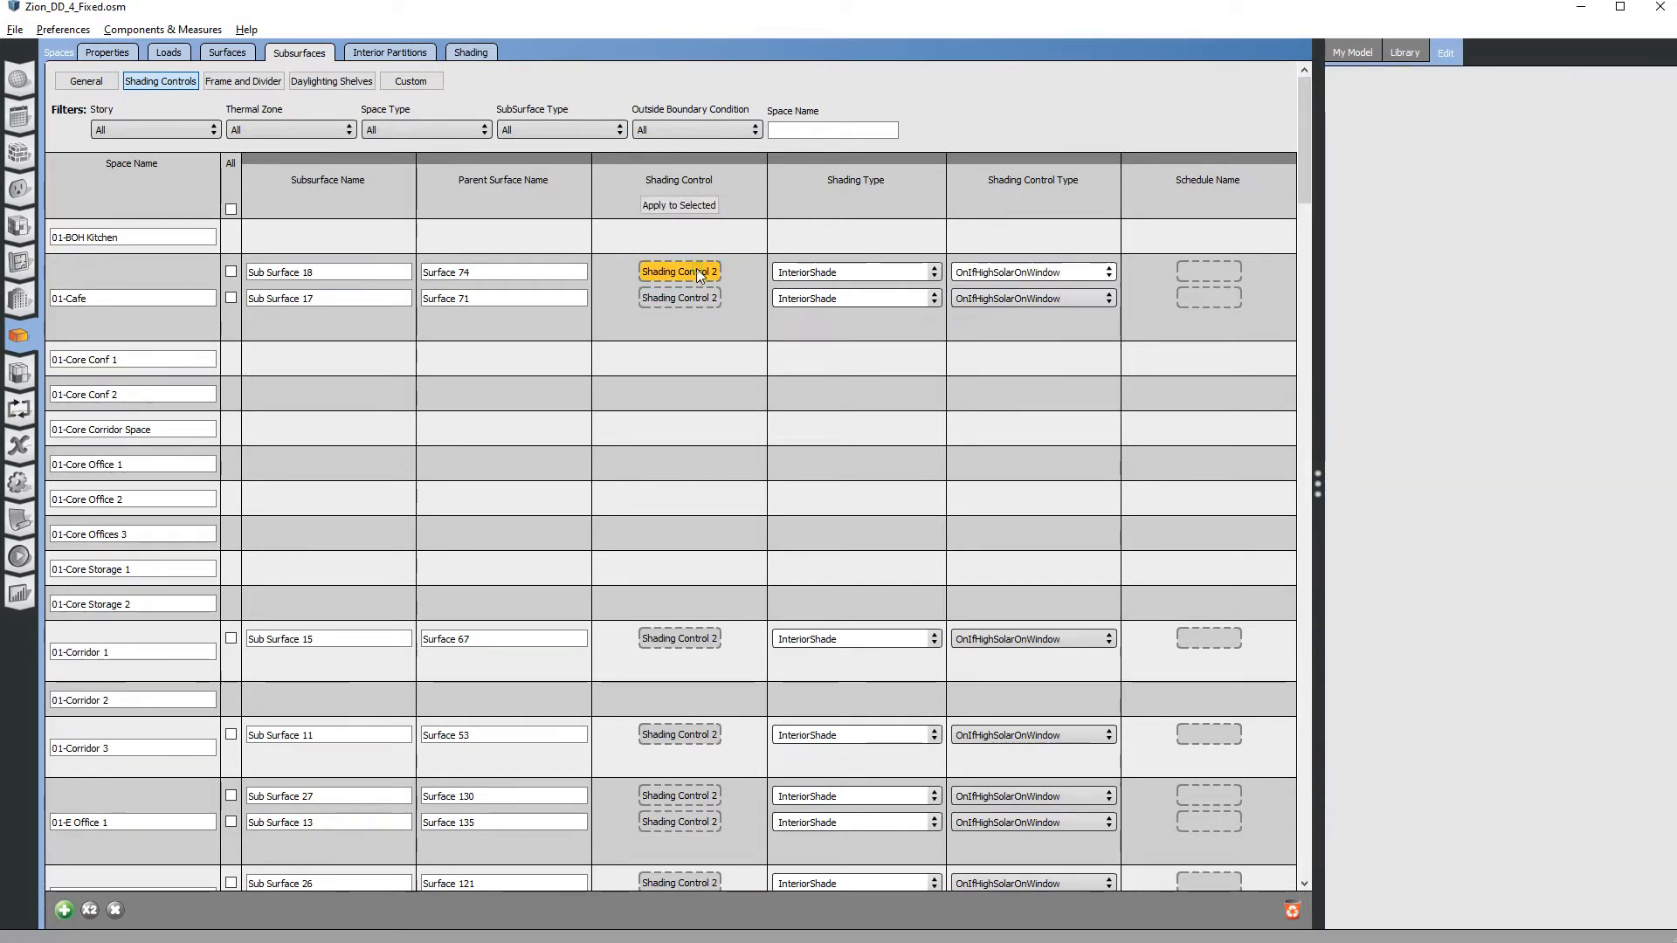
left_click(678, 271)
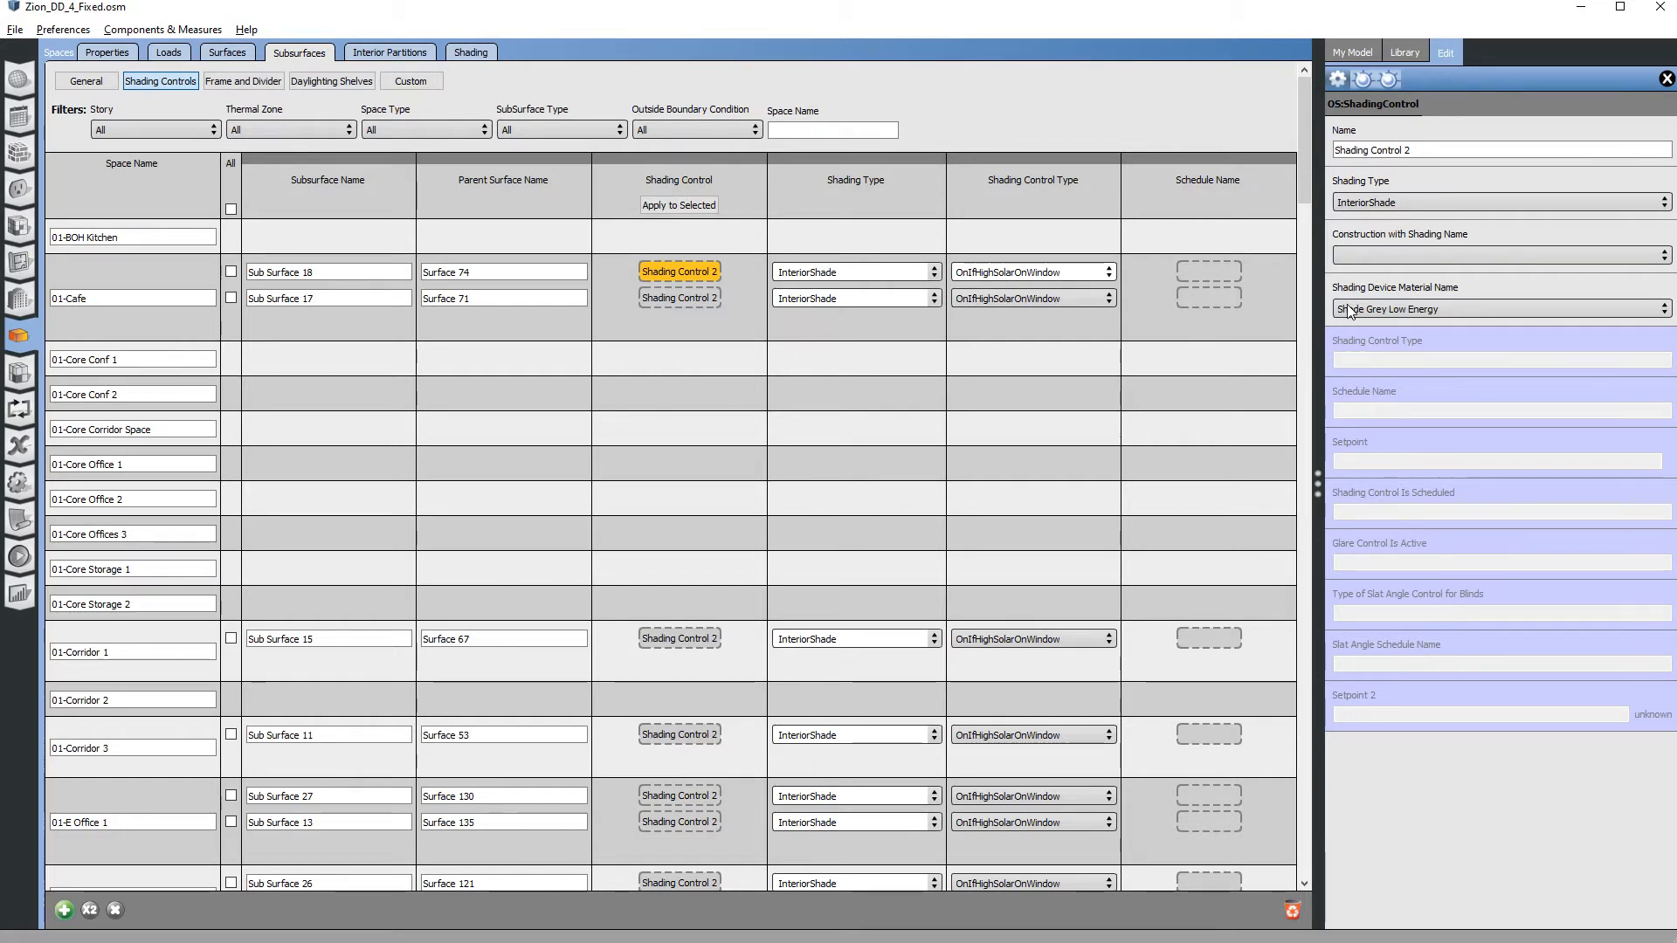
mouse_move(1395, 219)
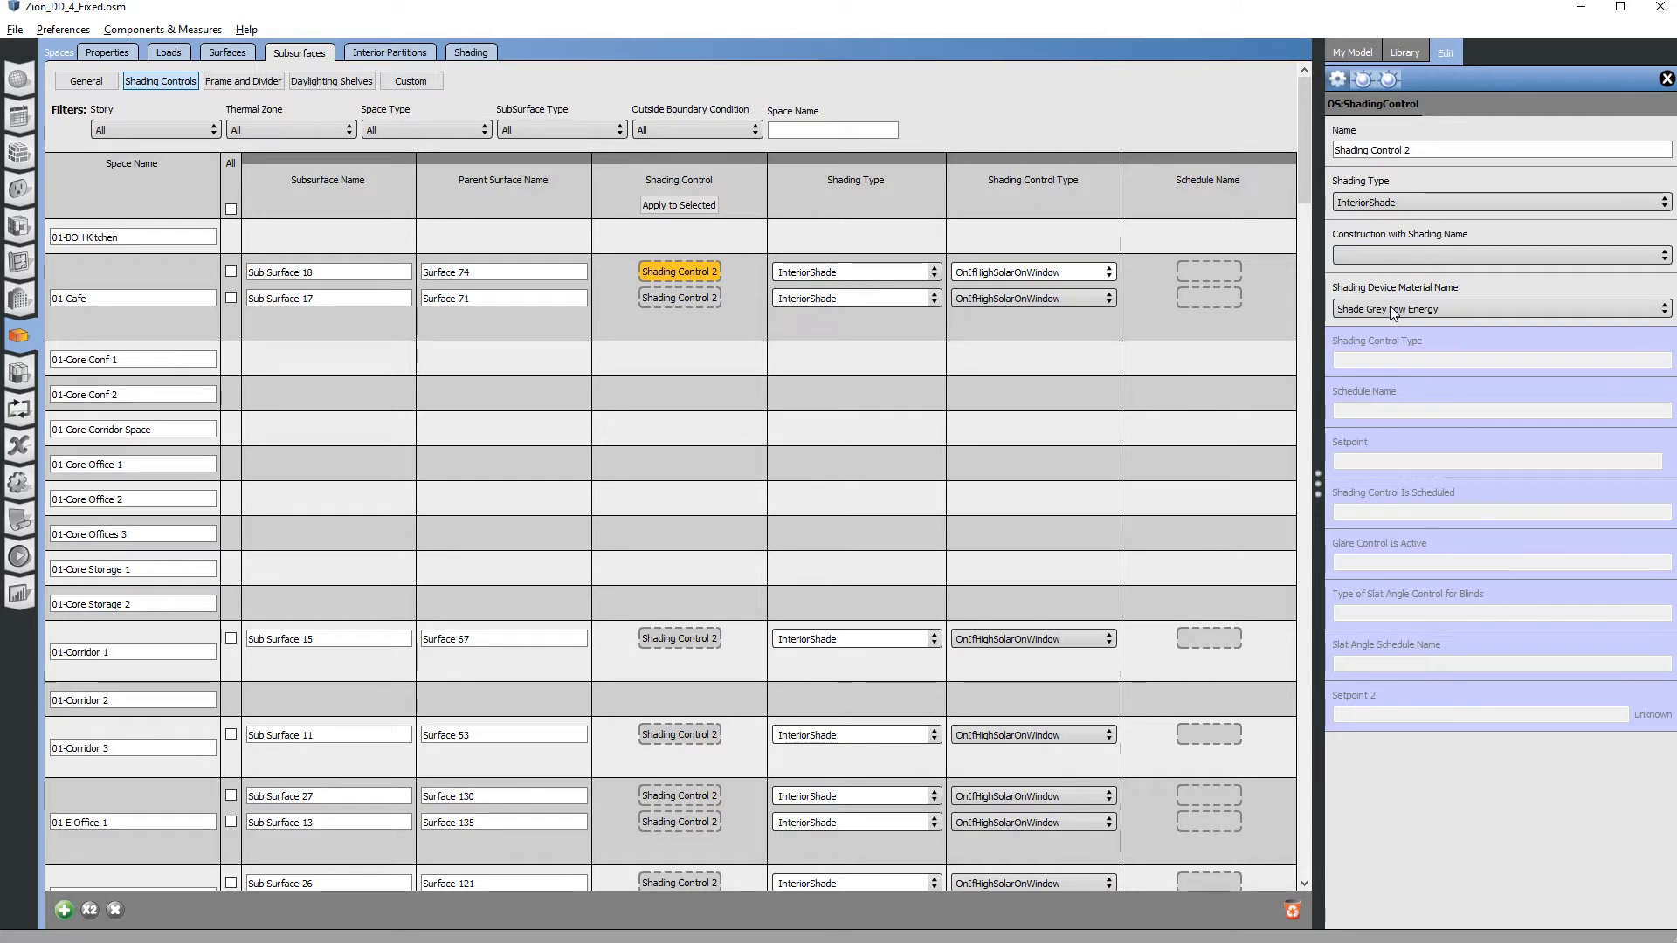
left_click(1497, 254)
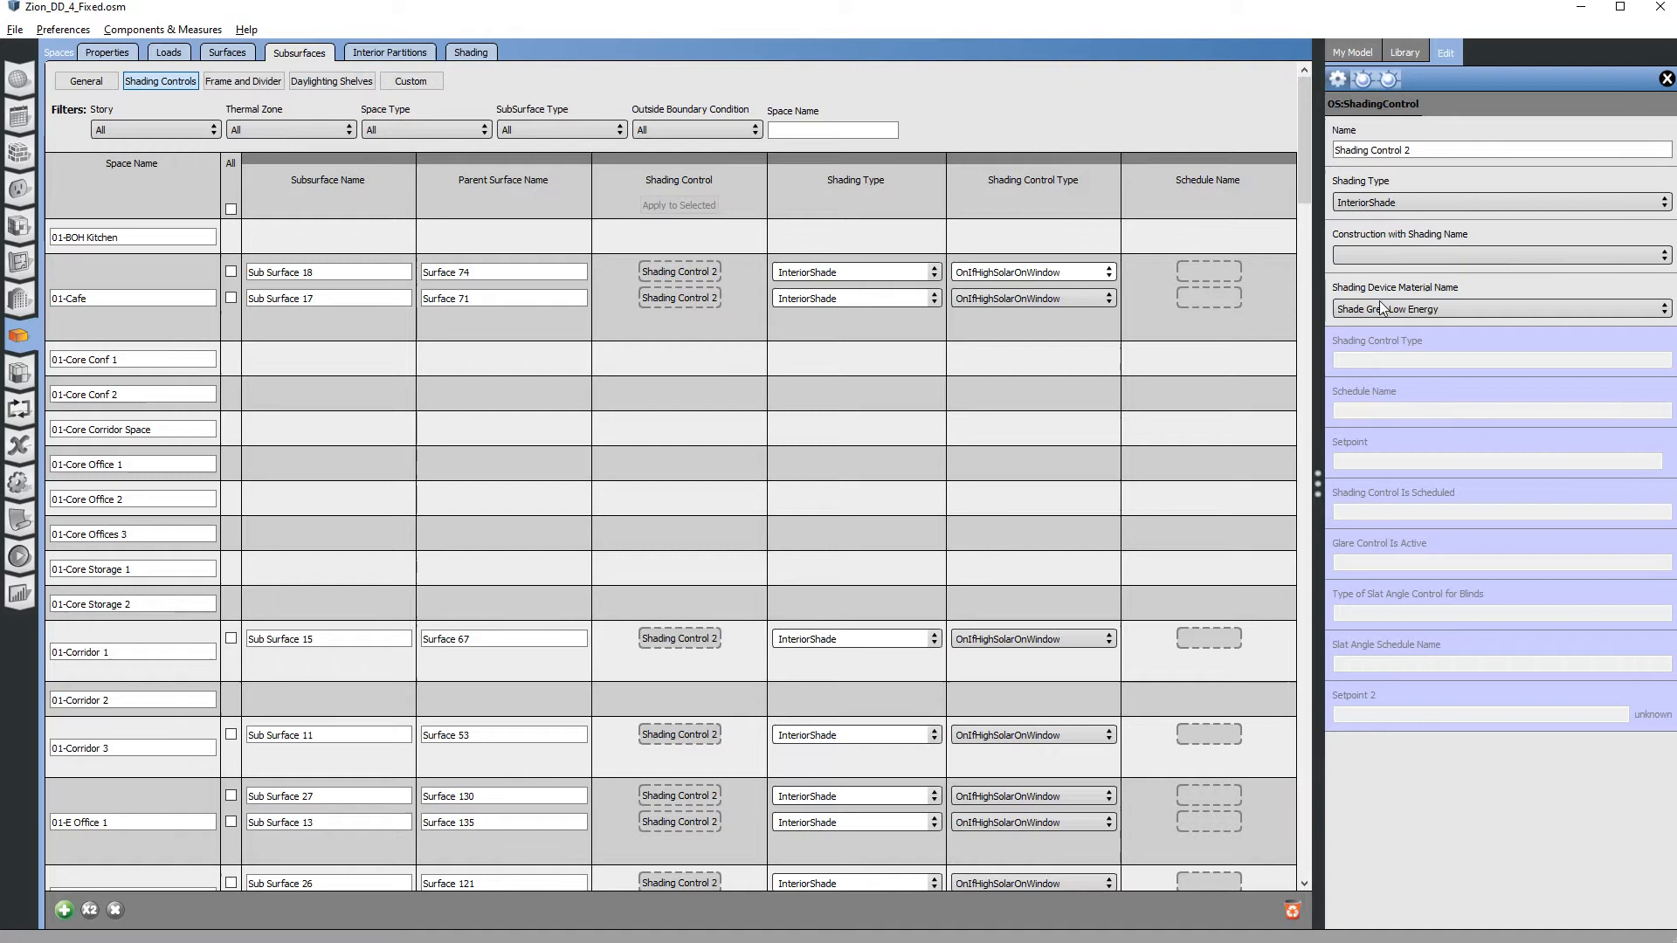
Review the available shading types, then open the Spaces list in DD_Zions_New GEOM 3.2.
left_click(1497, 201)
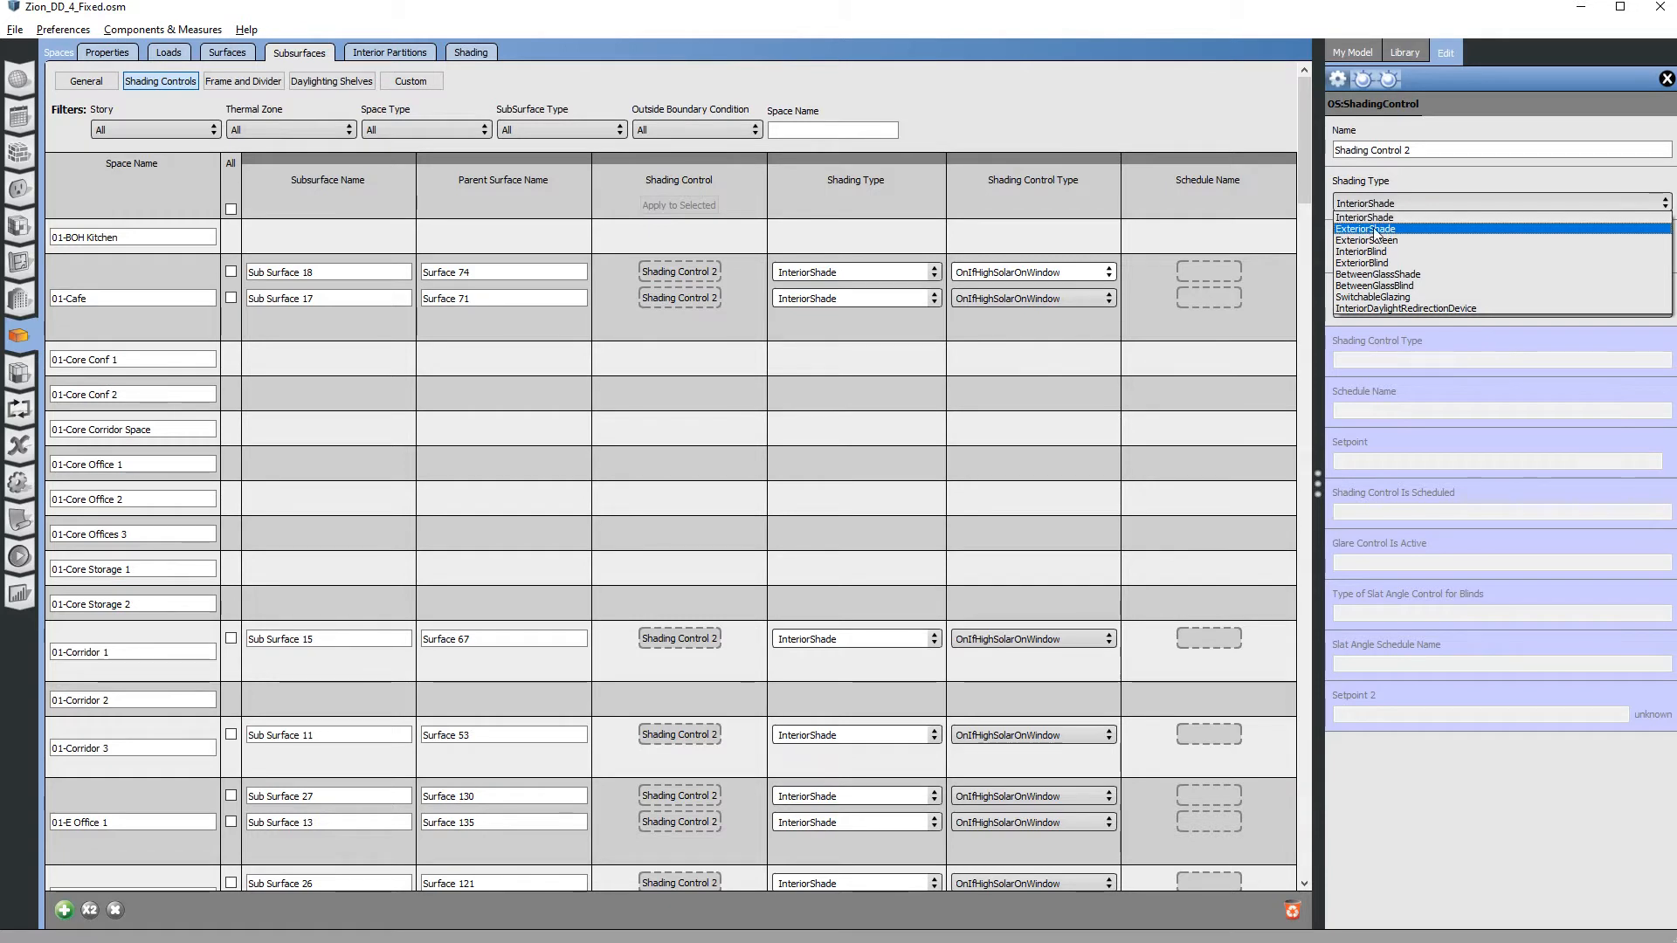
mouse_move(1363, 239)
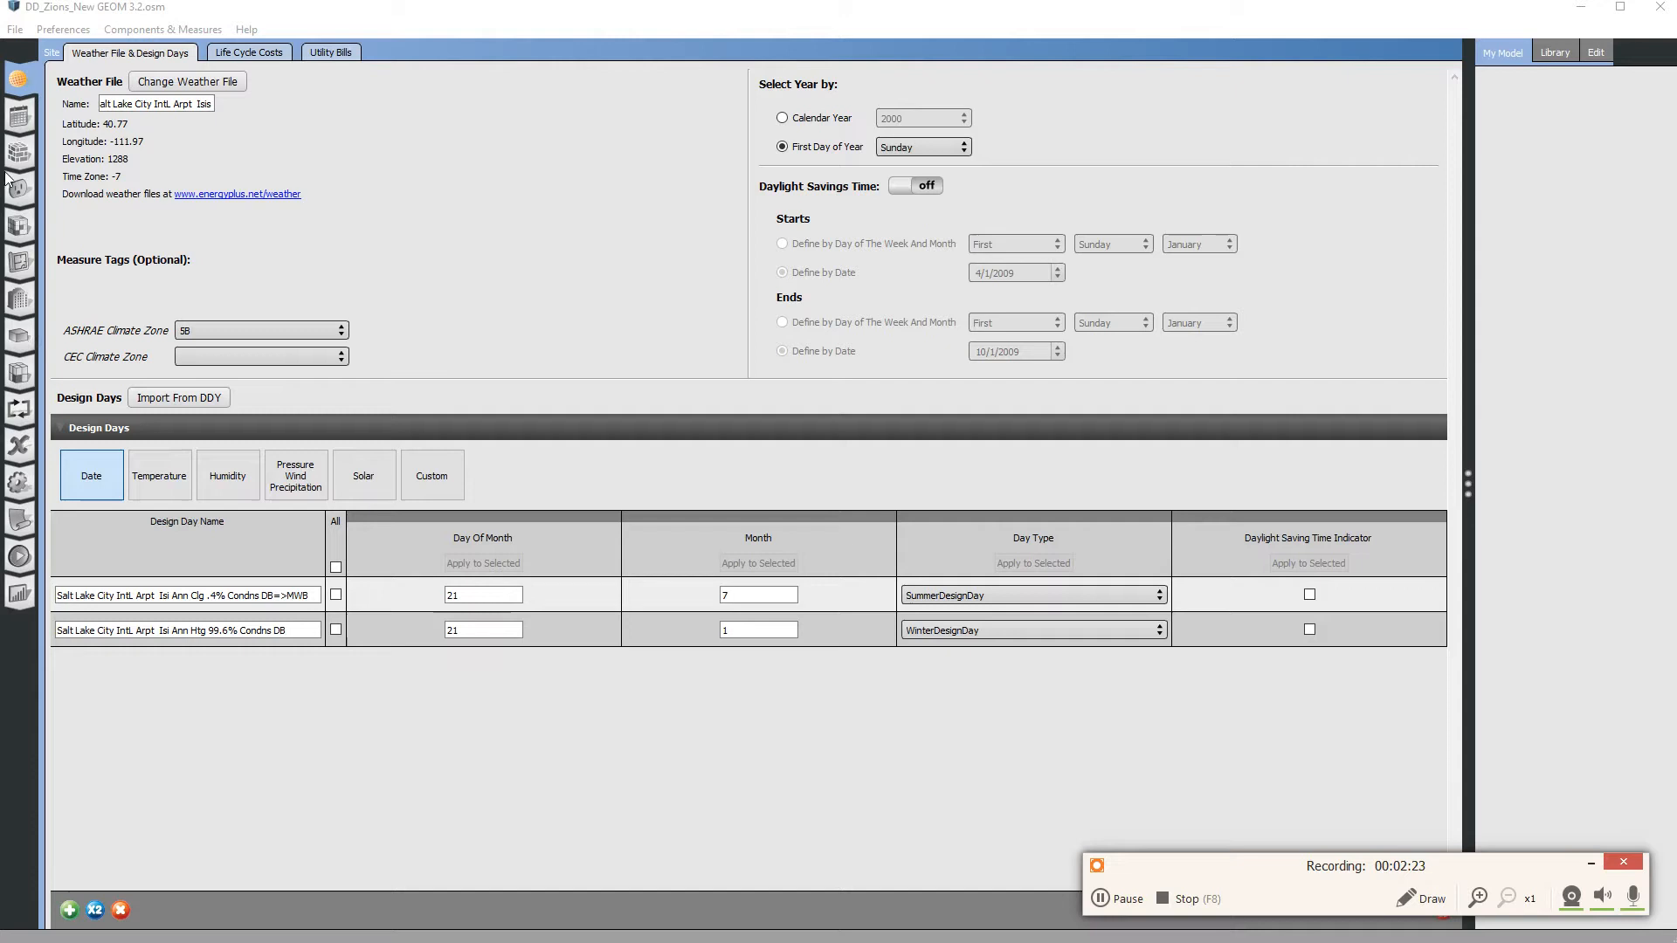
mouse_move(27, 338)
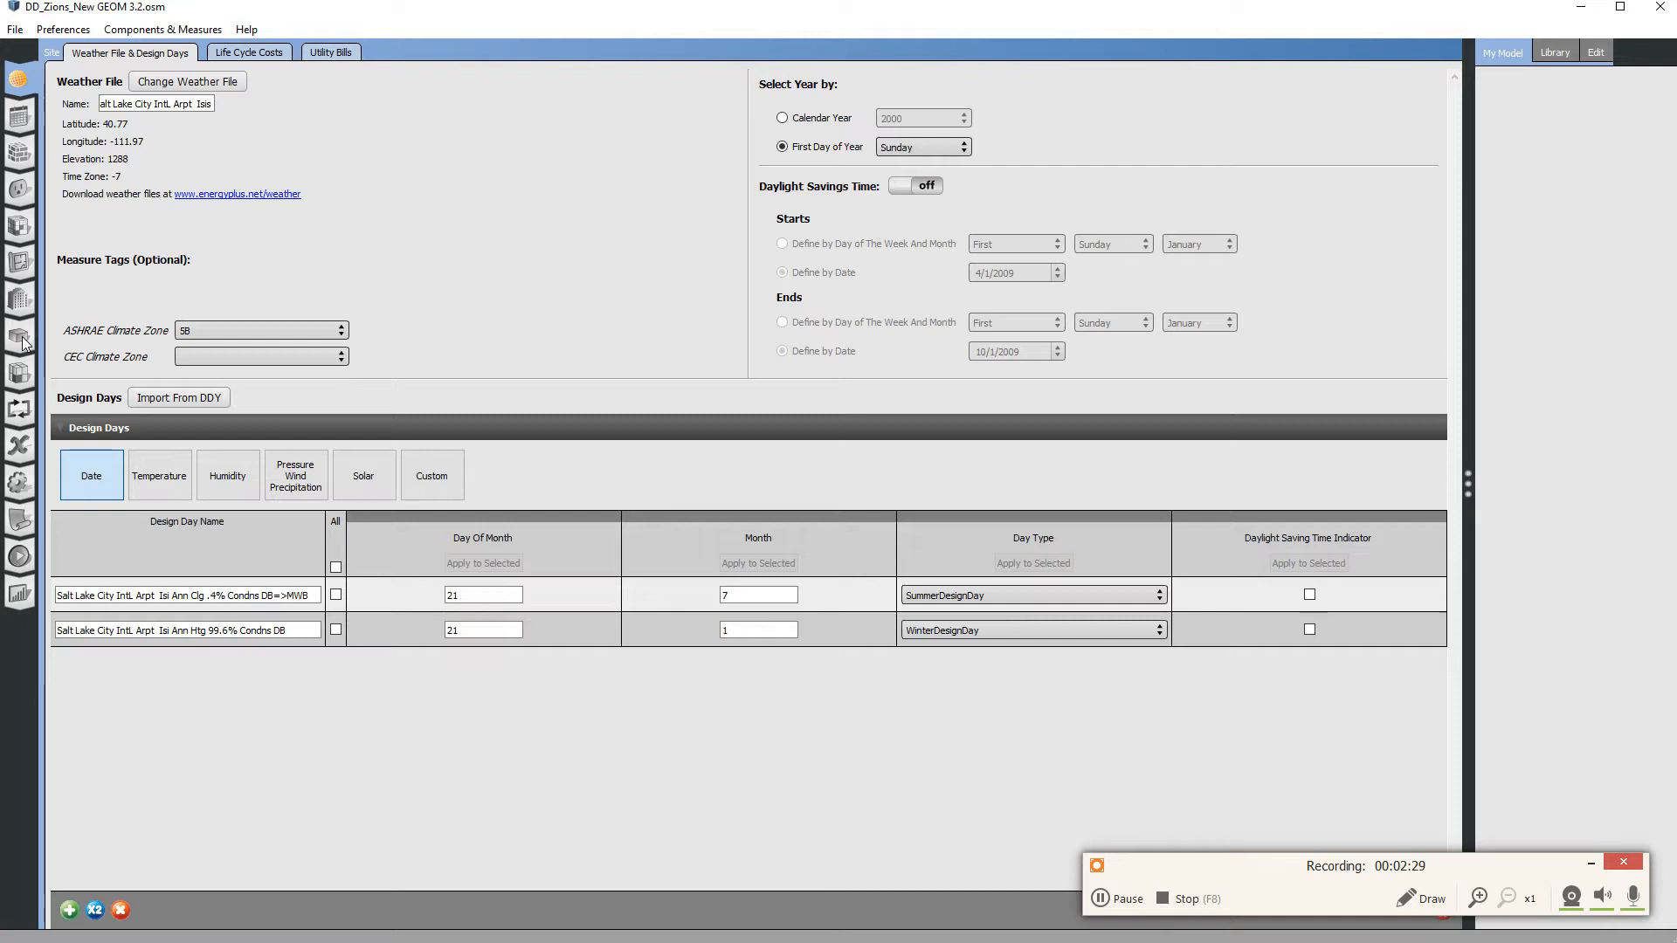
left_click(19, 334)
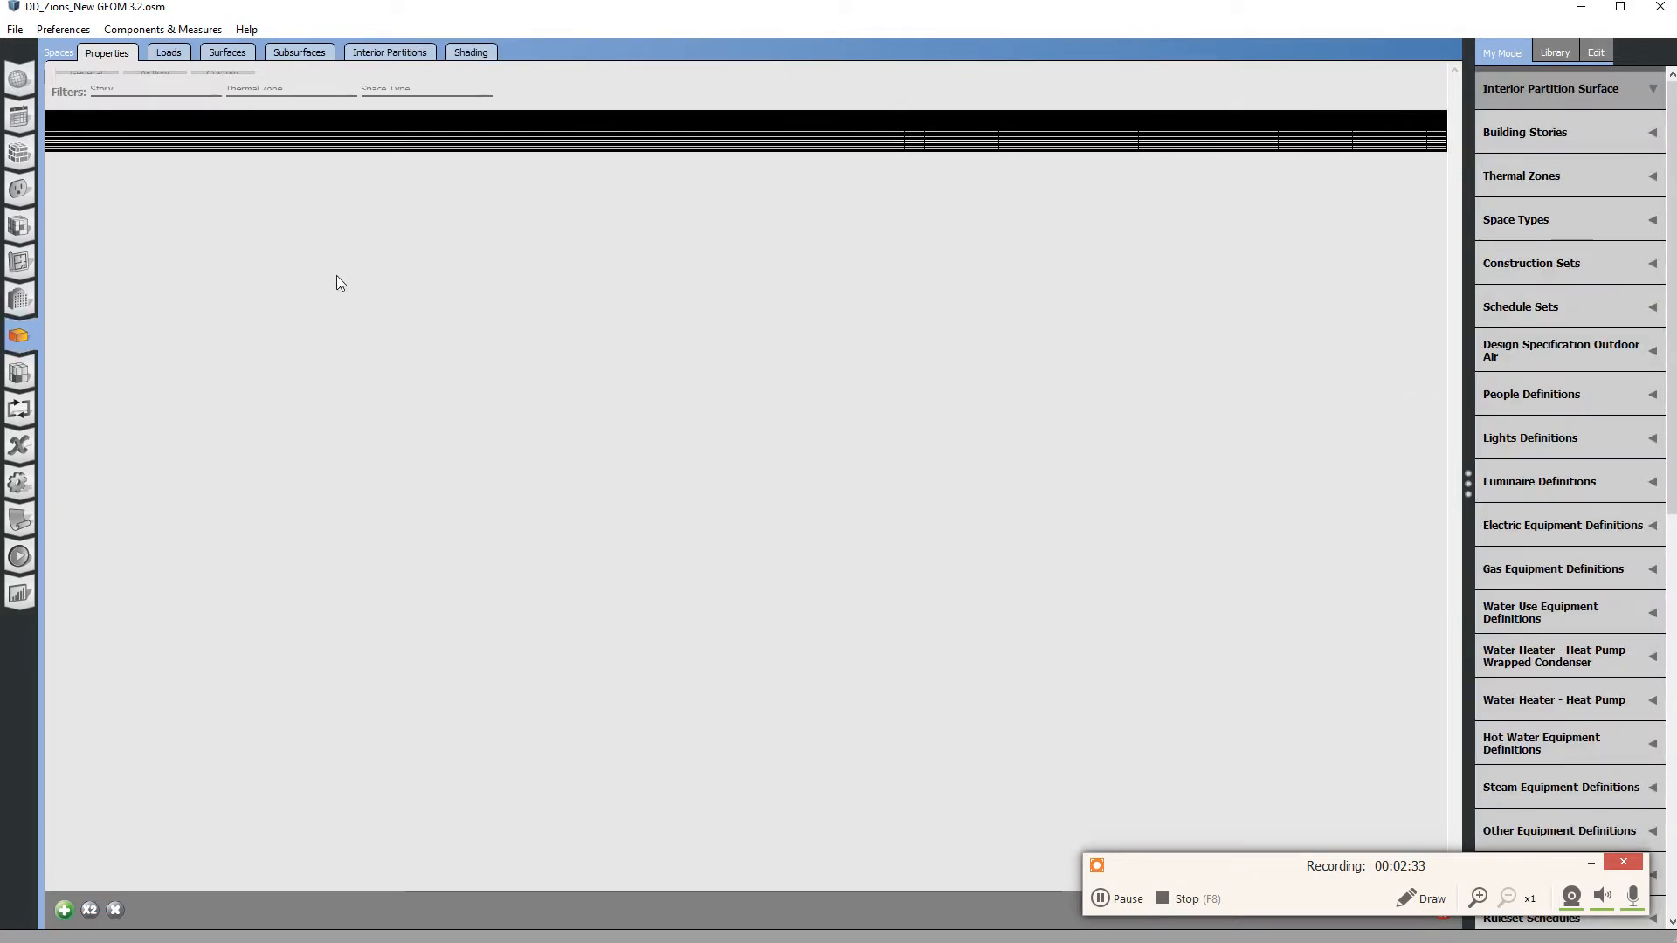
mouse_move(338, 236)
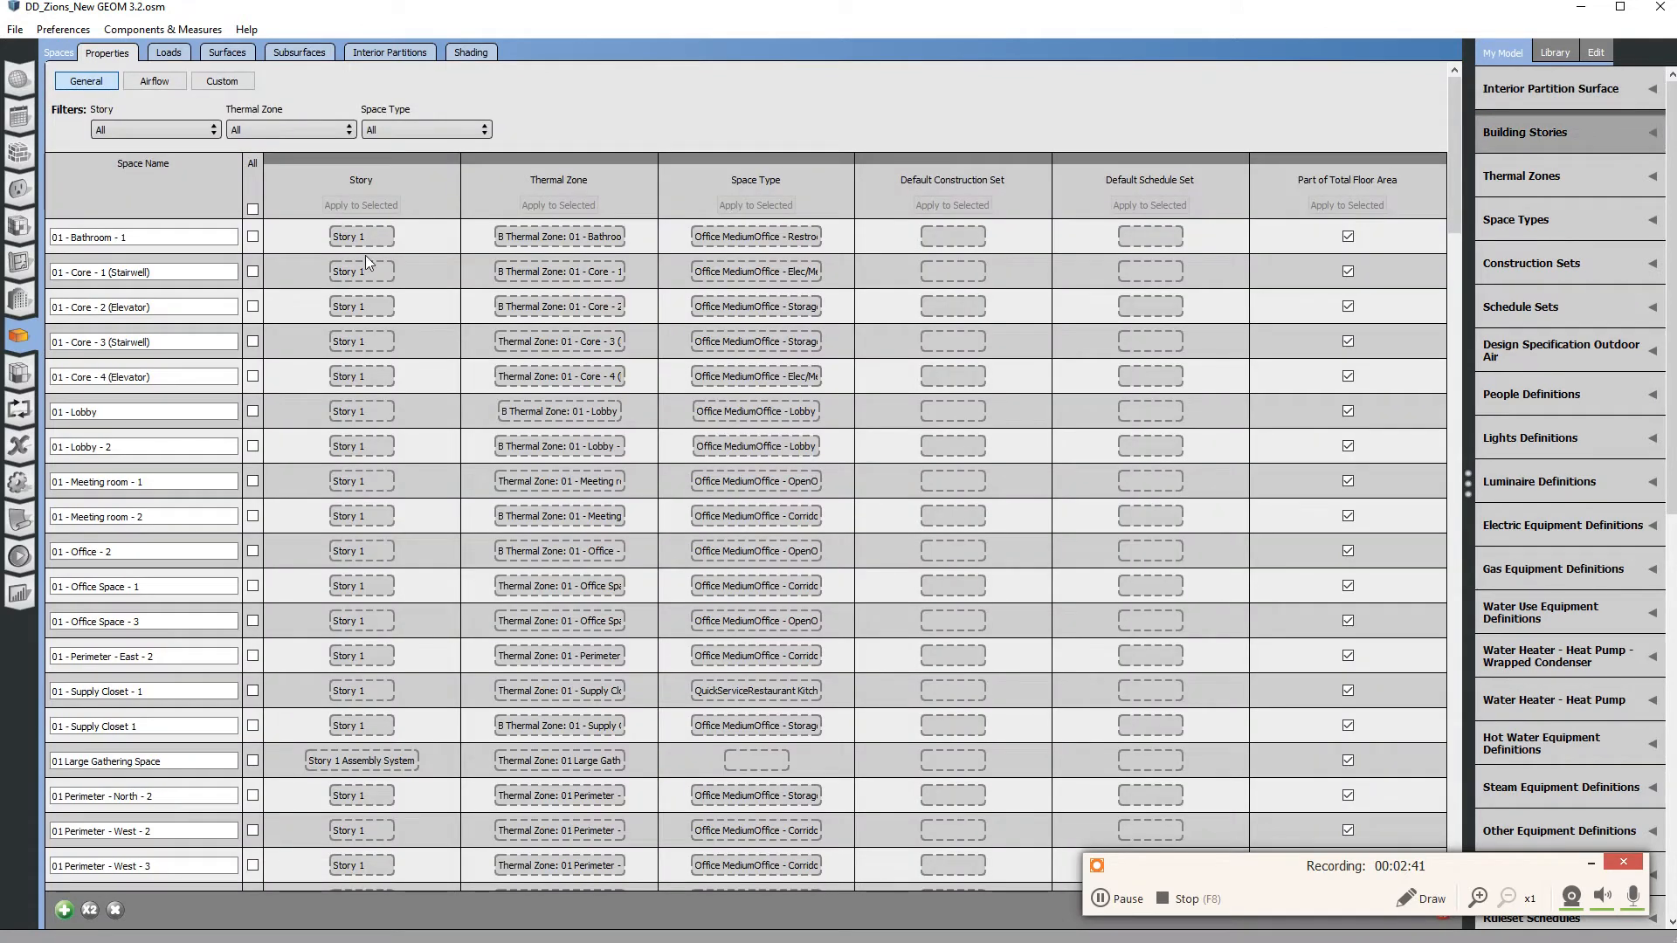
mouse_move(271, 248)
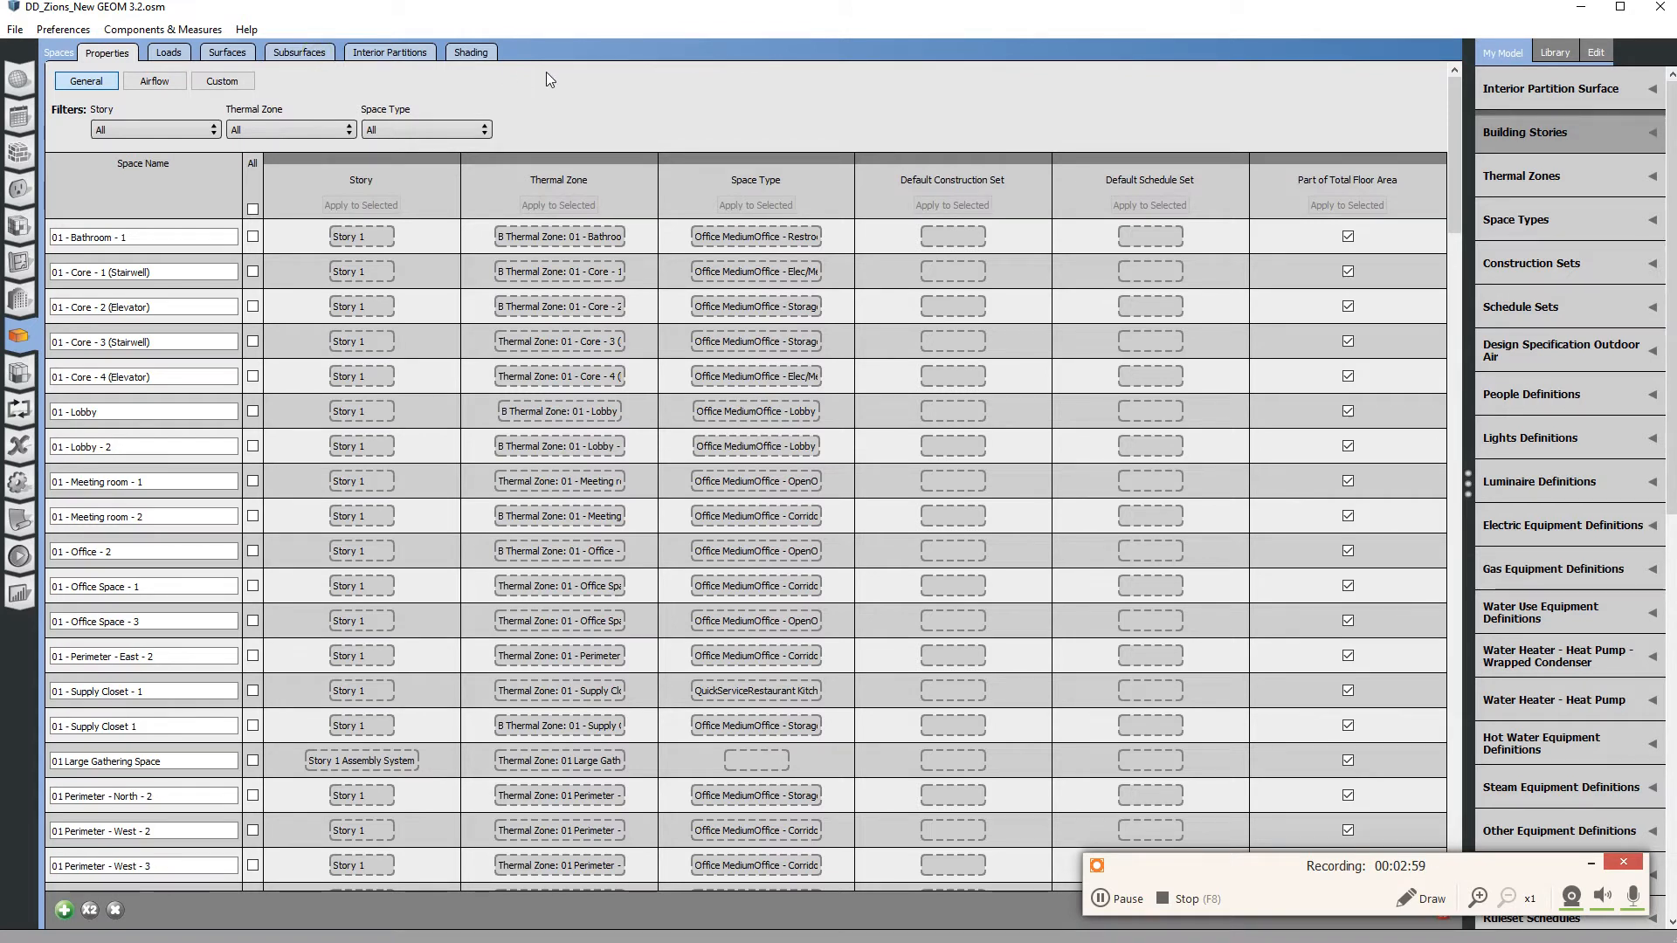
mouse_move(476, 60)
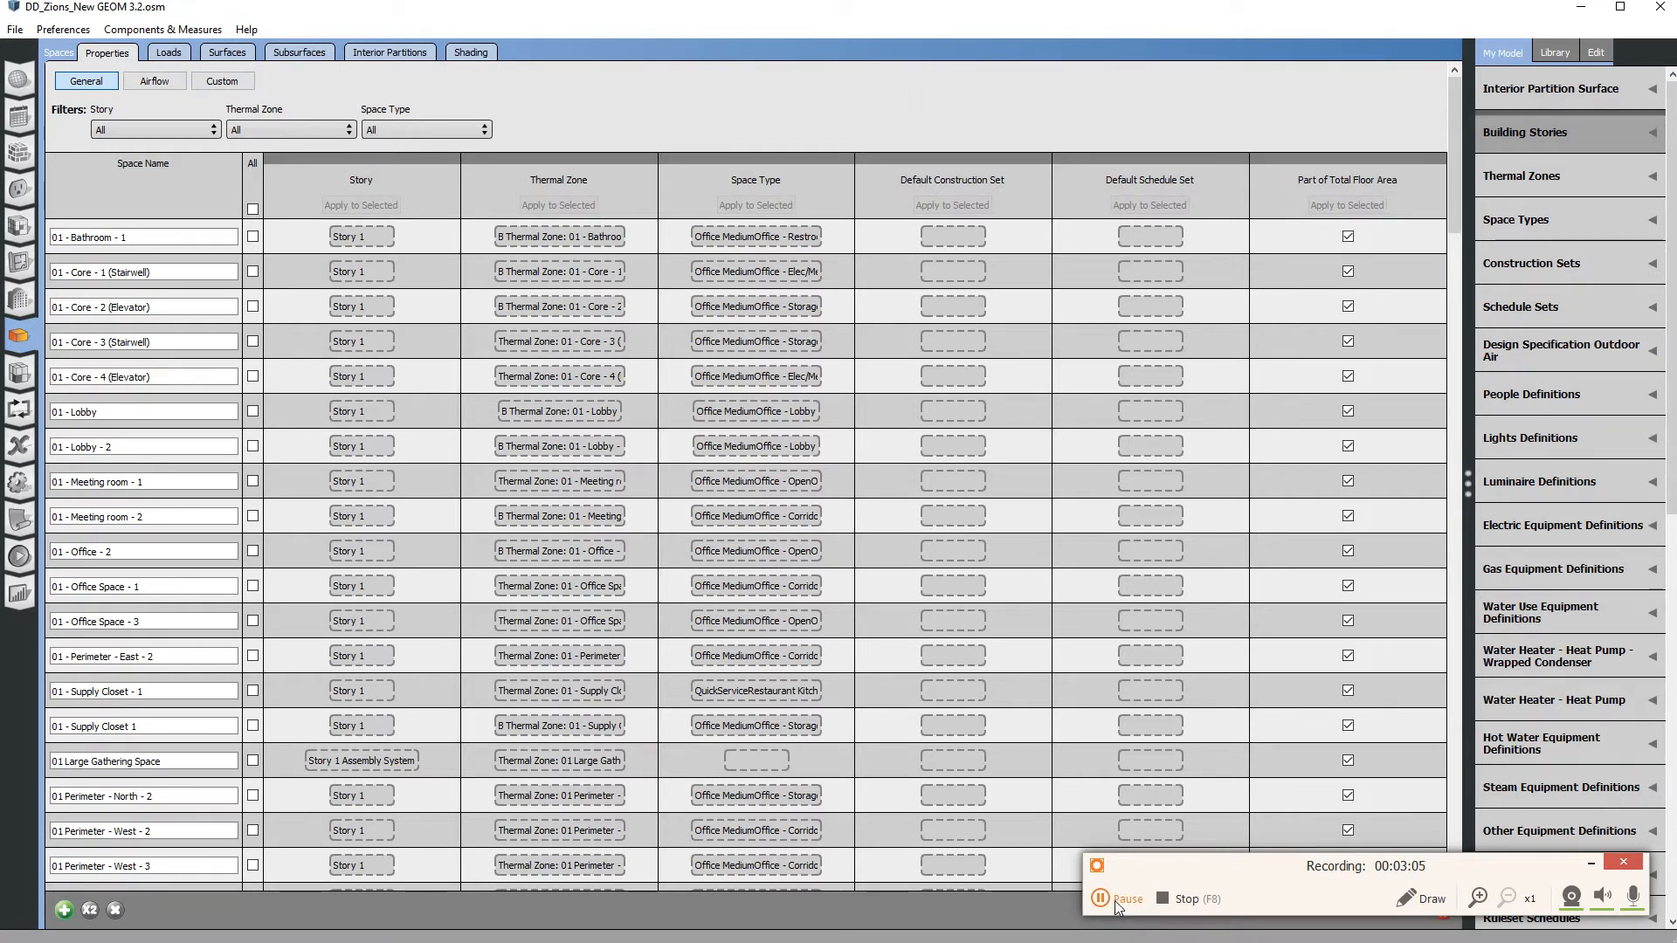
left_click(299, 51)
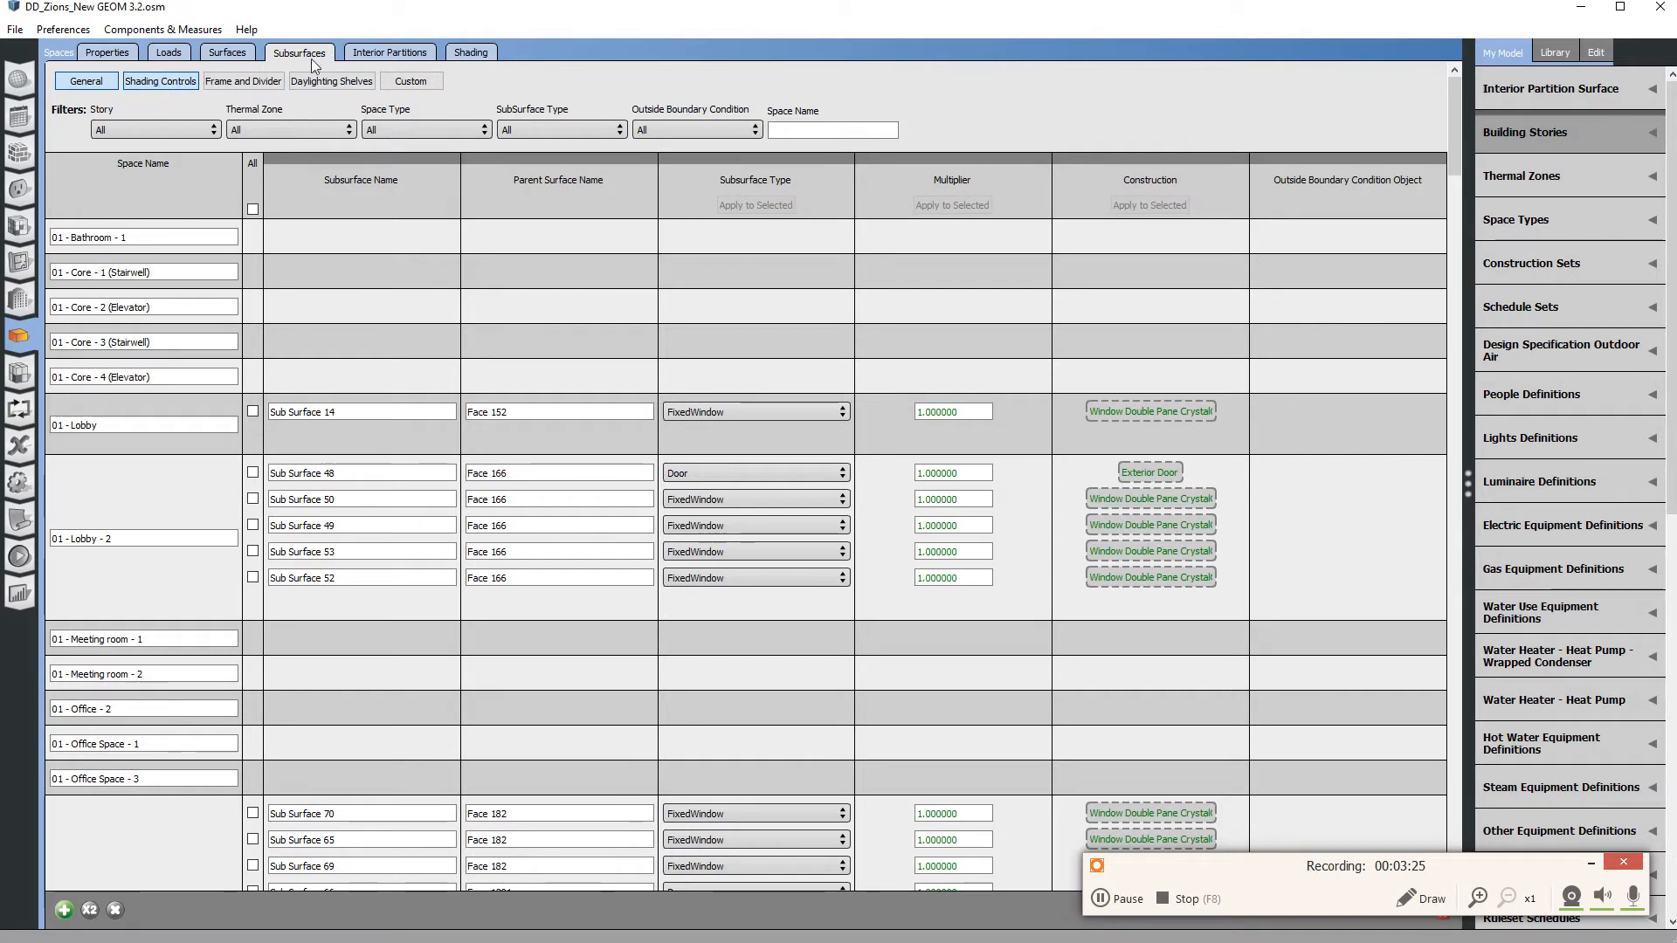
Open the Shading Controls sub-tab under Spaces > Subsurfaces for DD_Zions_New GEOM 3.2.
left_click(159, 81)
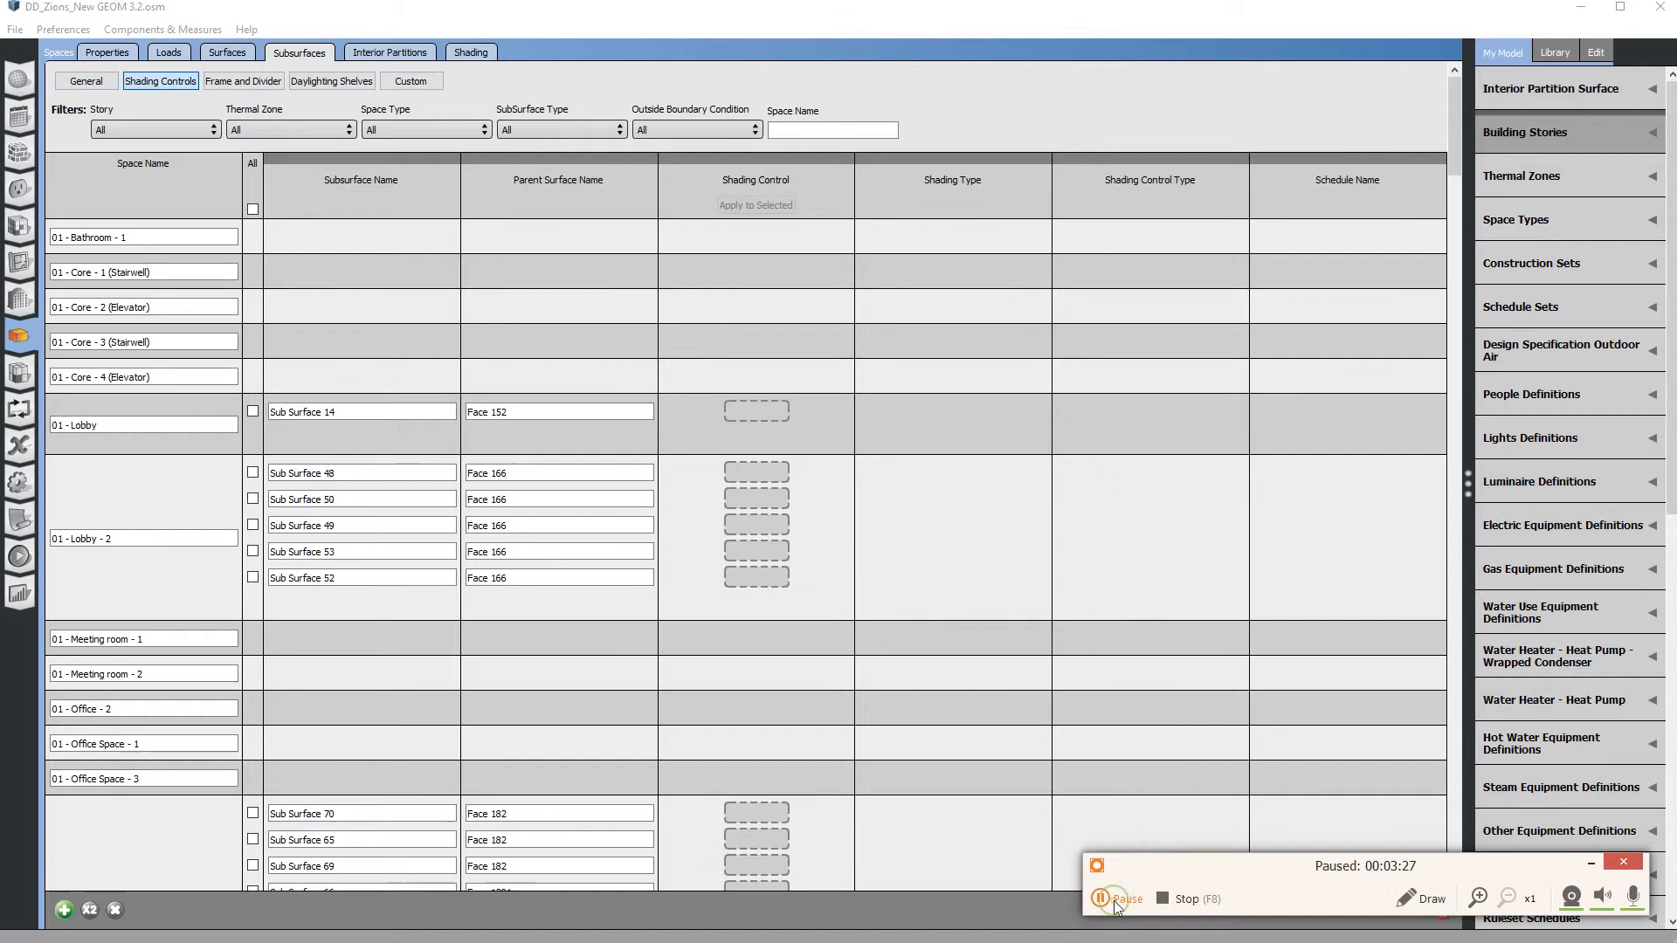
left_click(1115, 899)
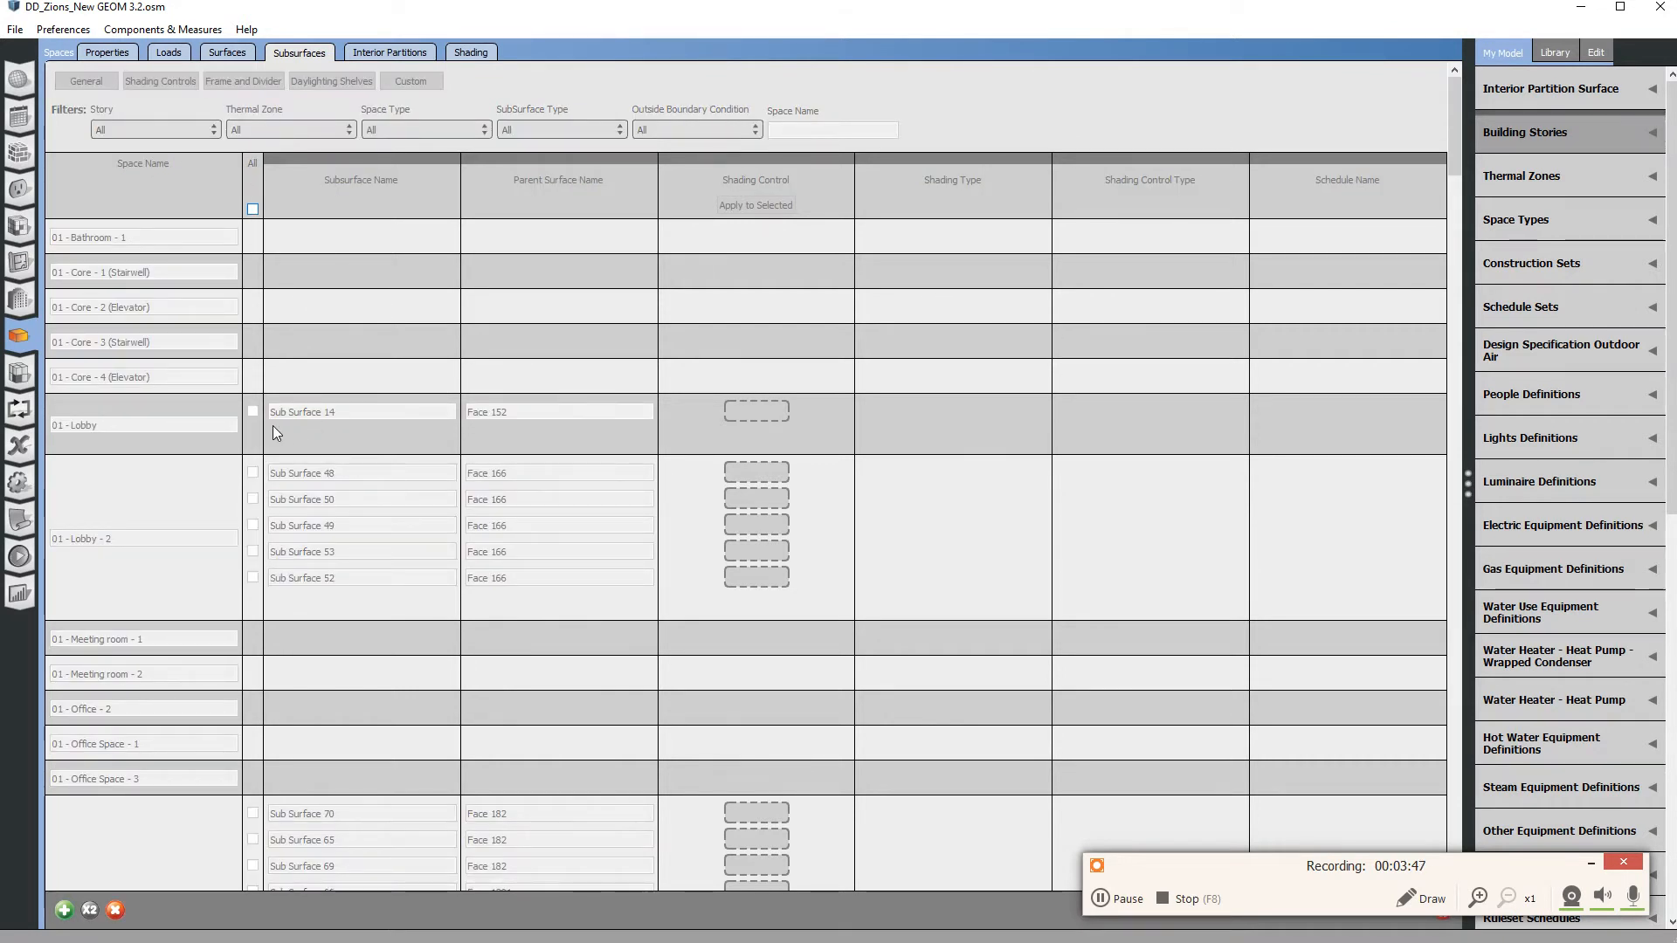
mouse_move(382, 606)
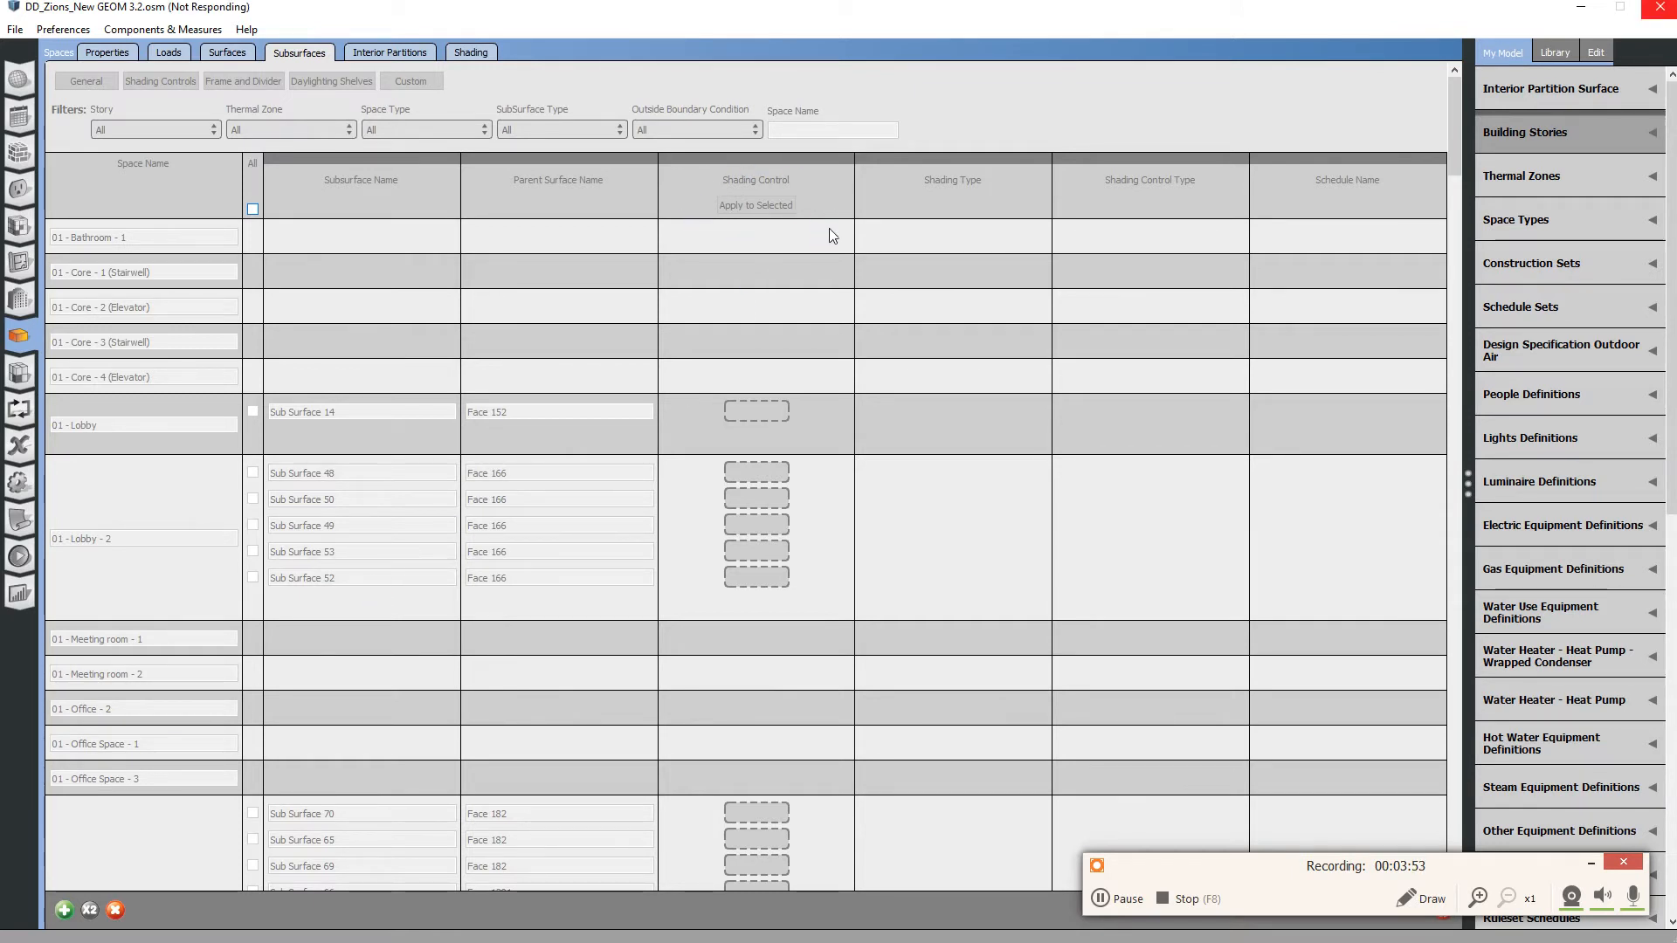
left_click(159, 80)
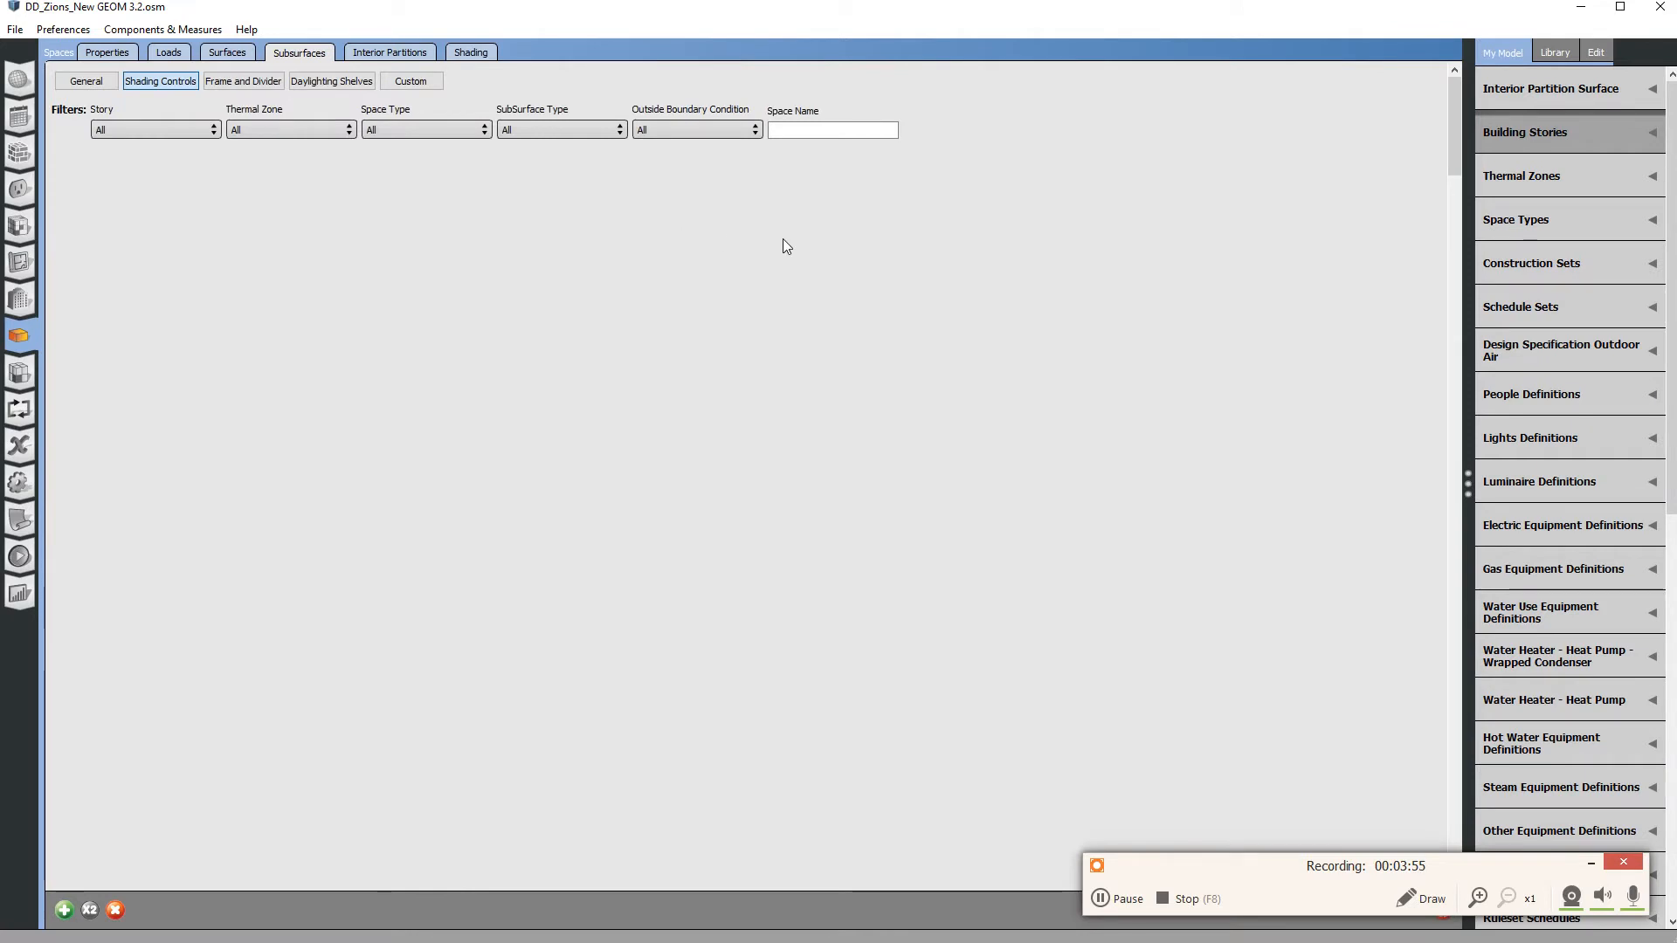
mouse_move(809, 237)
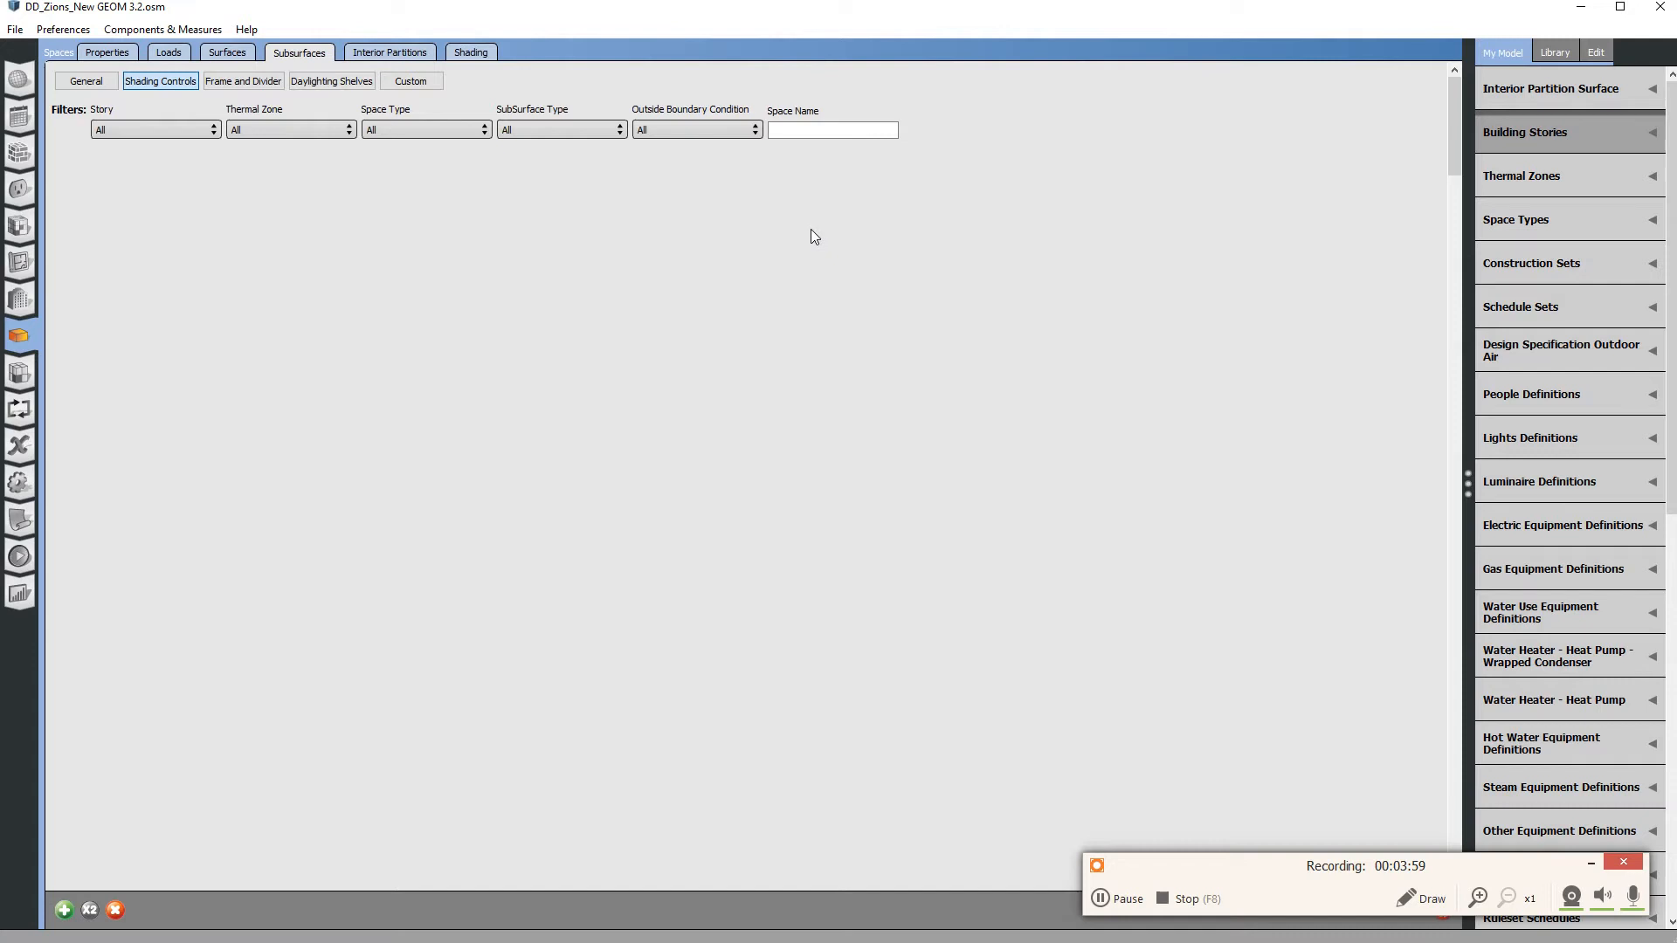
mouse_move(821, 238)
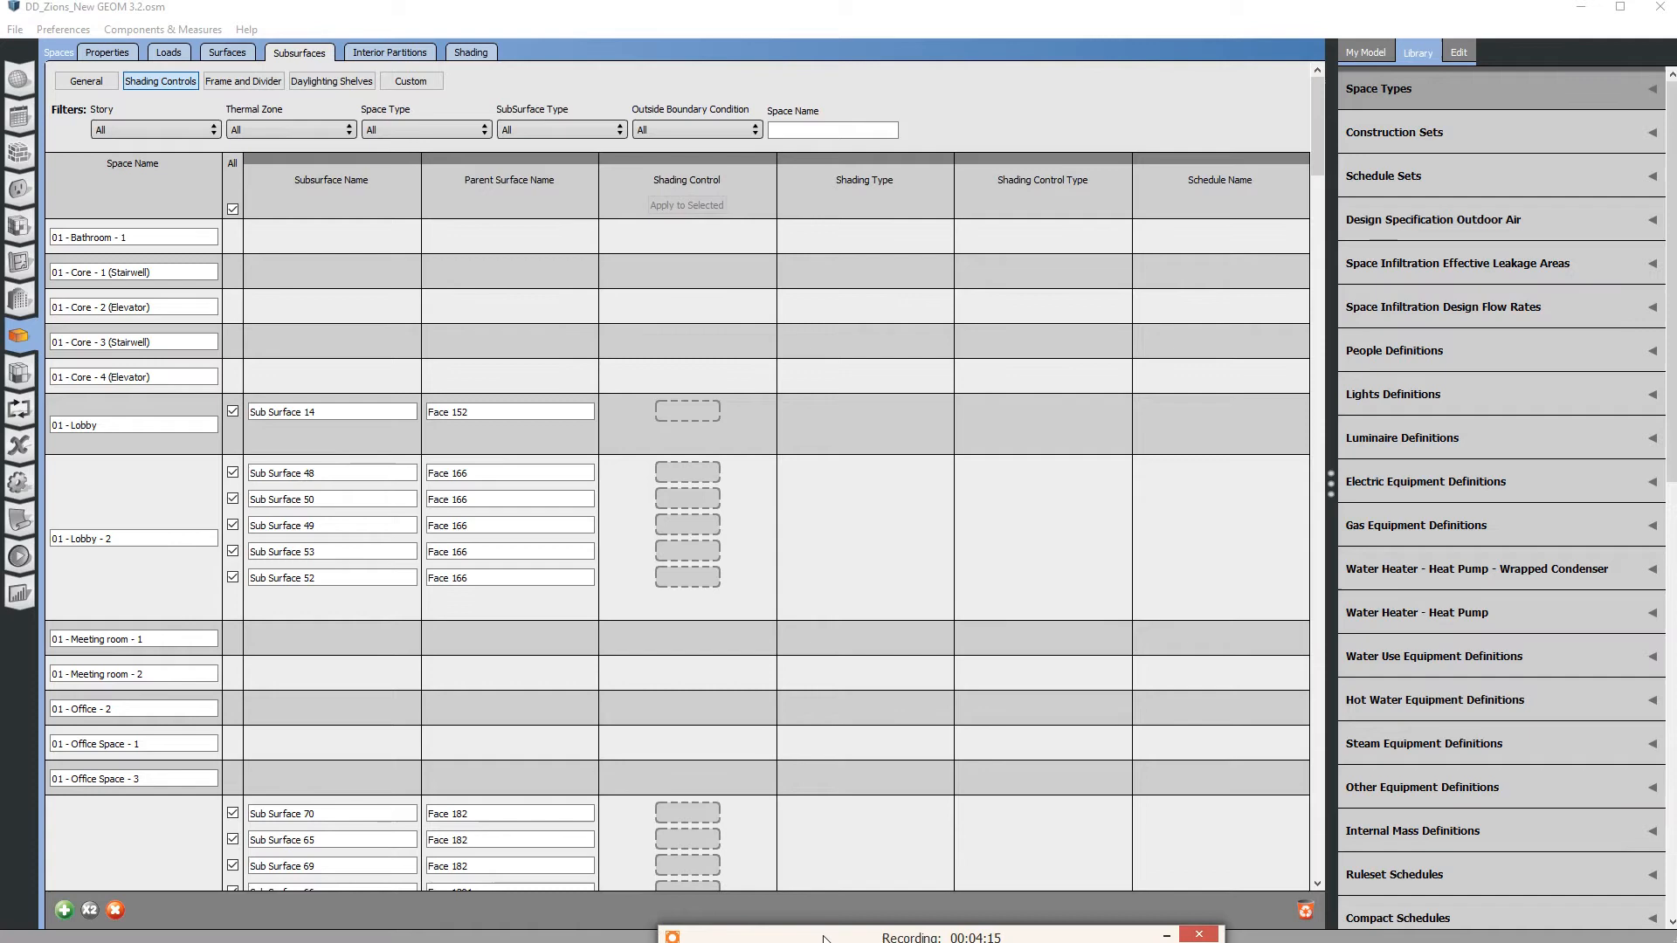
Apply Shading Control 1 to all window subsurfaces, then clear the subsurface selection.
scroll("down", 3)
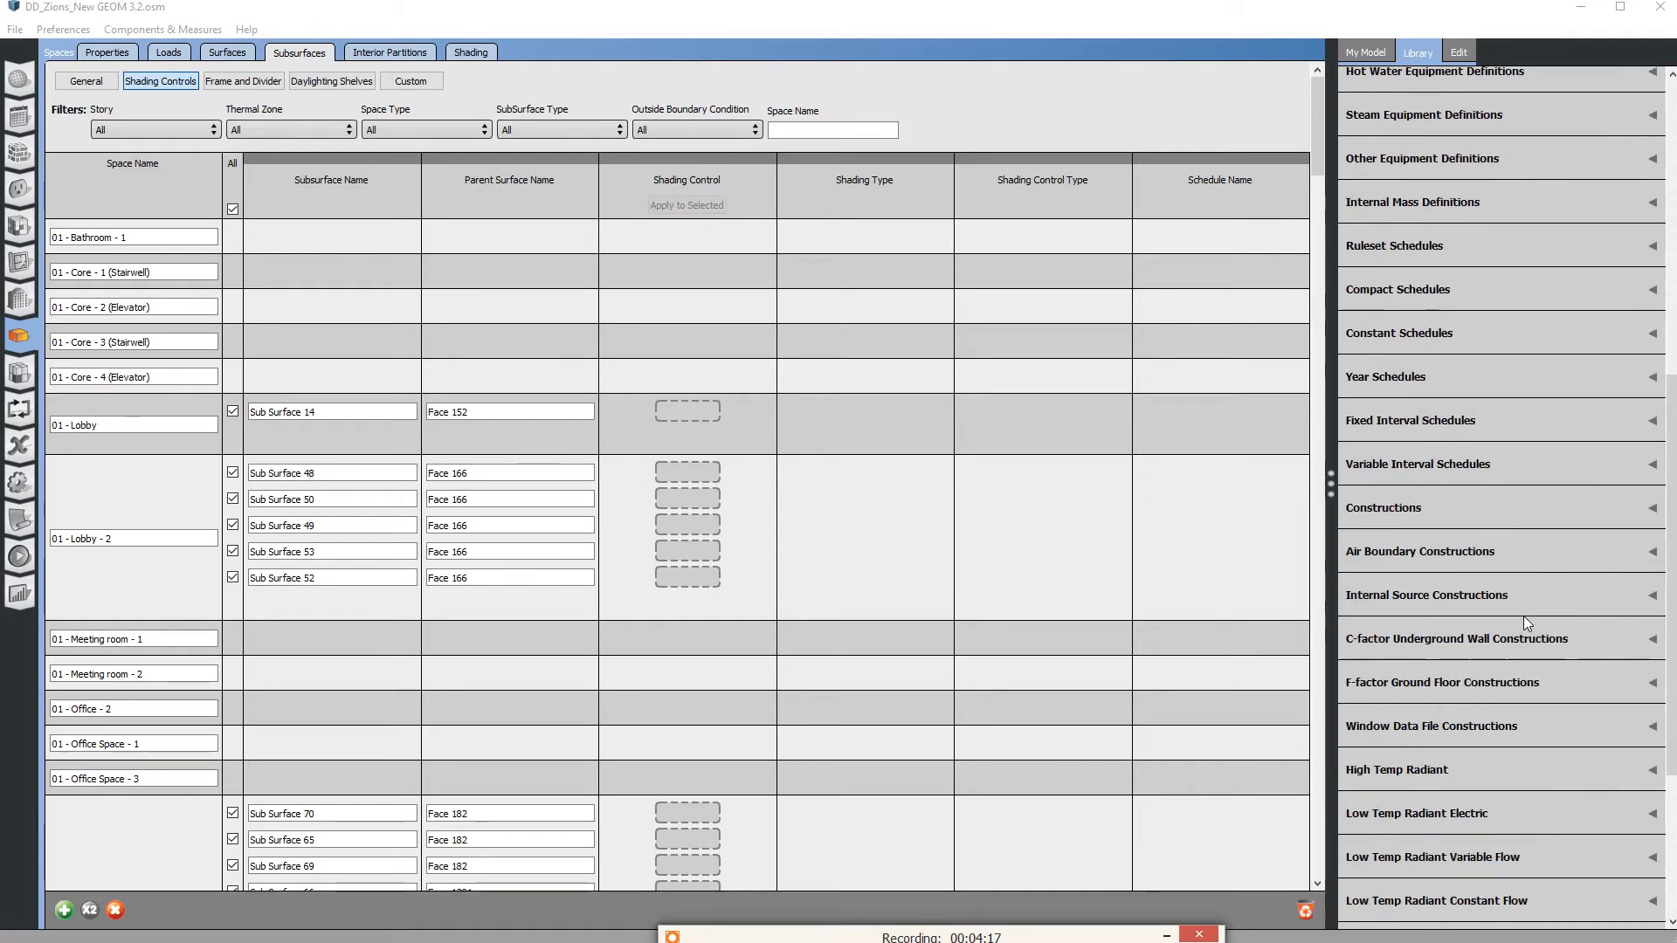
scroll("down", 3)
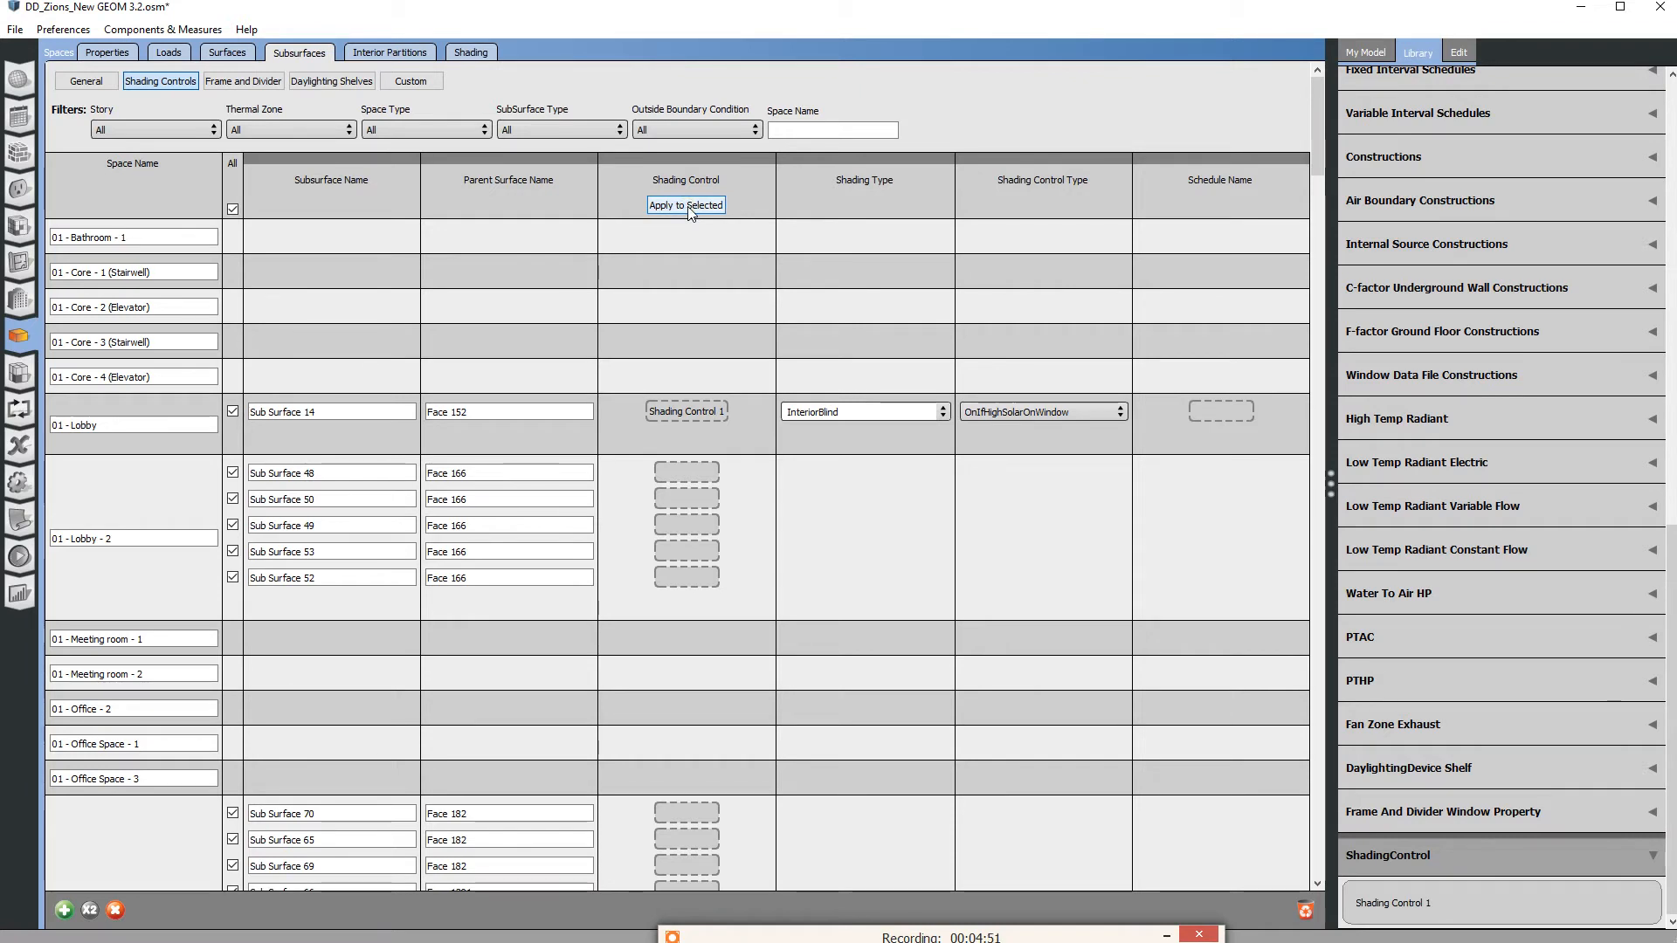
mouse_move(690, 252)
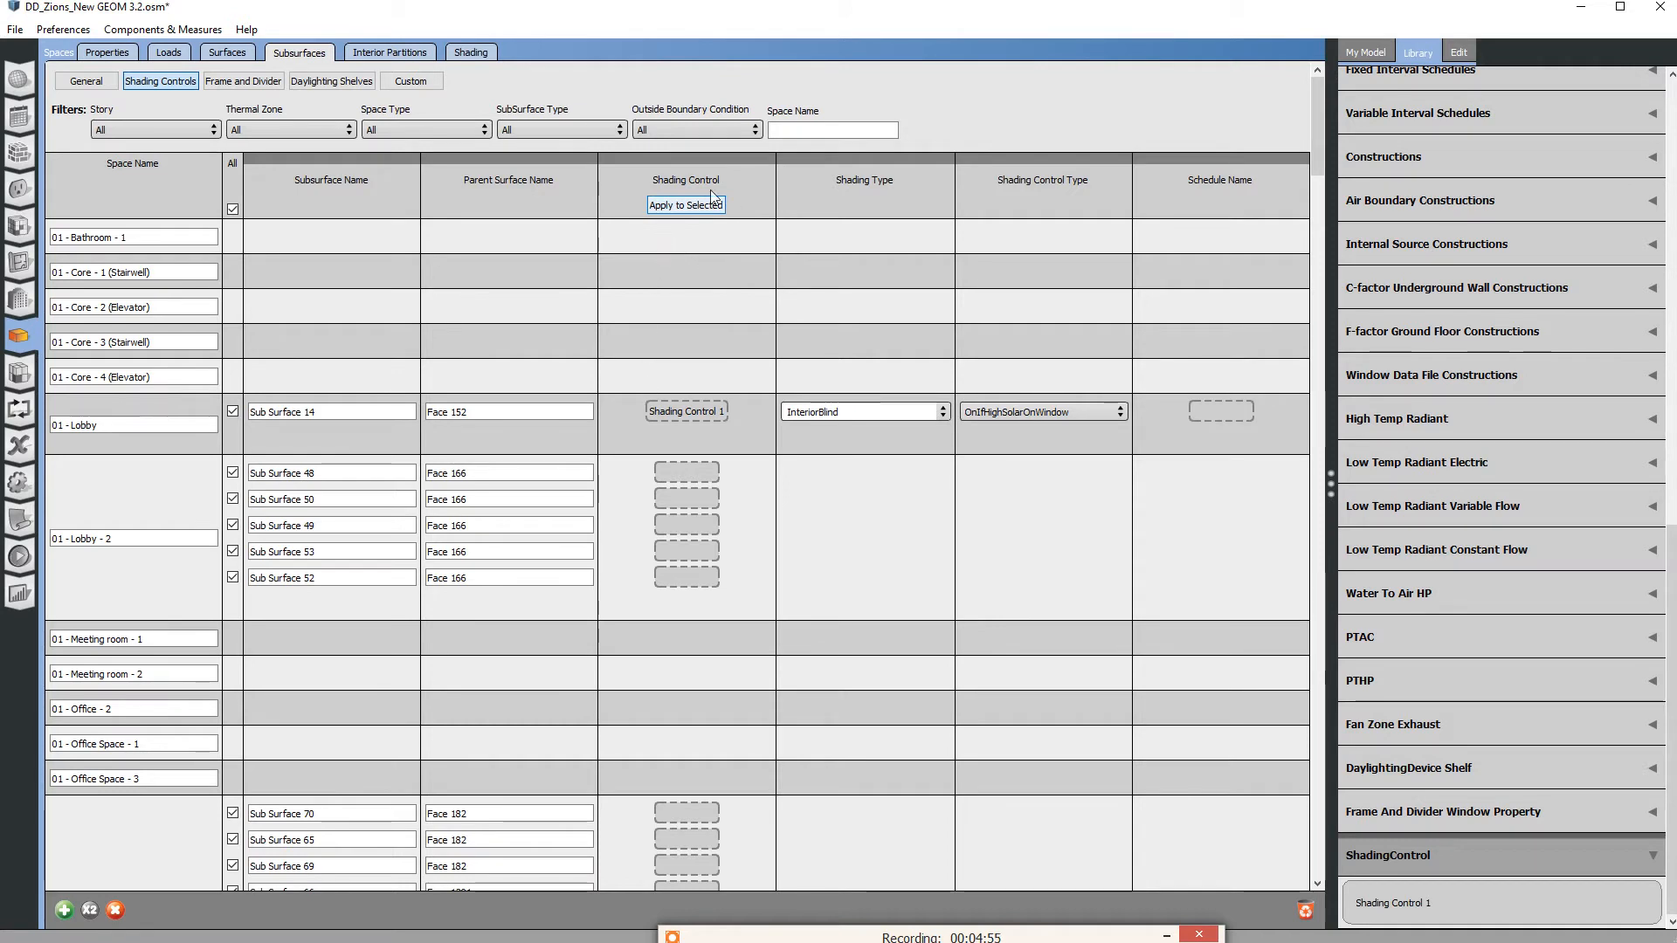
mouse_move(671, 225)
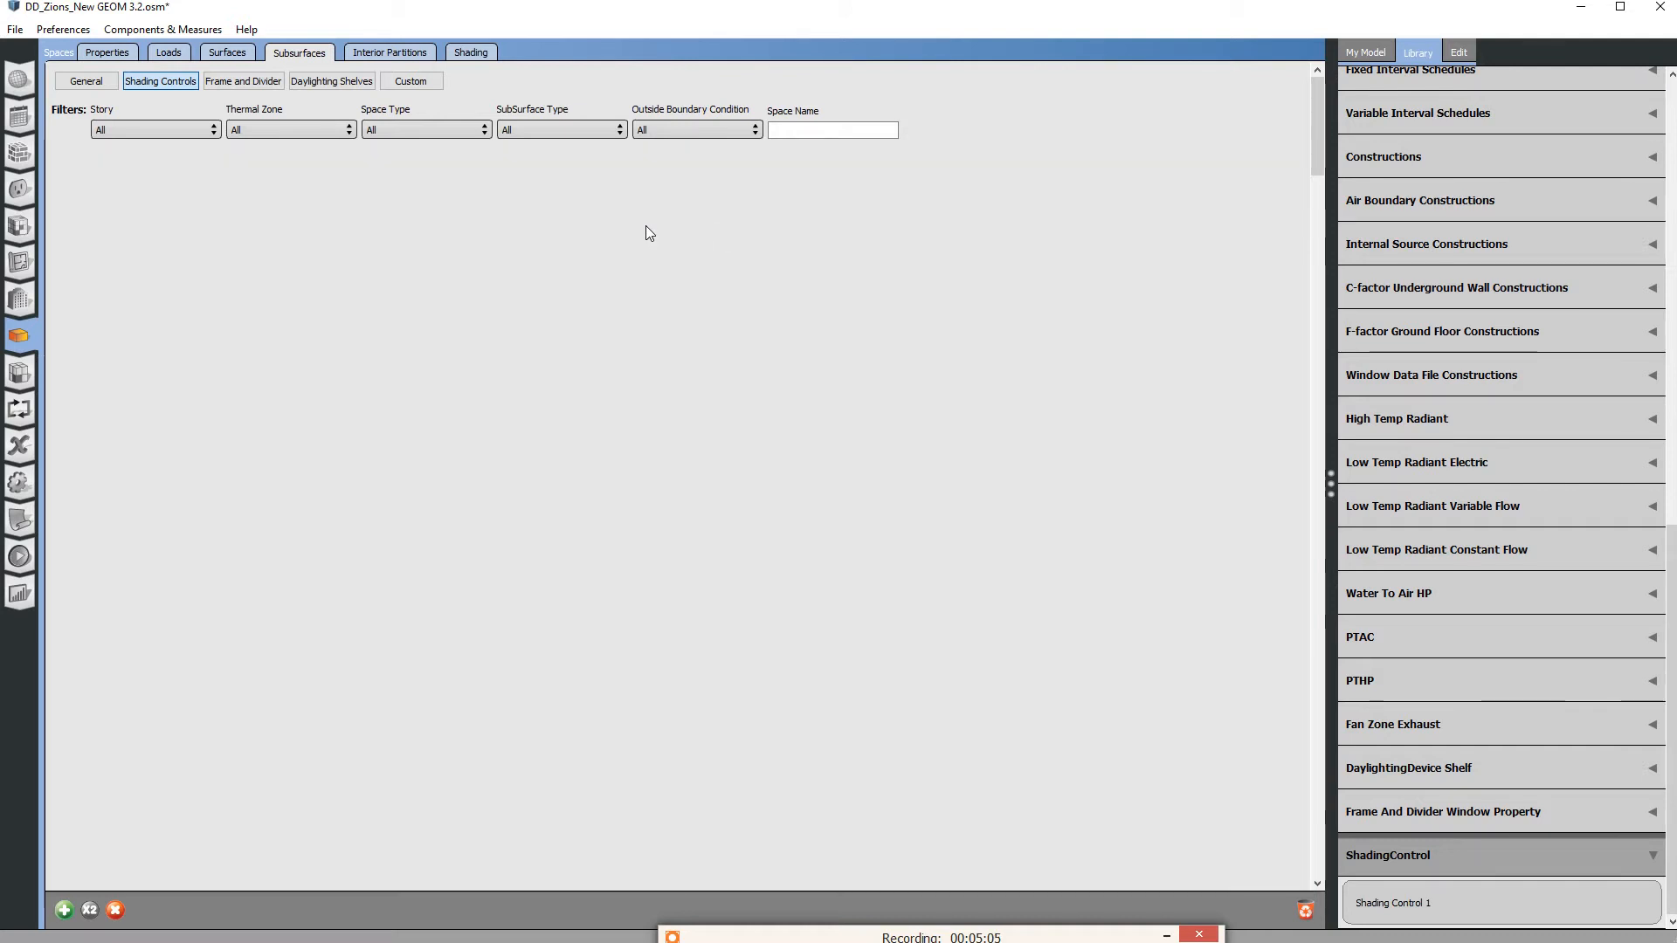
mouse_move(353, 239)
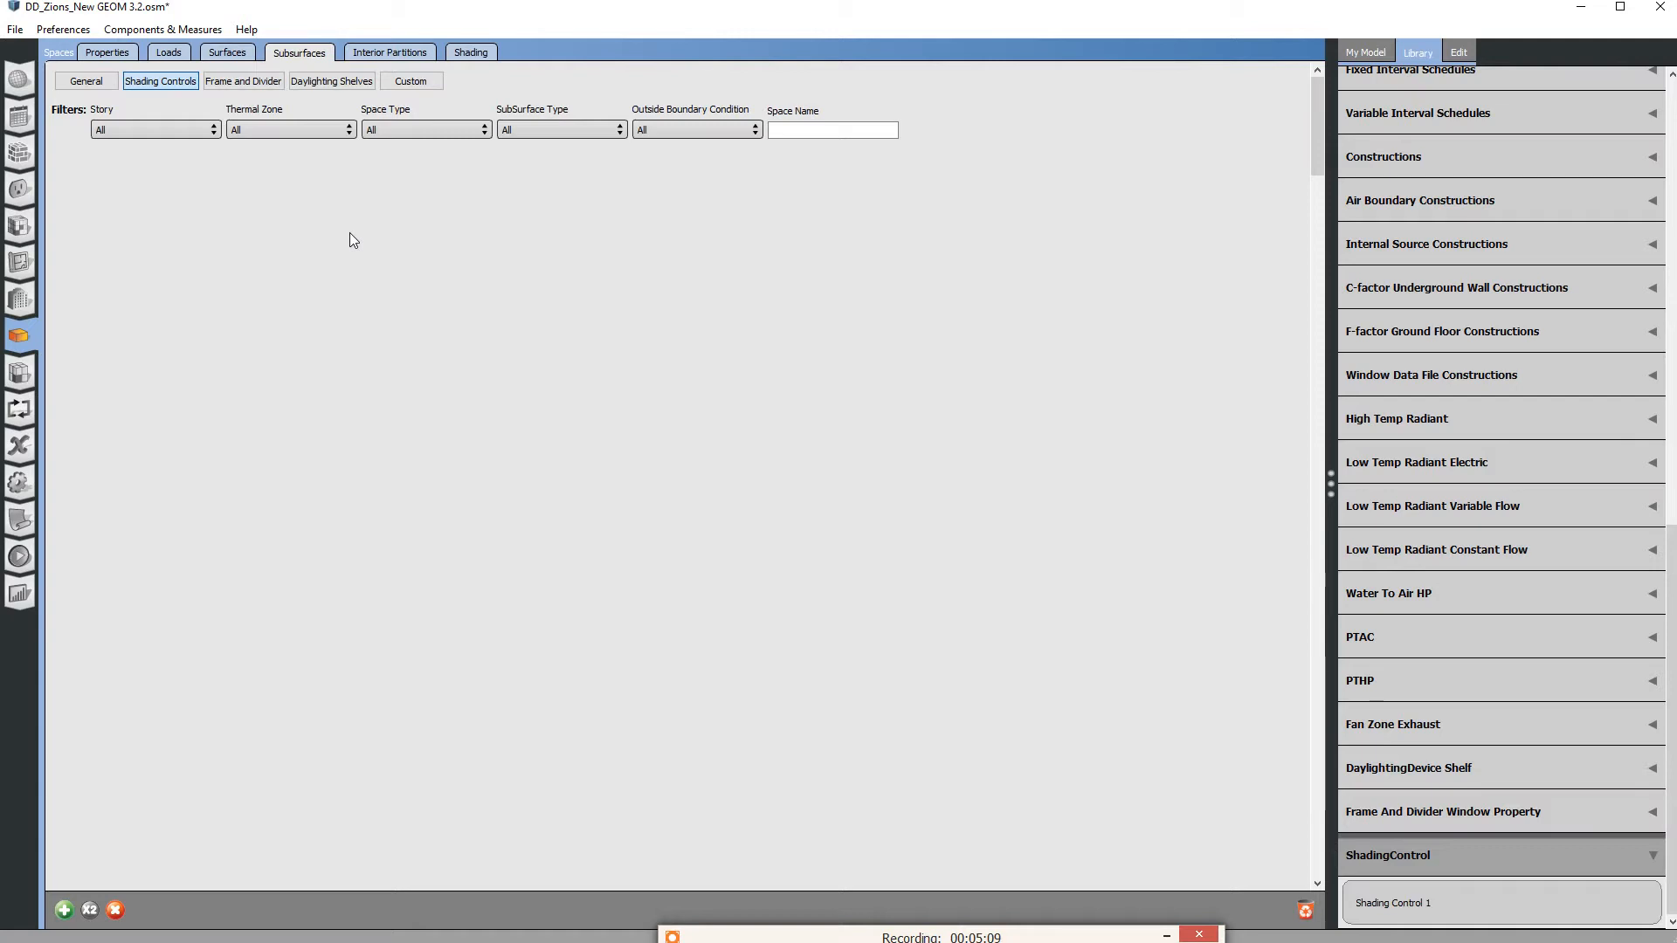
mouse_move(291, 256)
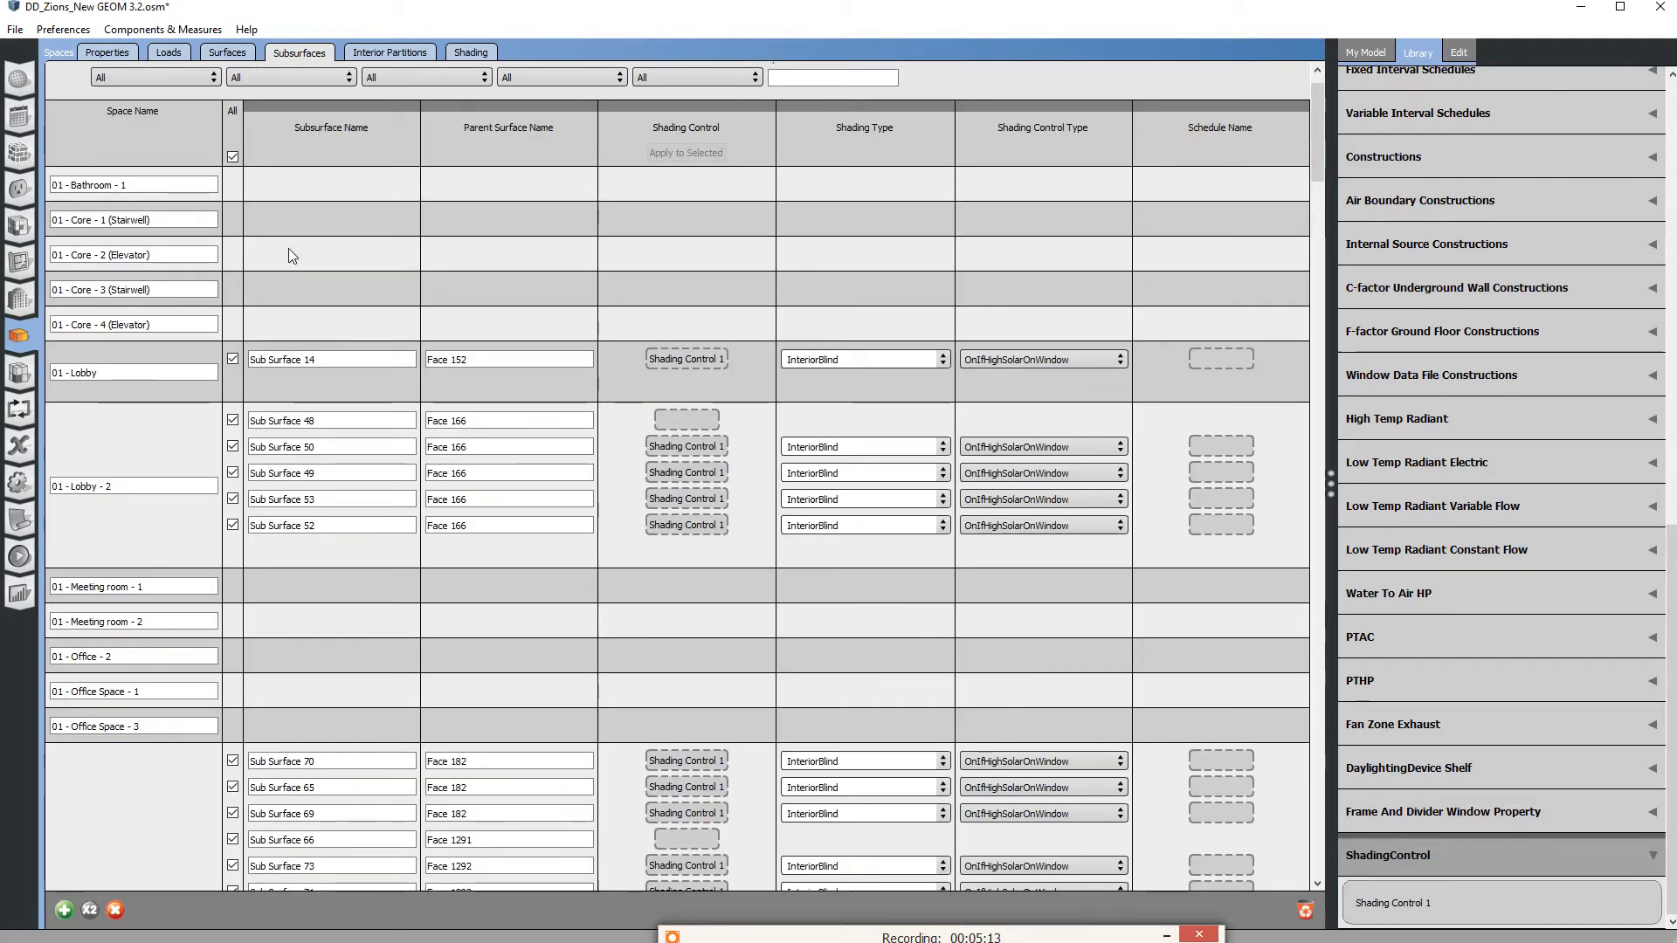
left_click(233, 157)
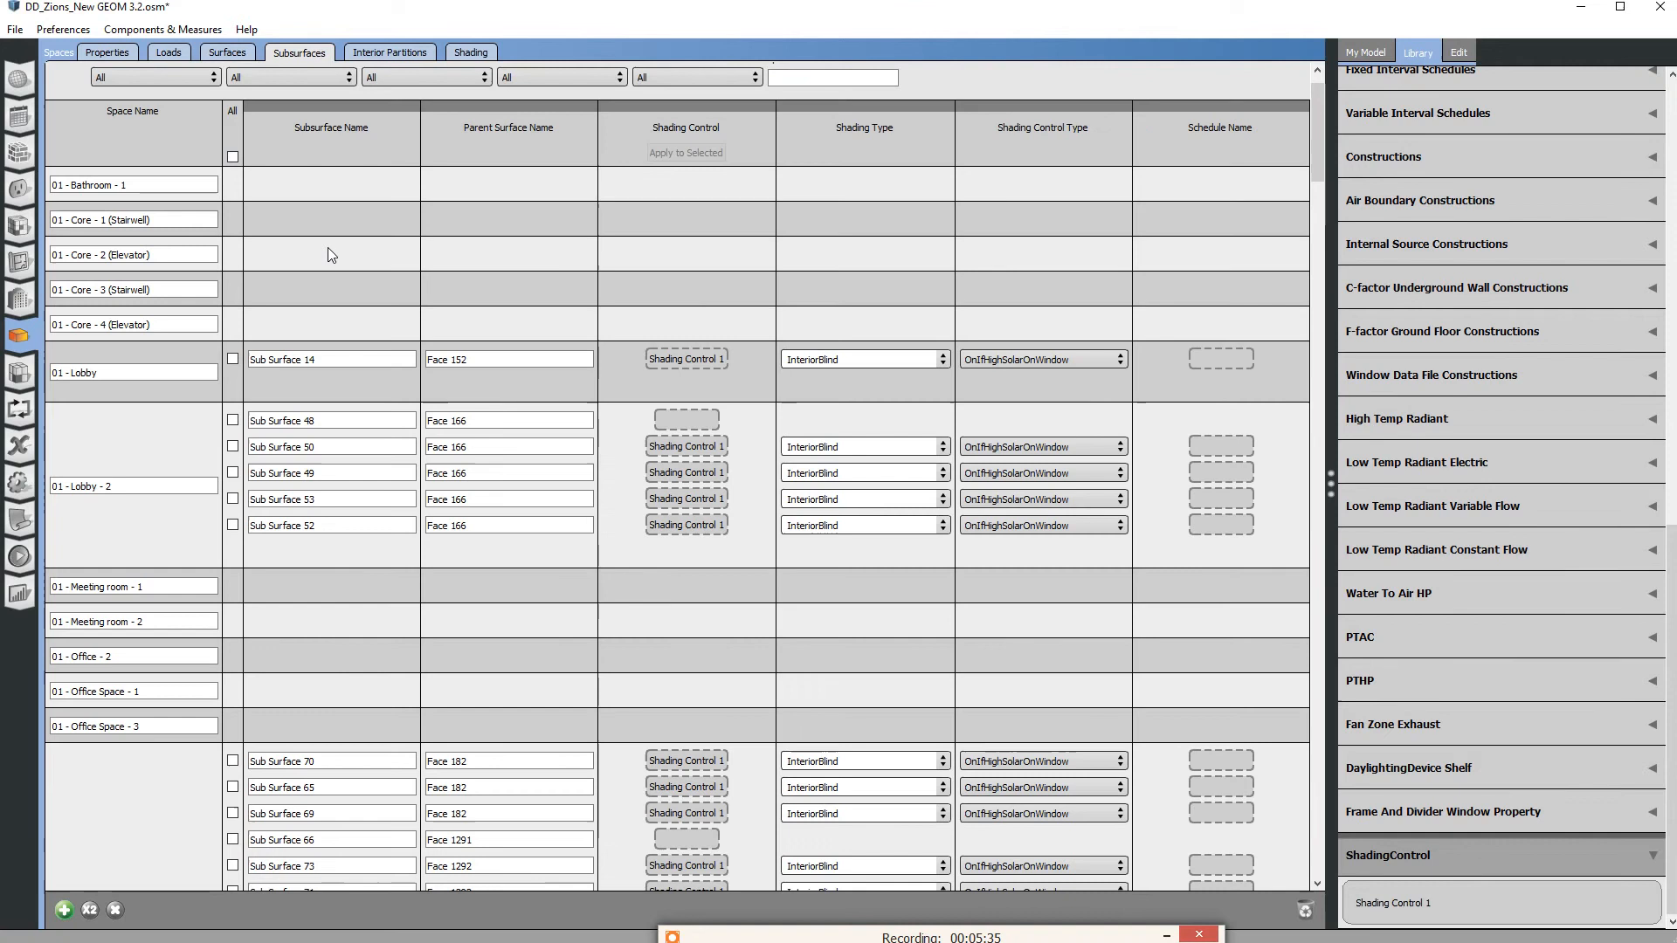
Edit Shading Control 1 from Sub Surface 14 and set its Shading Type to InteriorShade.
left_click(685, 358)
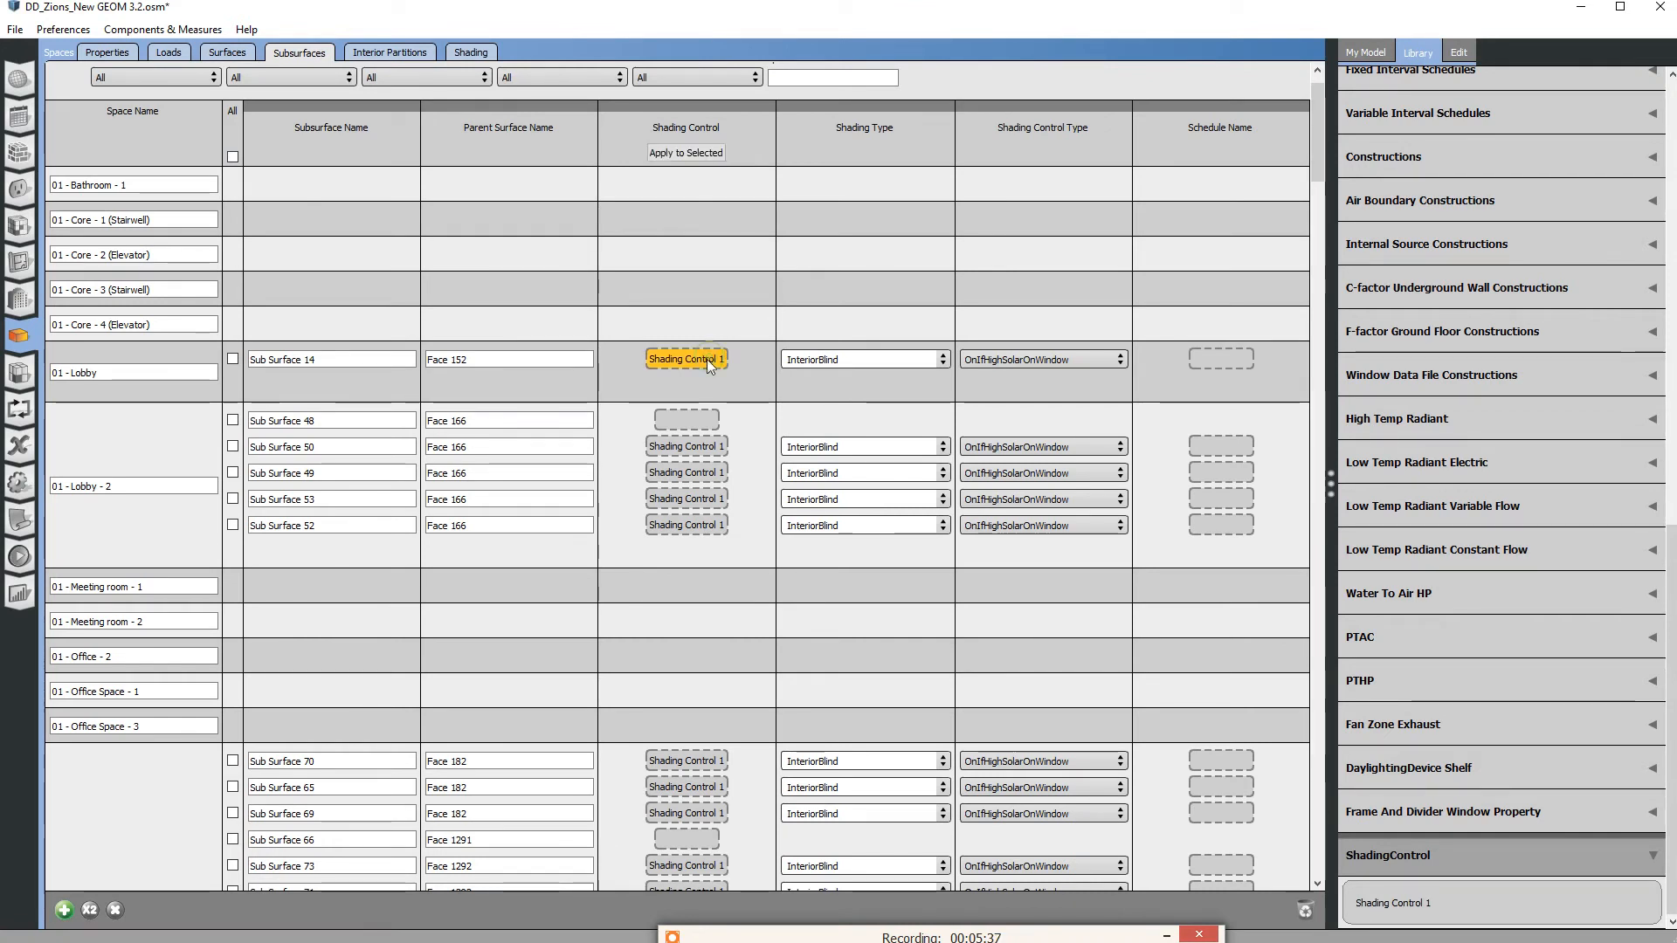
left_click(1457, 50)
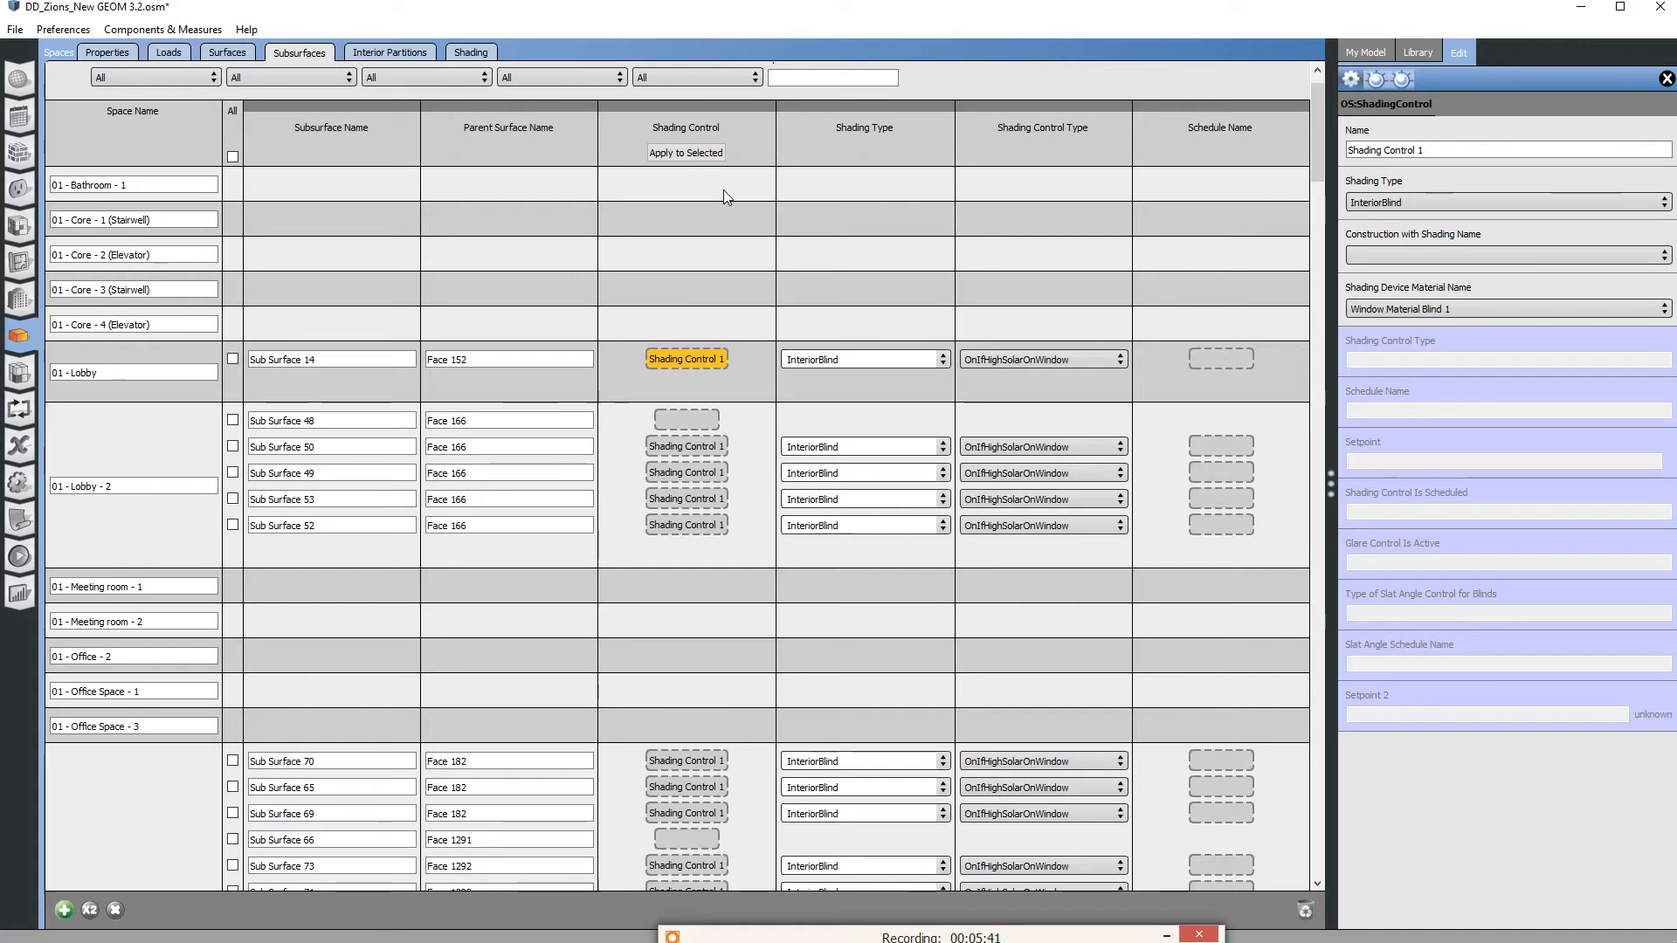
left_click(943, 358)
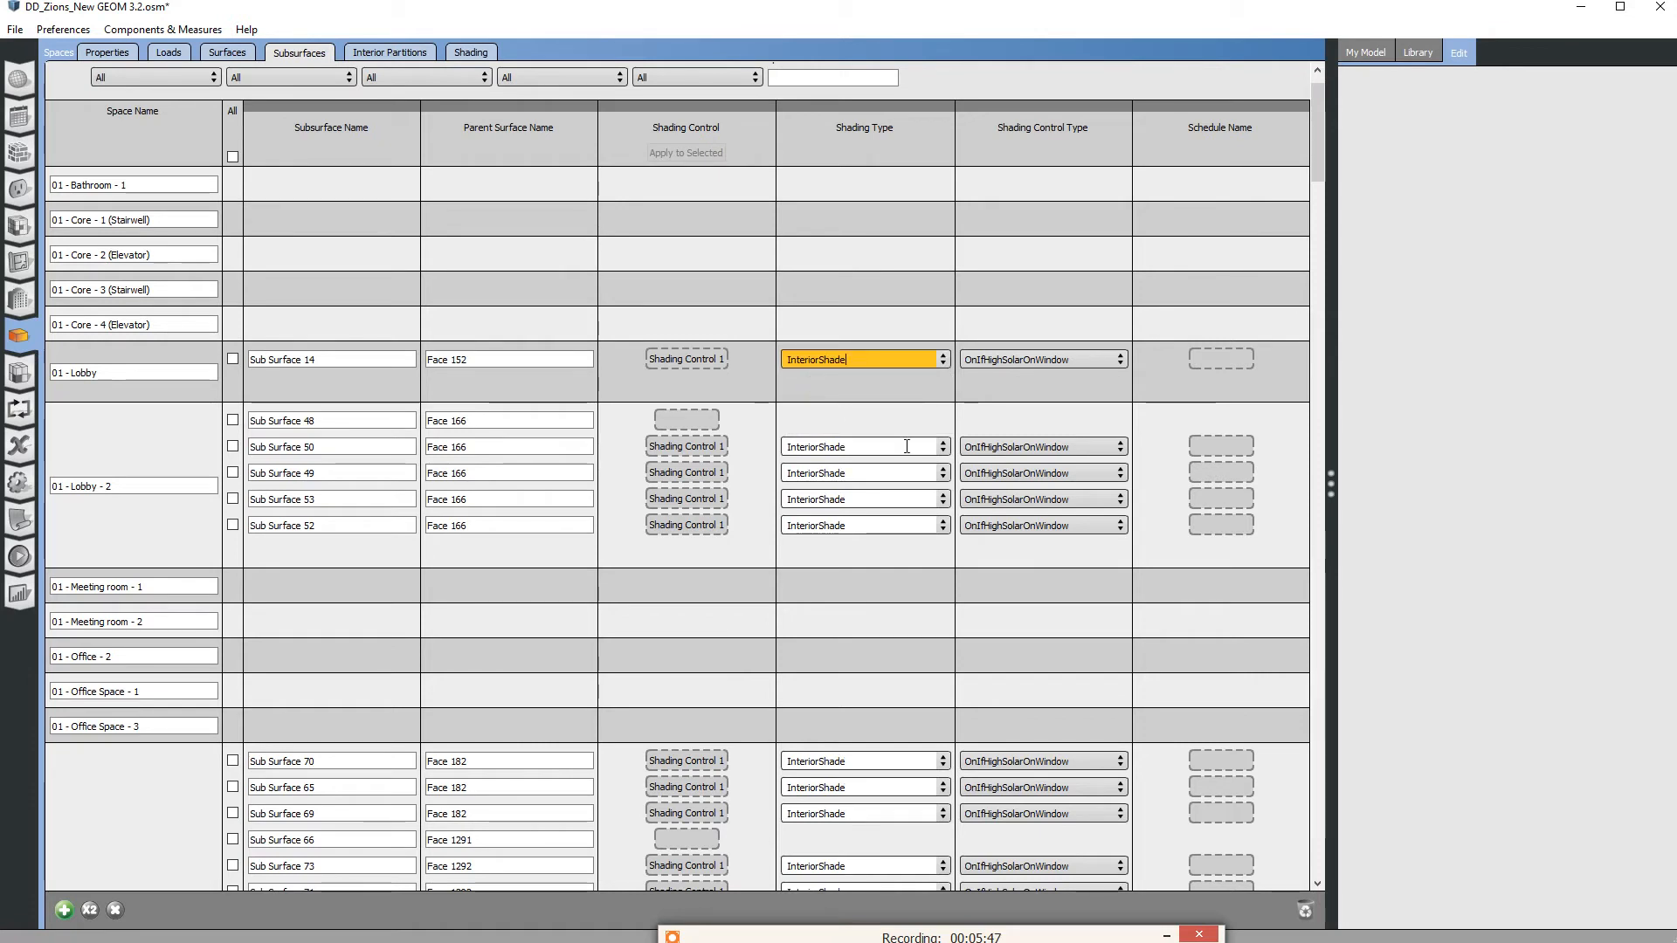
left_click(685, 358)
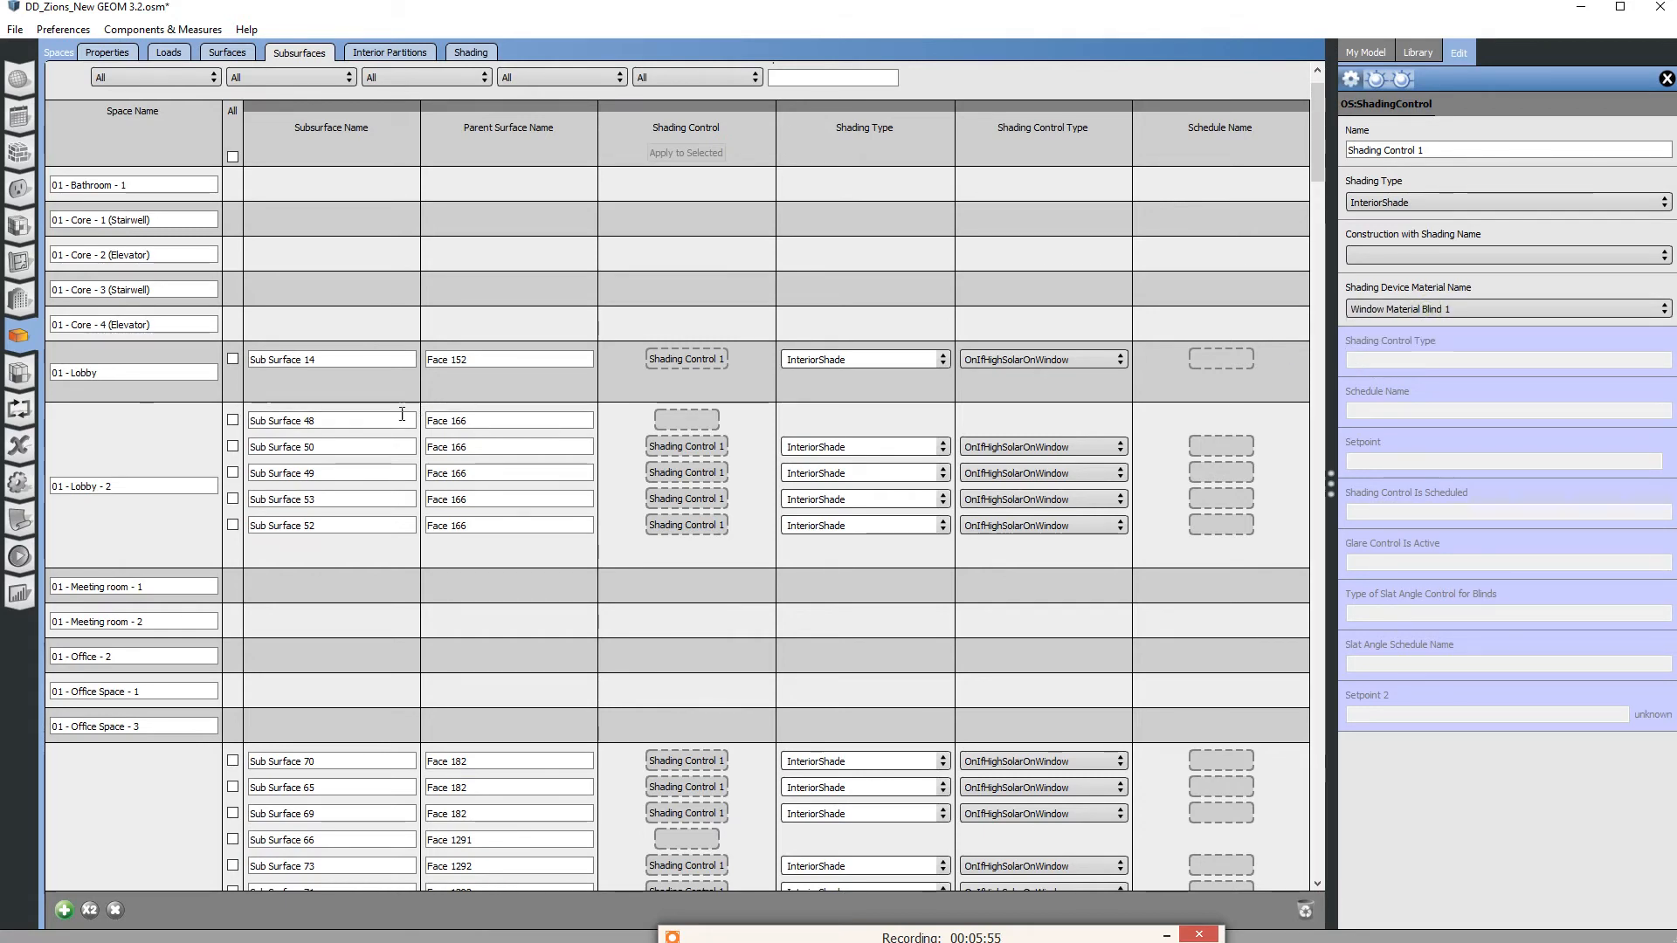
scroll("down", 3)
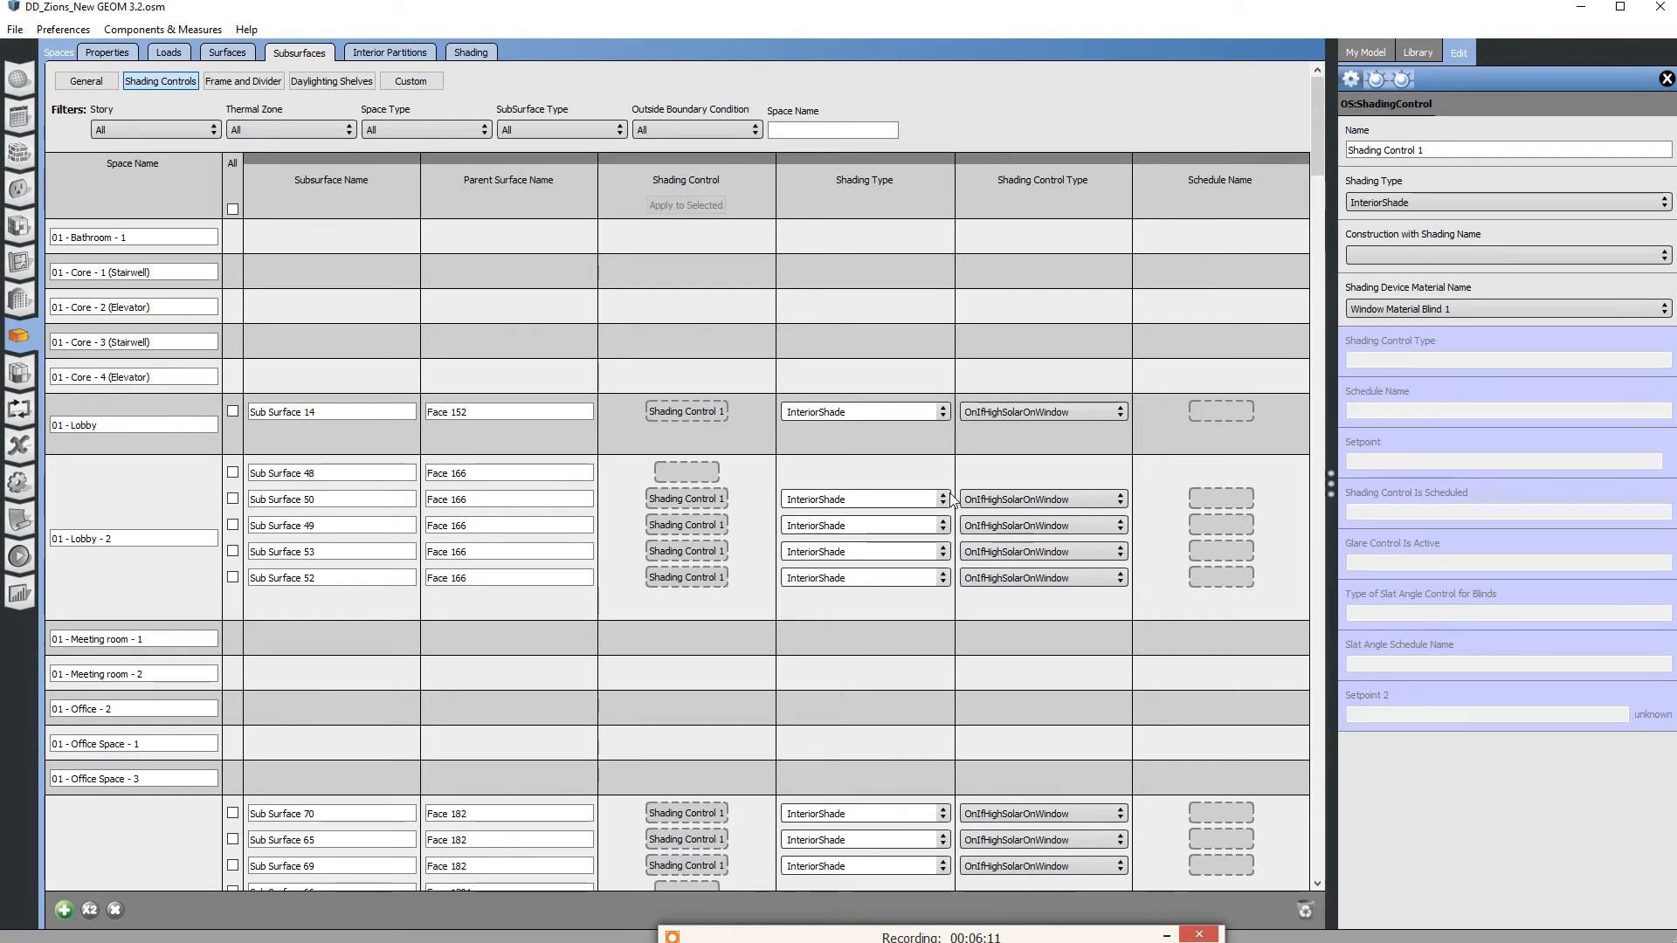
Go to Constructions > Materials and browse the material library.
left_click(20, 152)
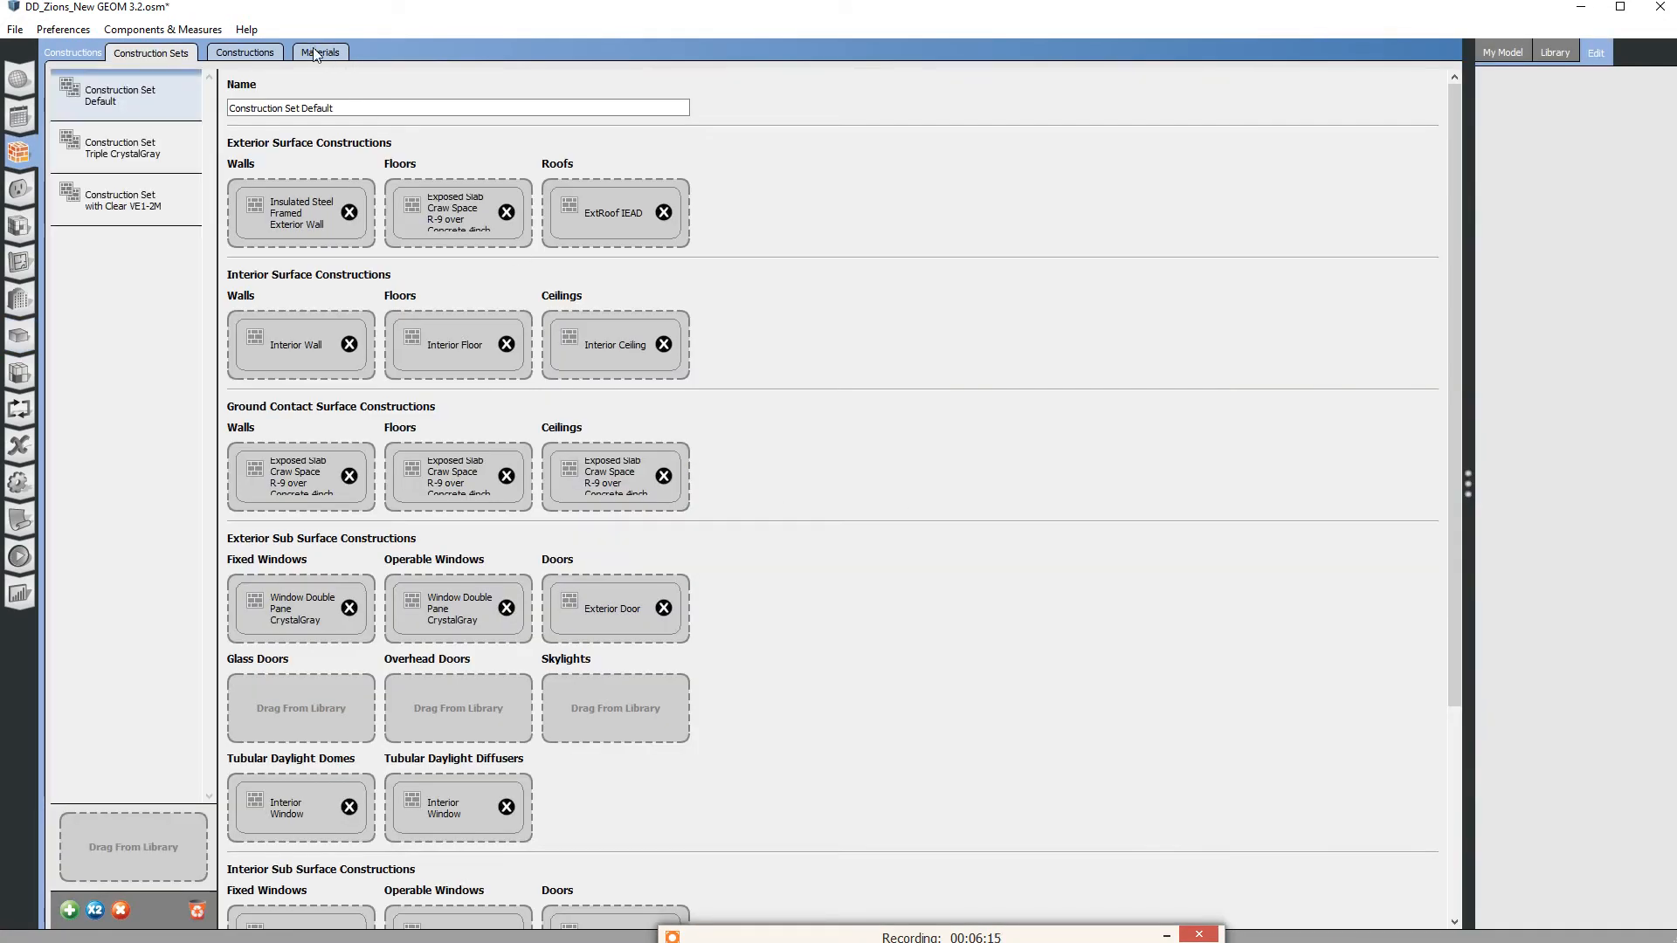
left_click(319, 52)
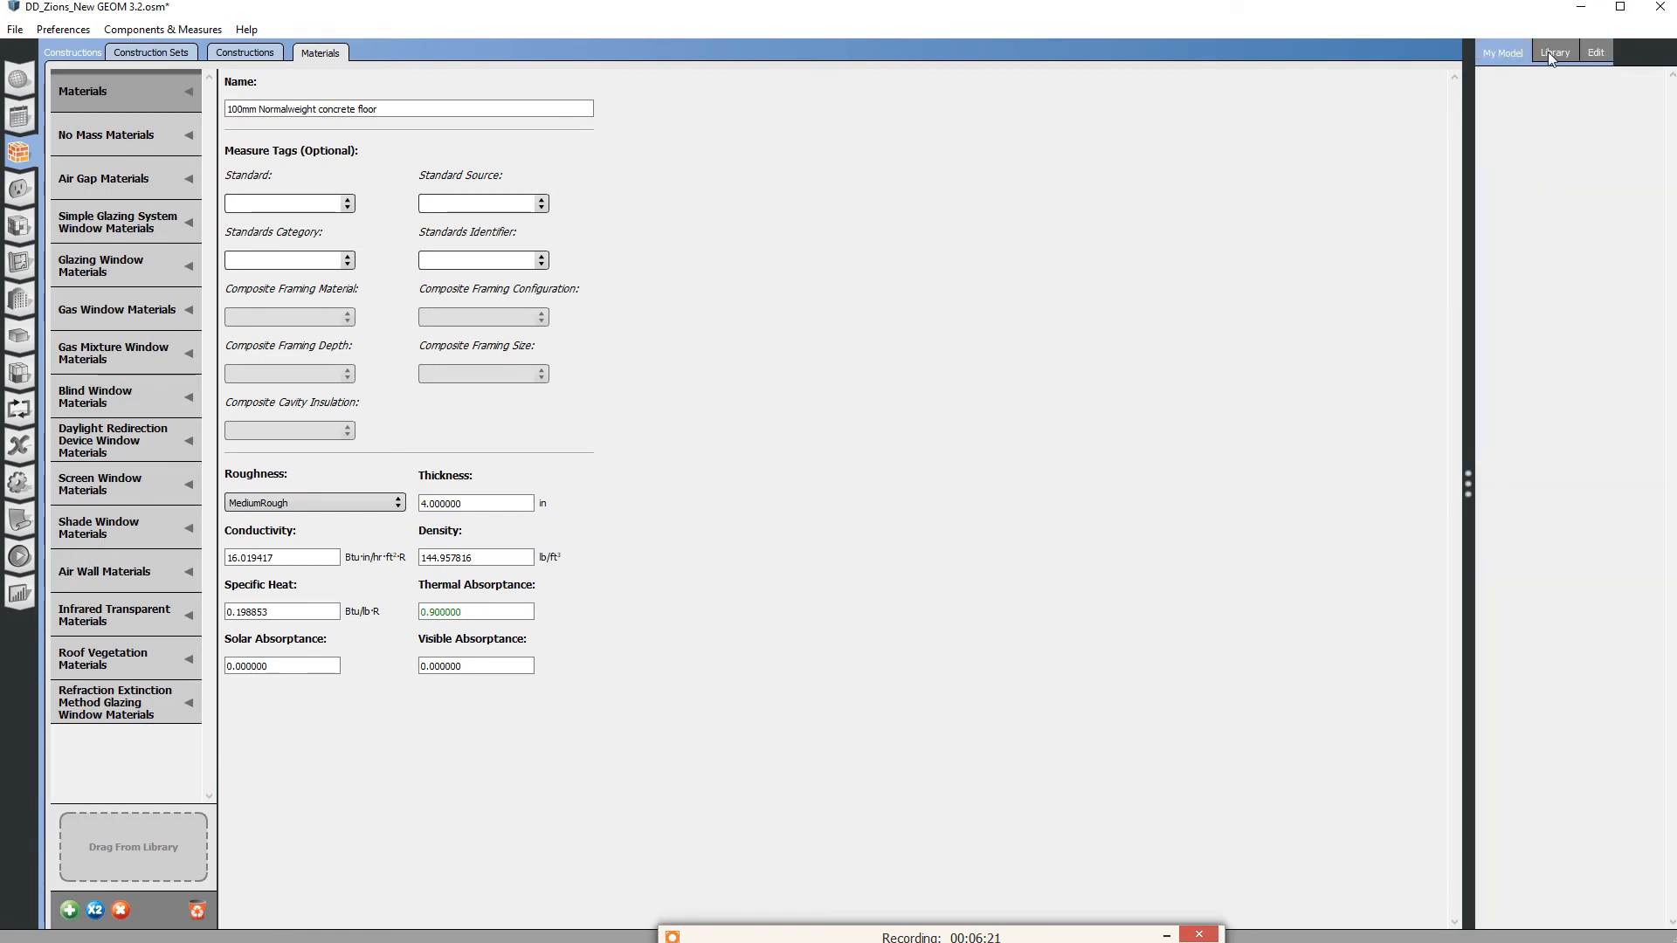
left_click(1555, 52)
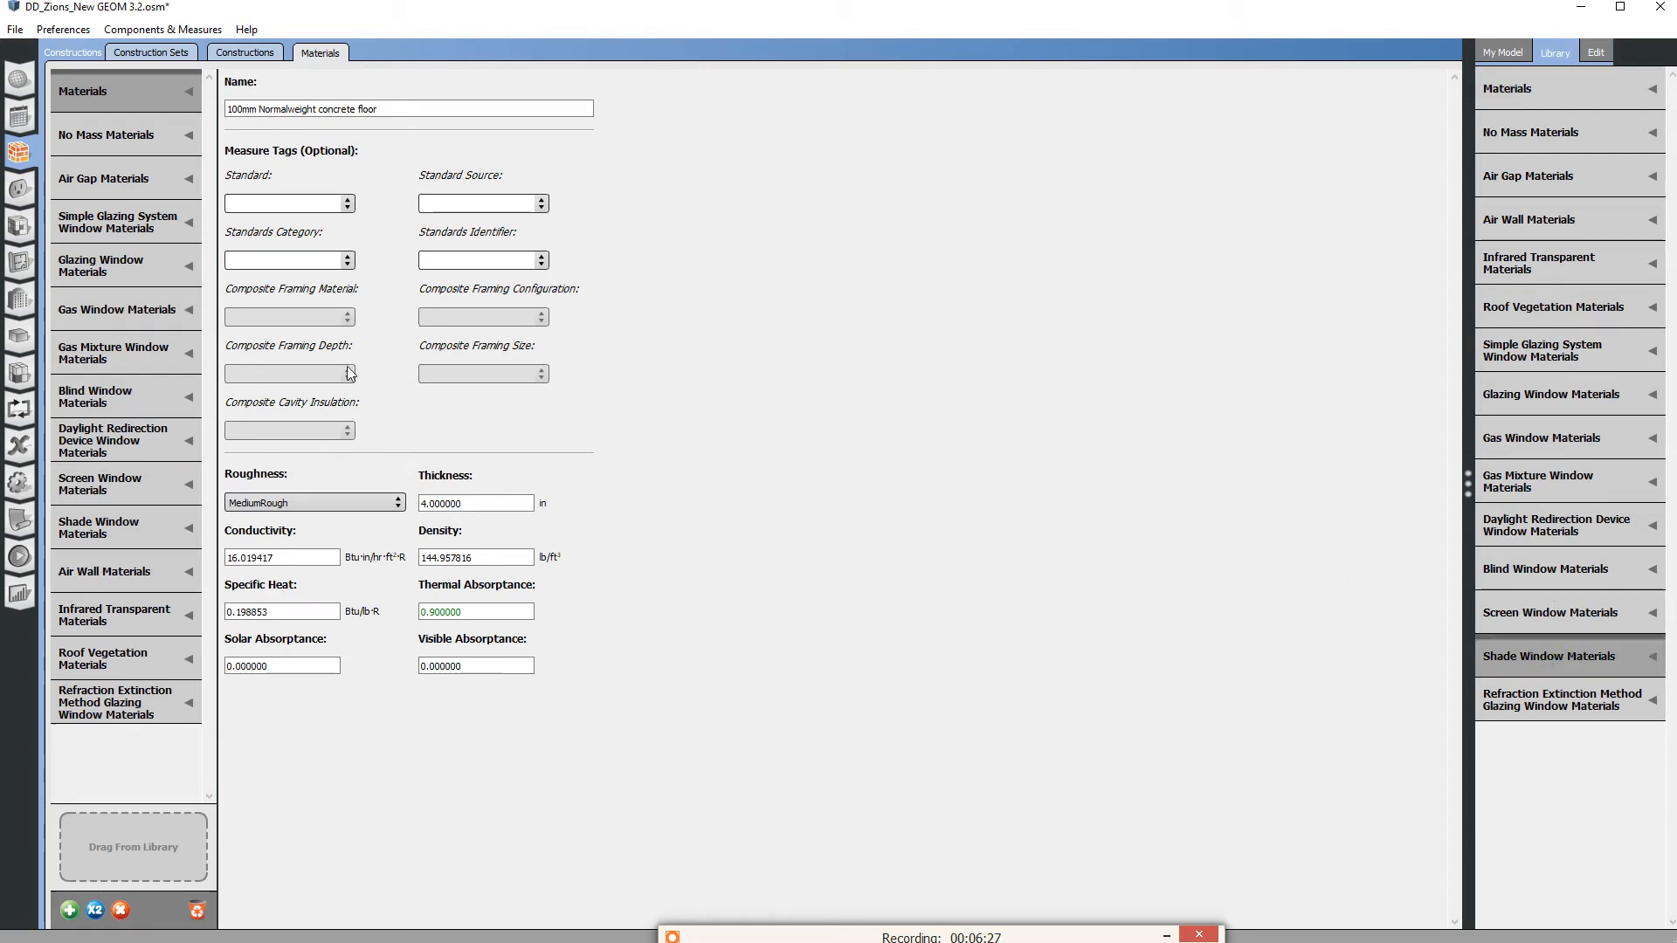
Cancel loading an extra library, look for shade materials, then open Shade Window Materials.
left_click(15, 28)
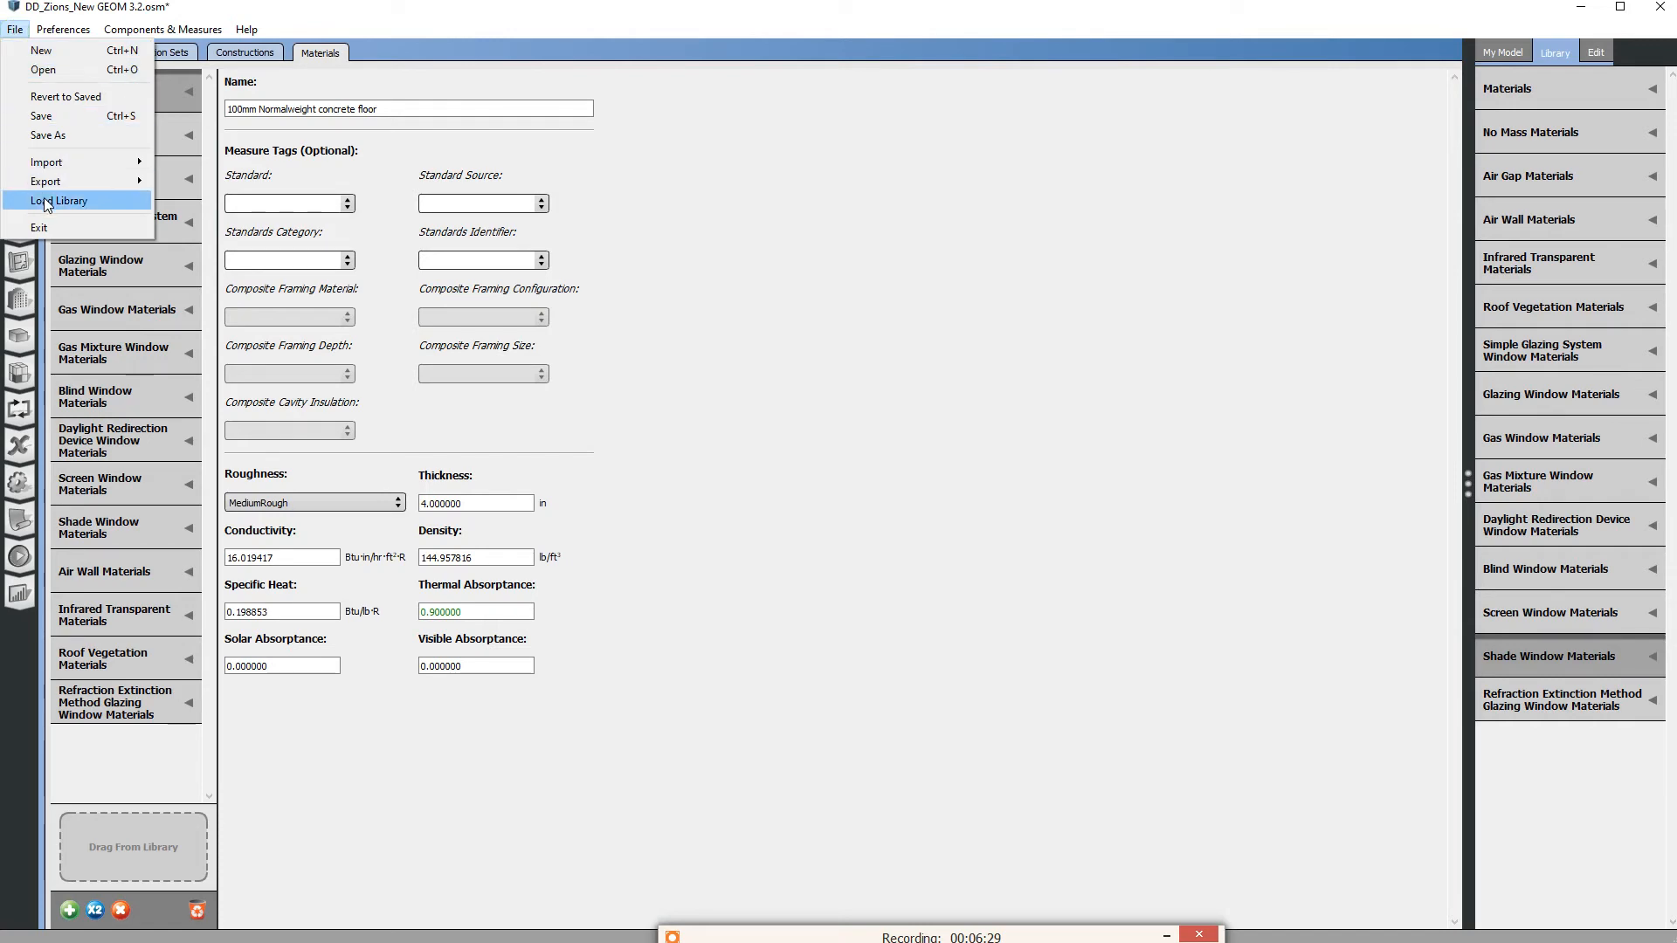
left_click(58, 201)
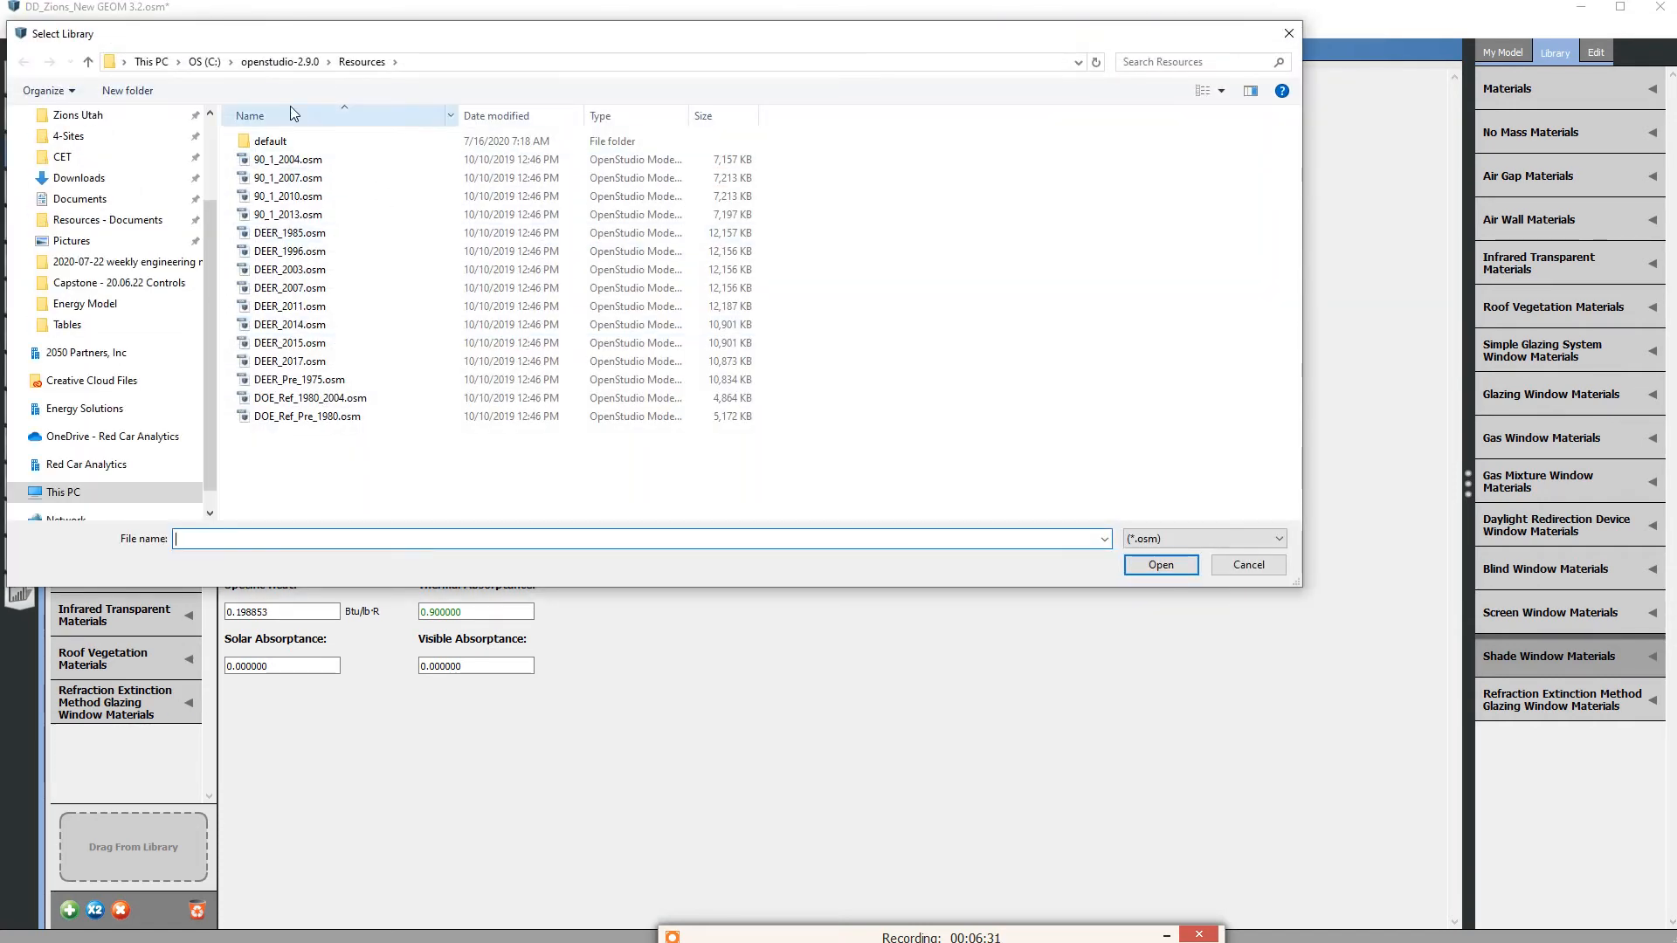
mouse_move(1238, 434)
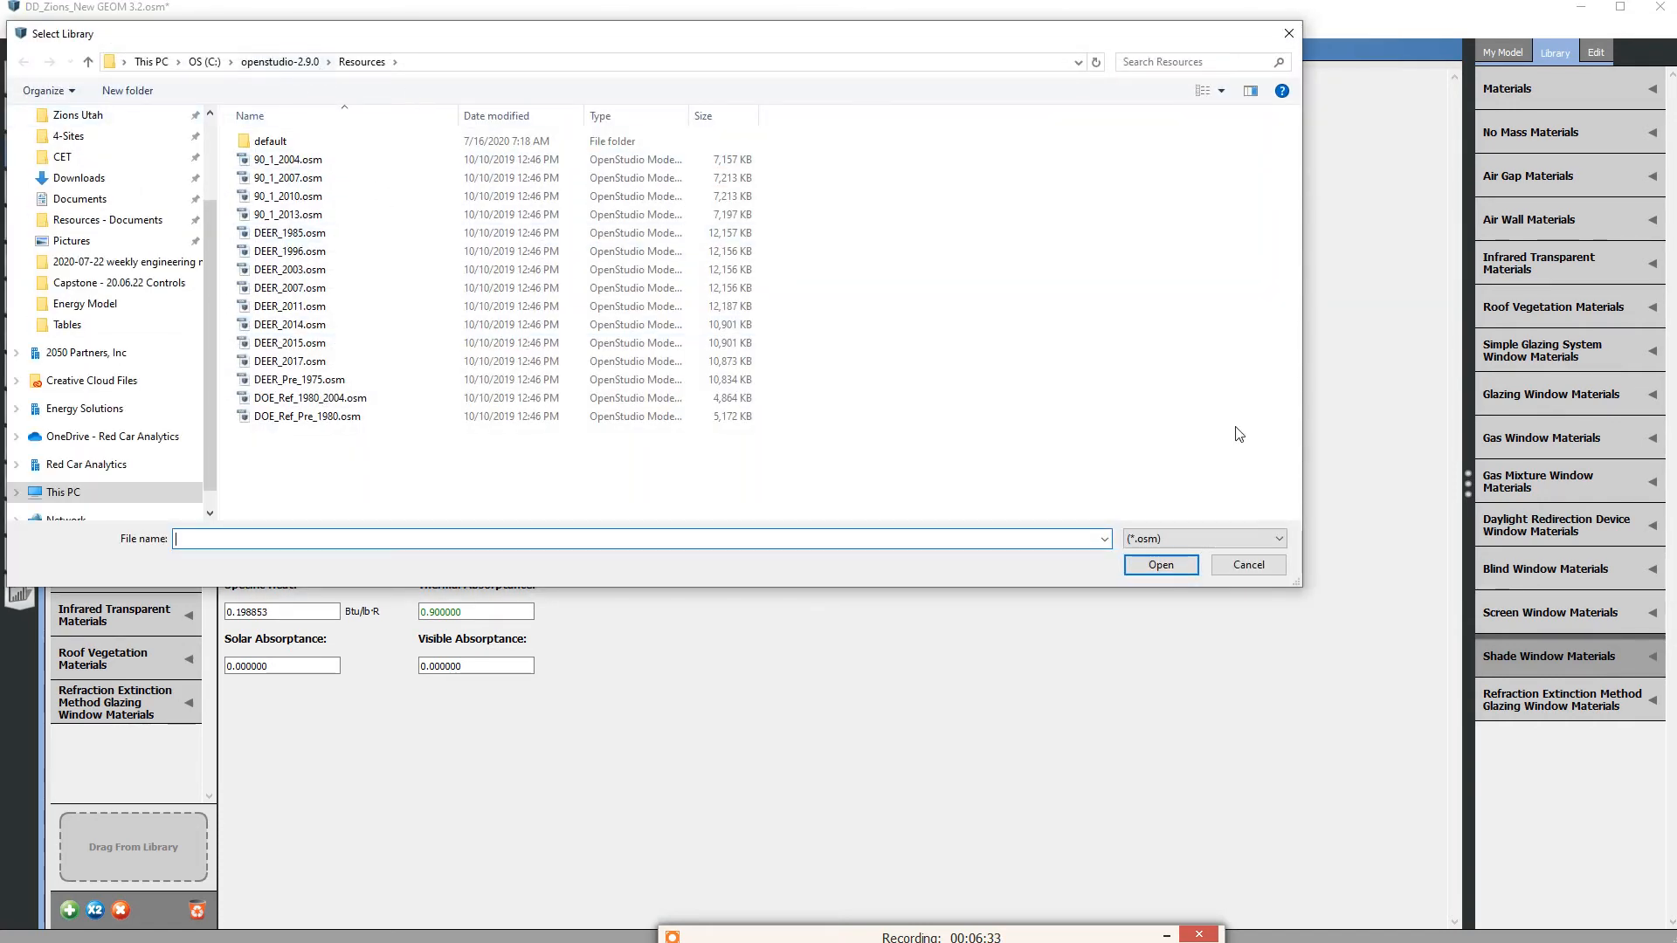
left_click(1247, 565)
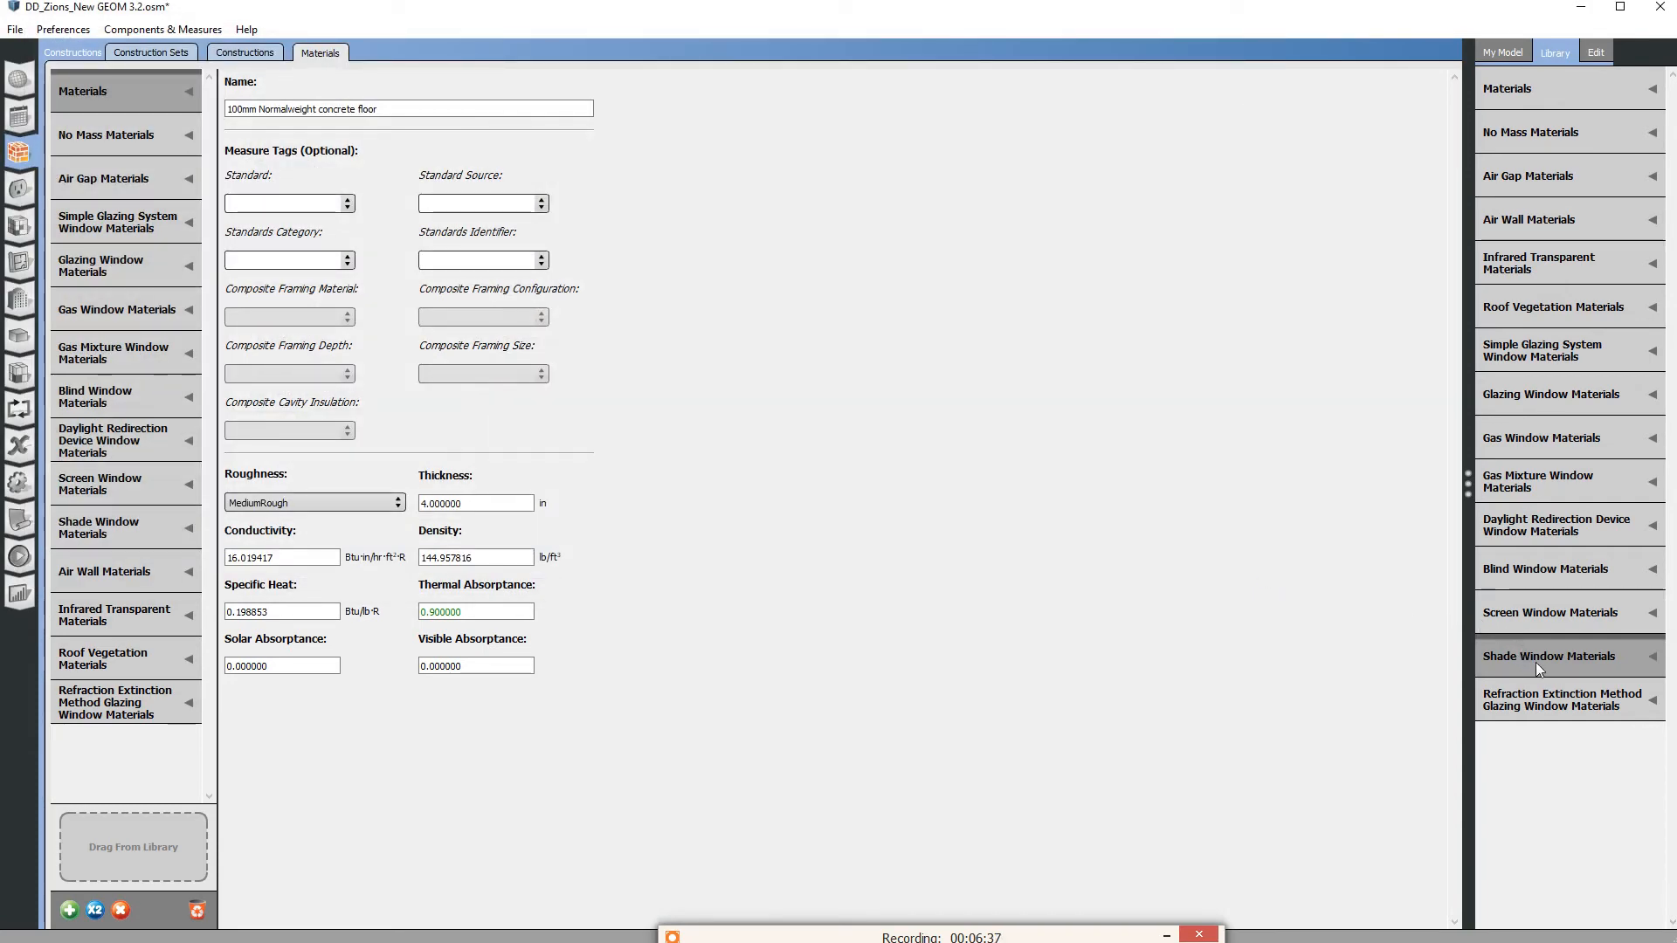
left_click(1567, 568)
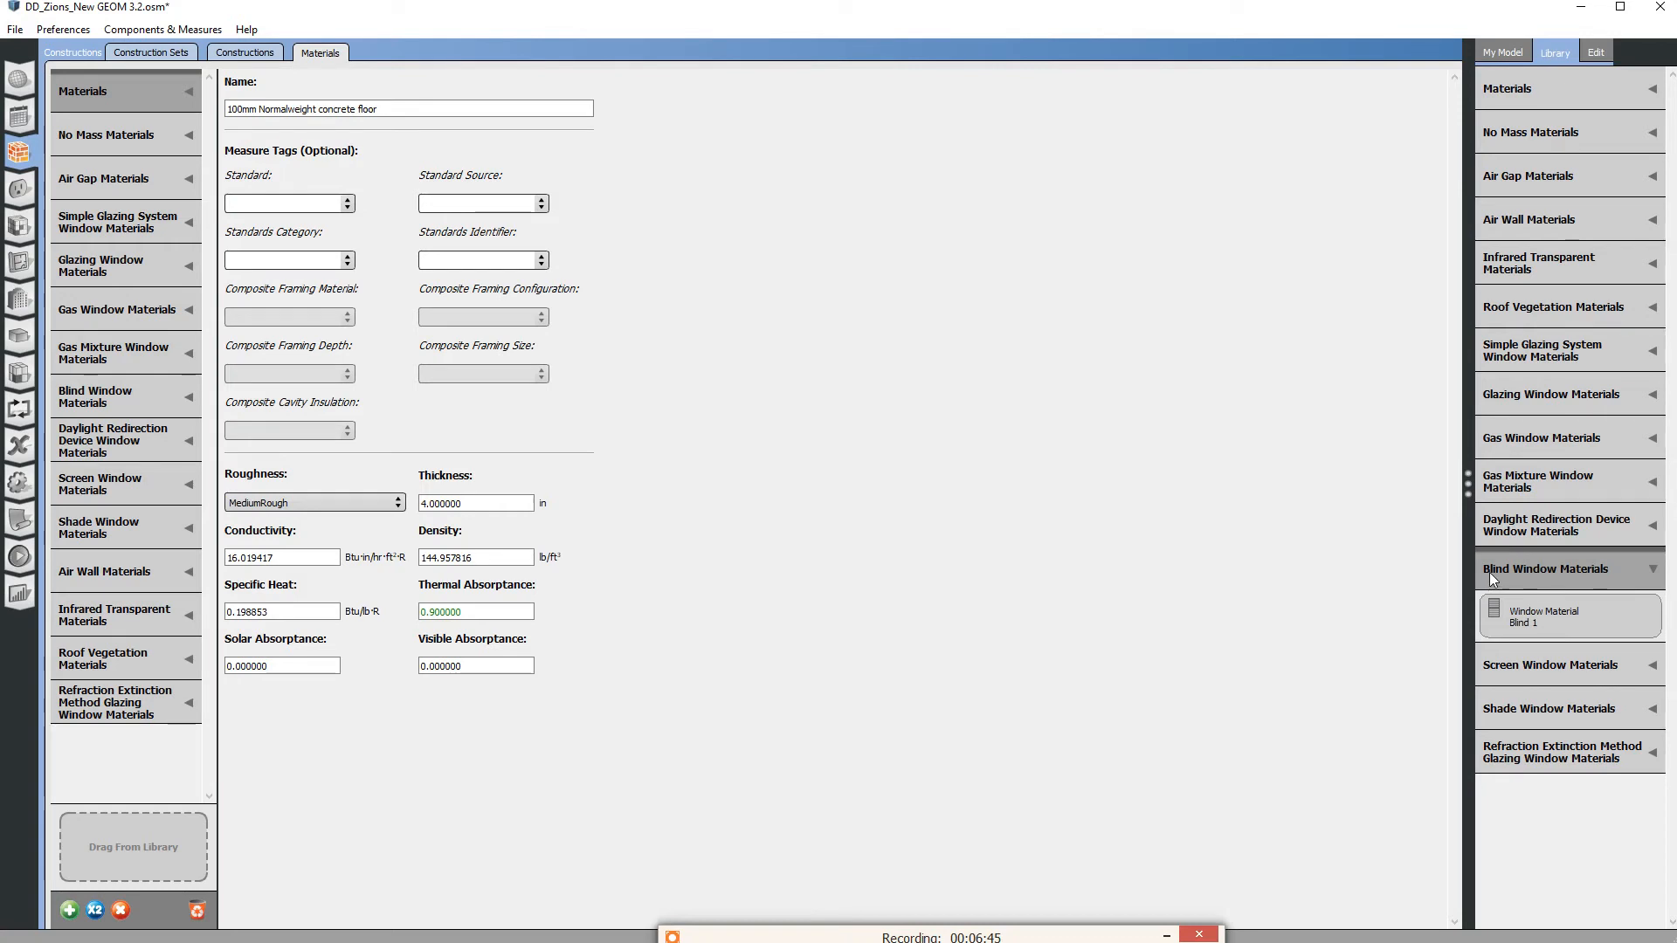
mouse_move(1562, 704)
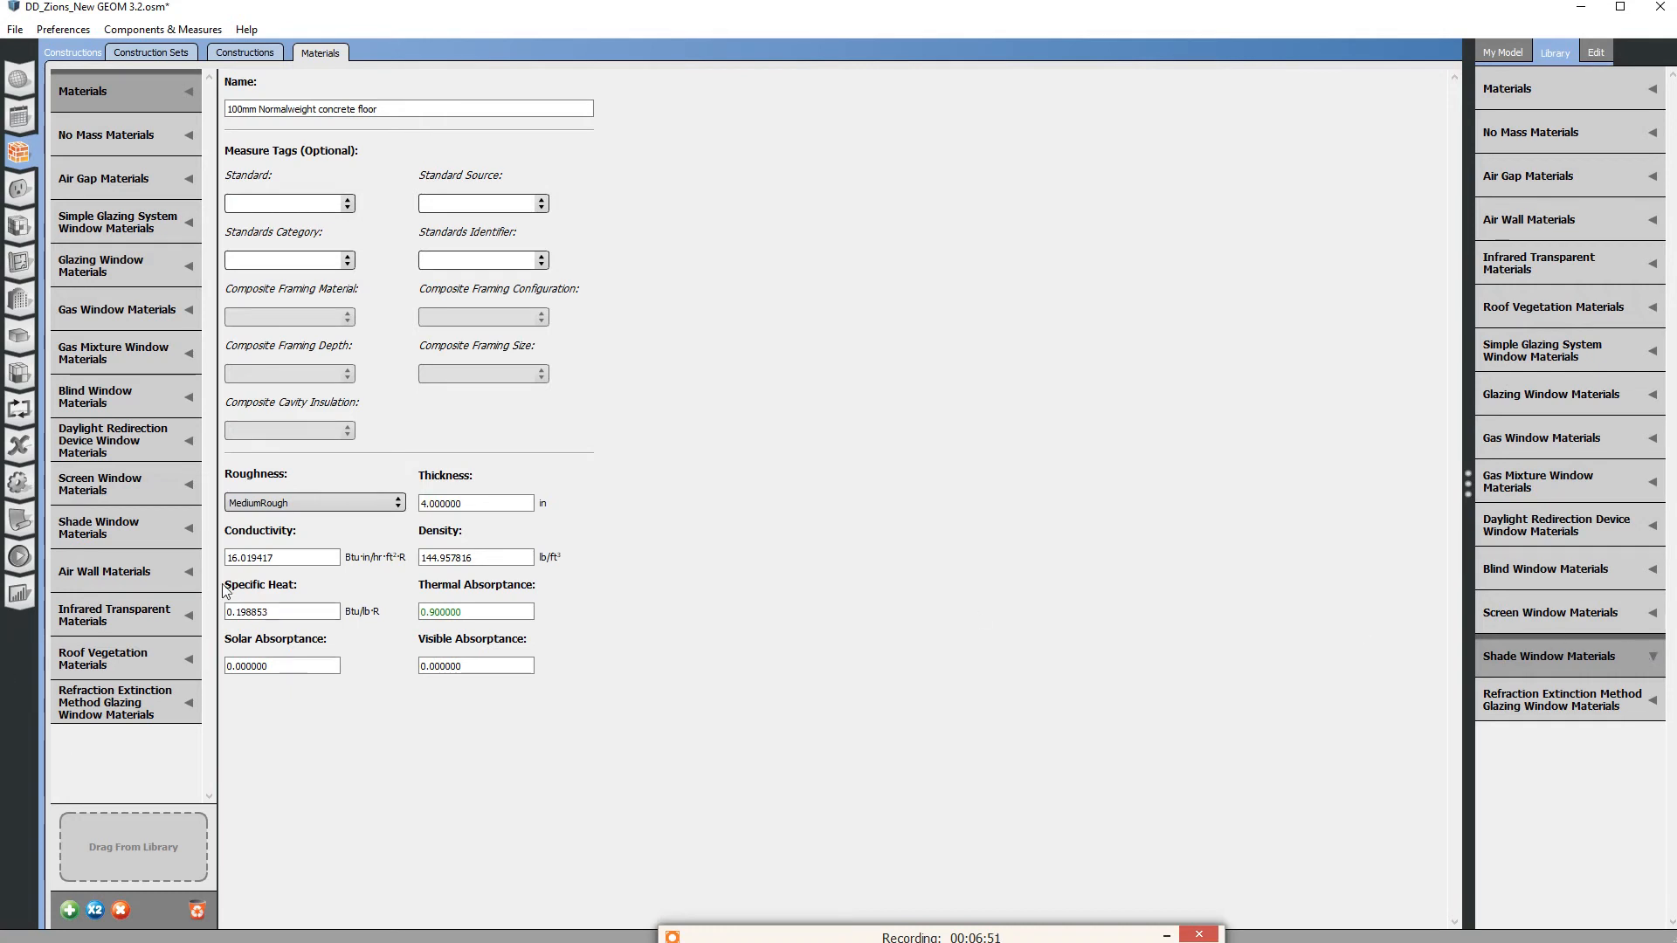
left_click(124, 527)
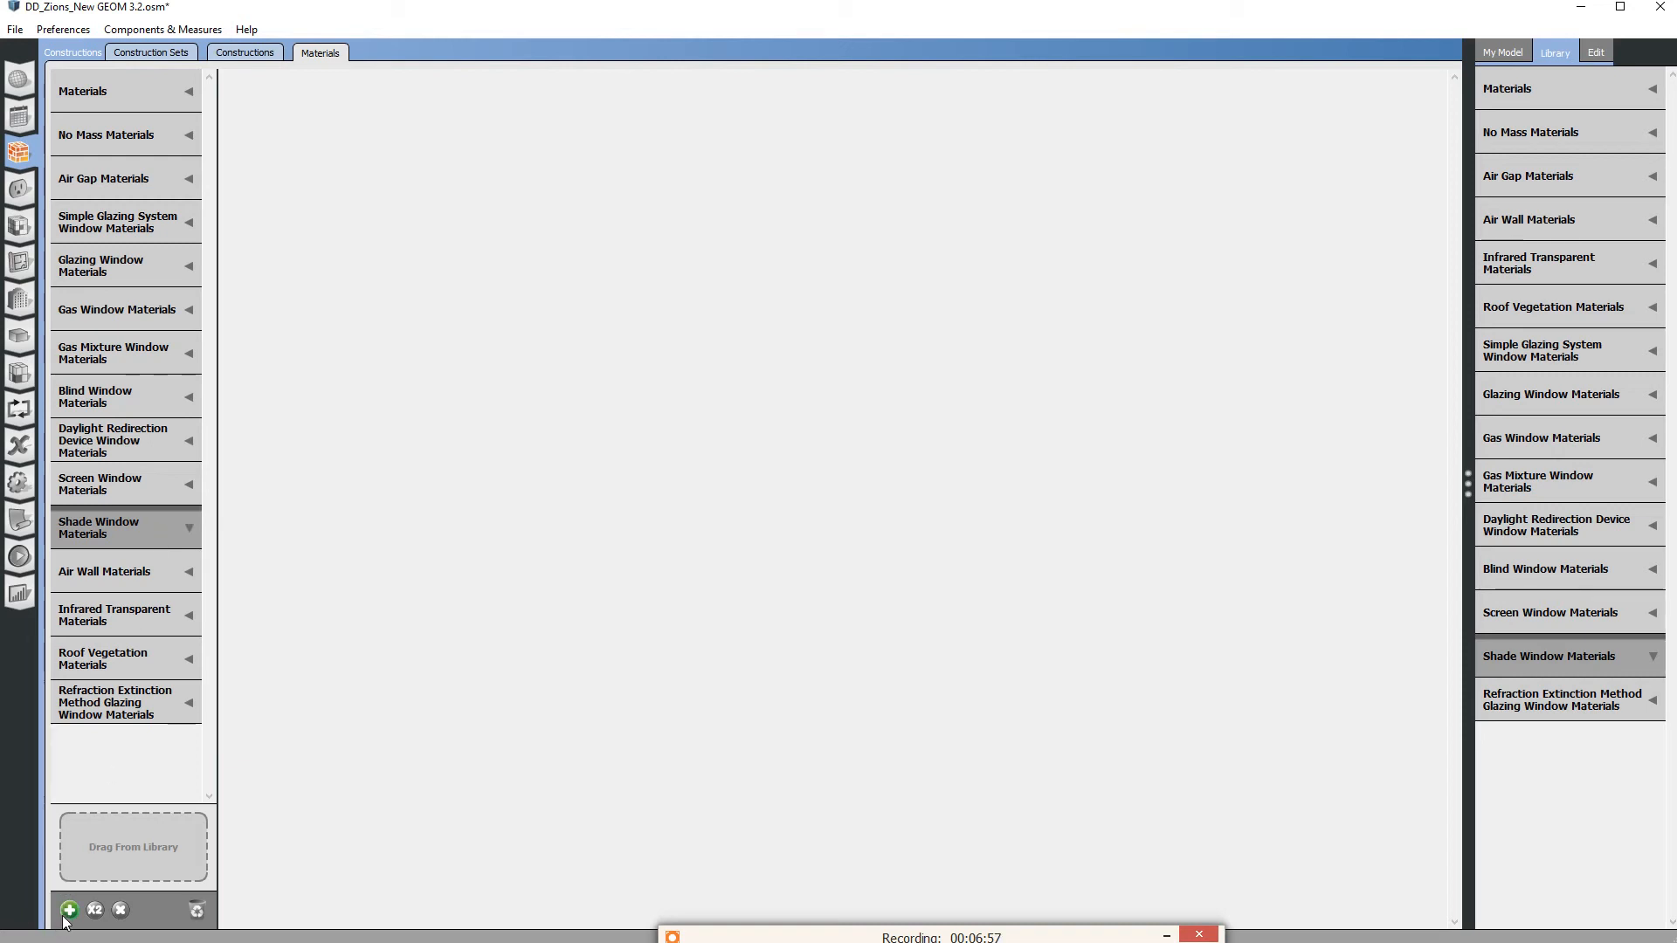
Create Window Material Shade 1 and consult the reference model's materials.
left_click(68, 910)
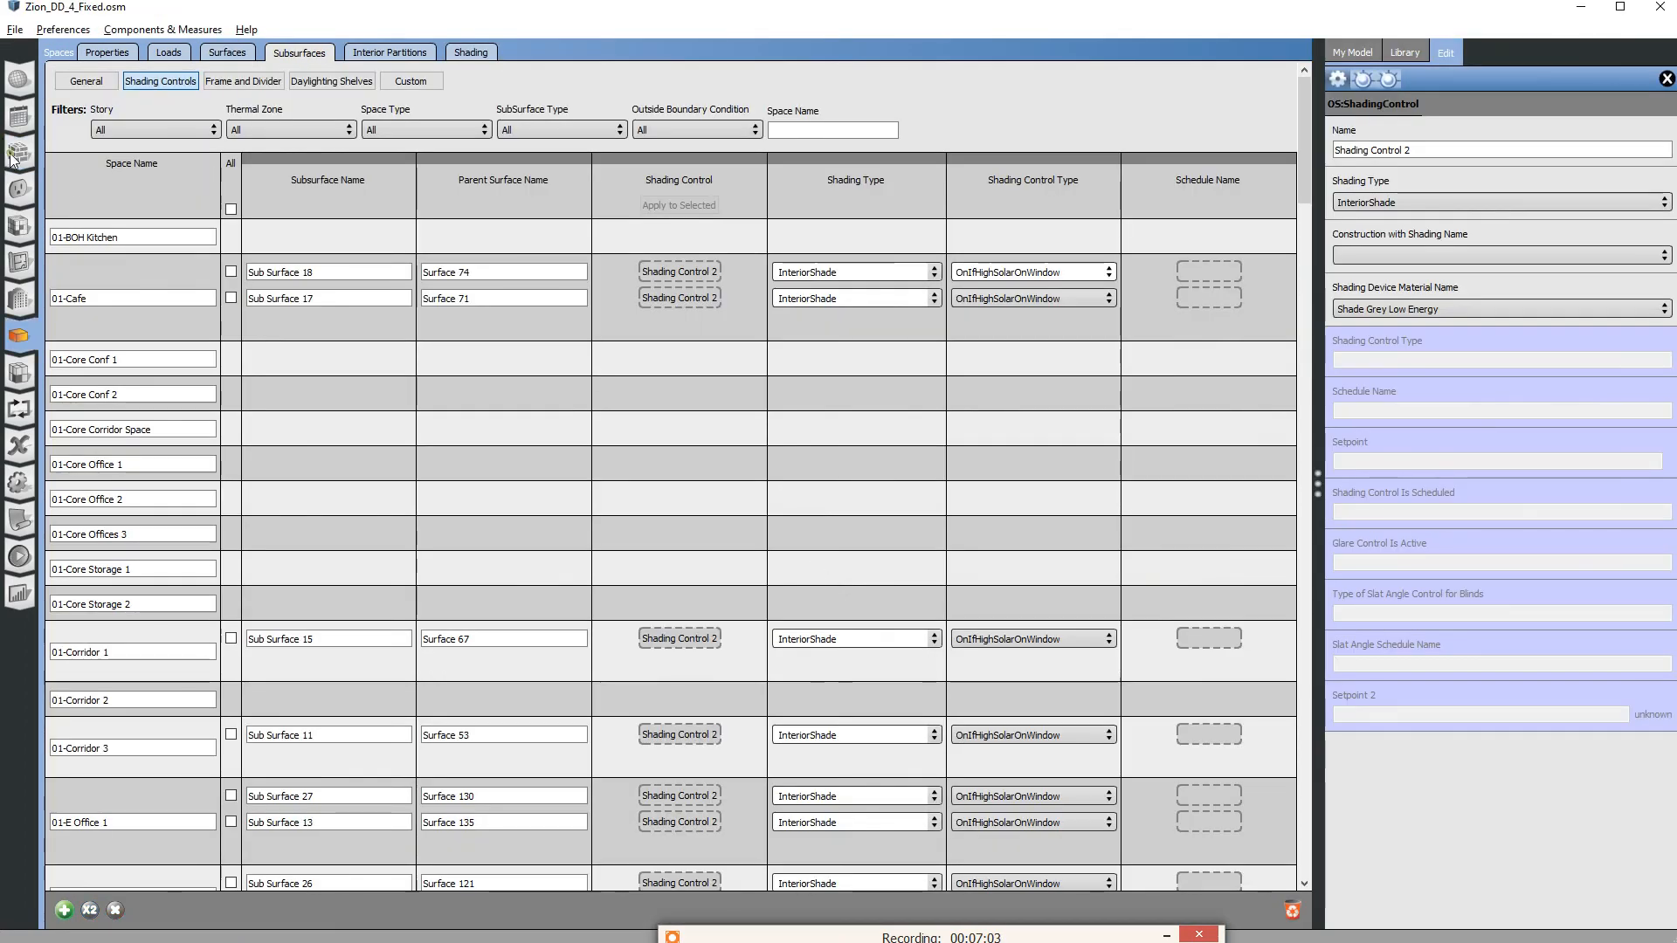
mouse_move(192, 171)
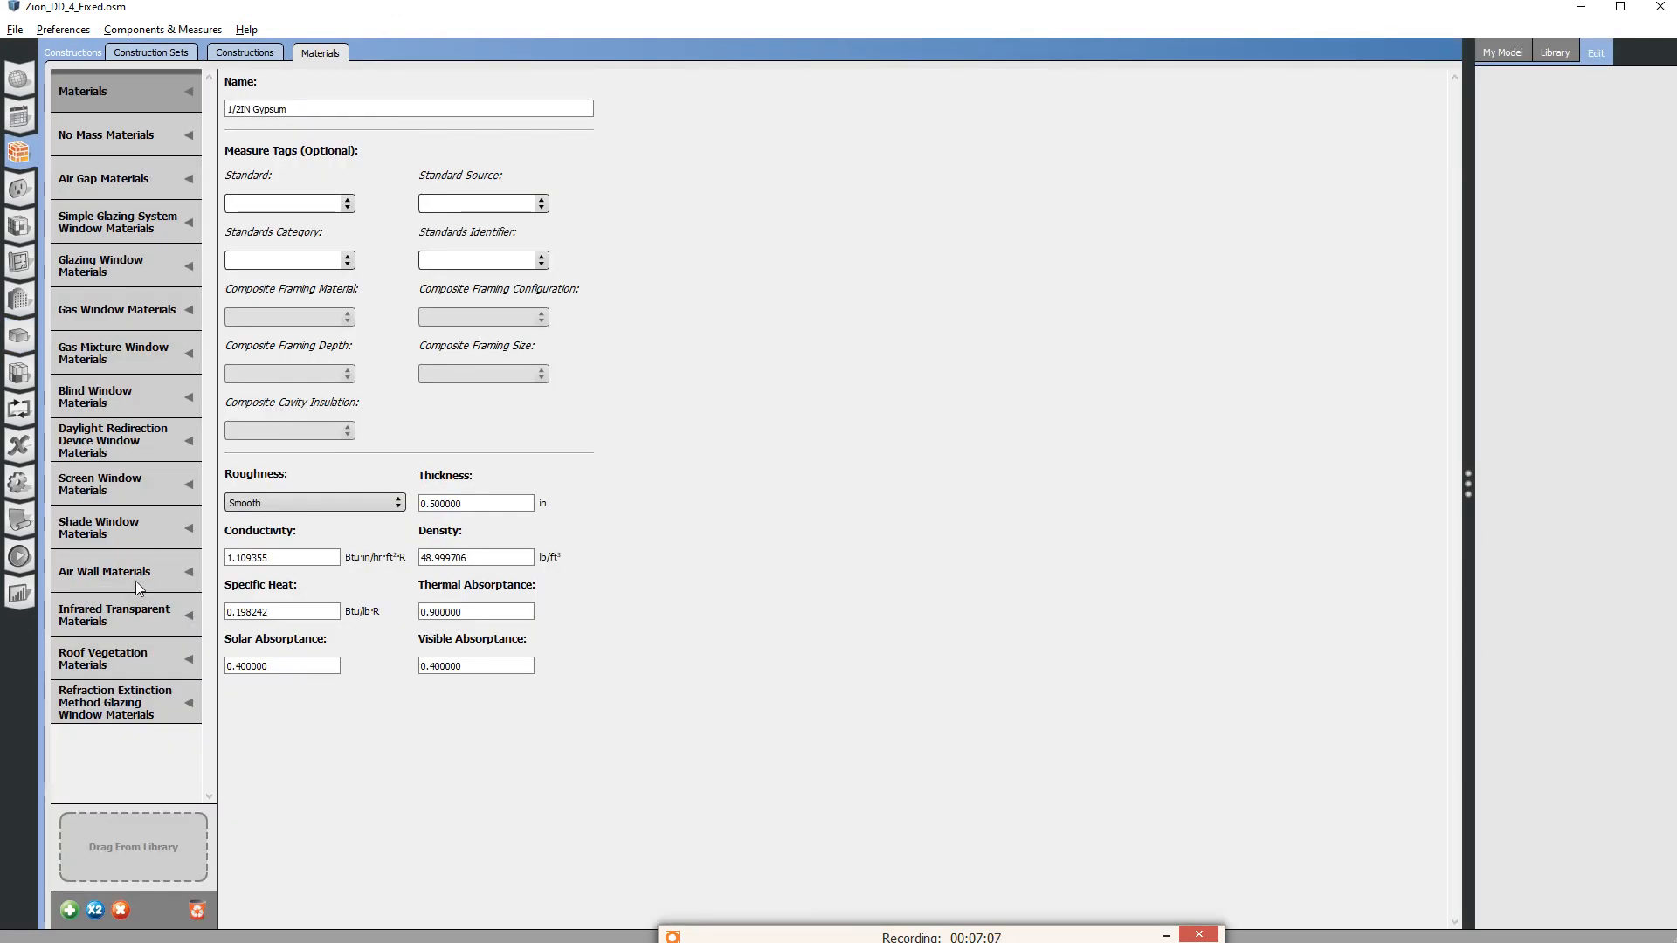
left_click(118, 528)
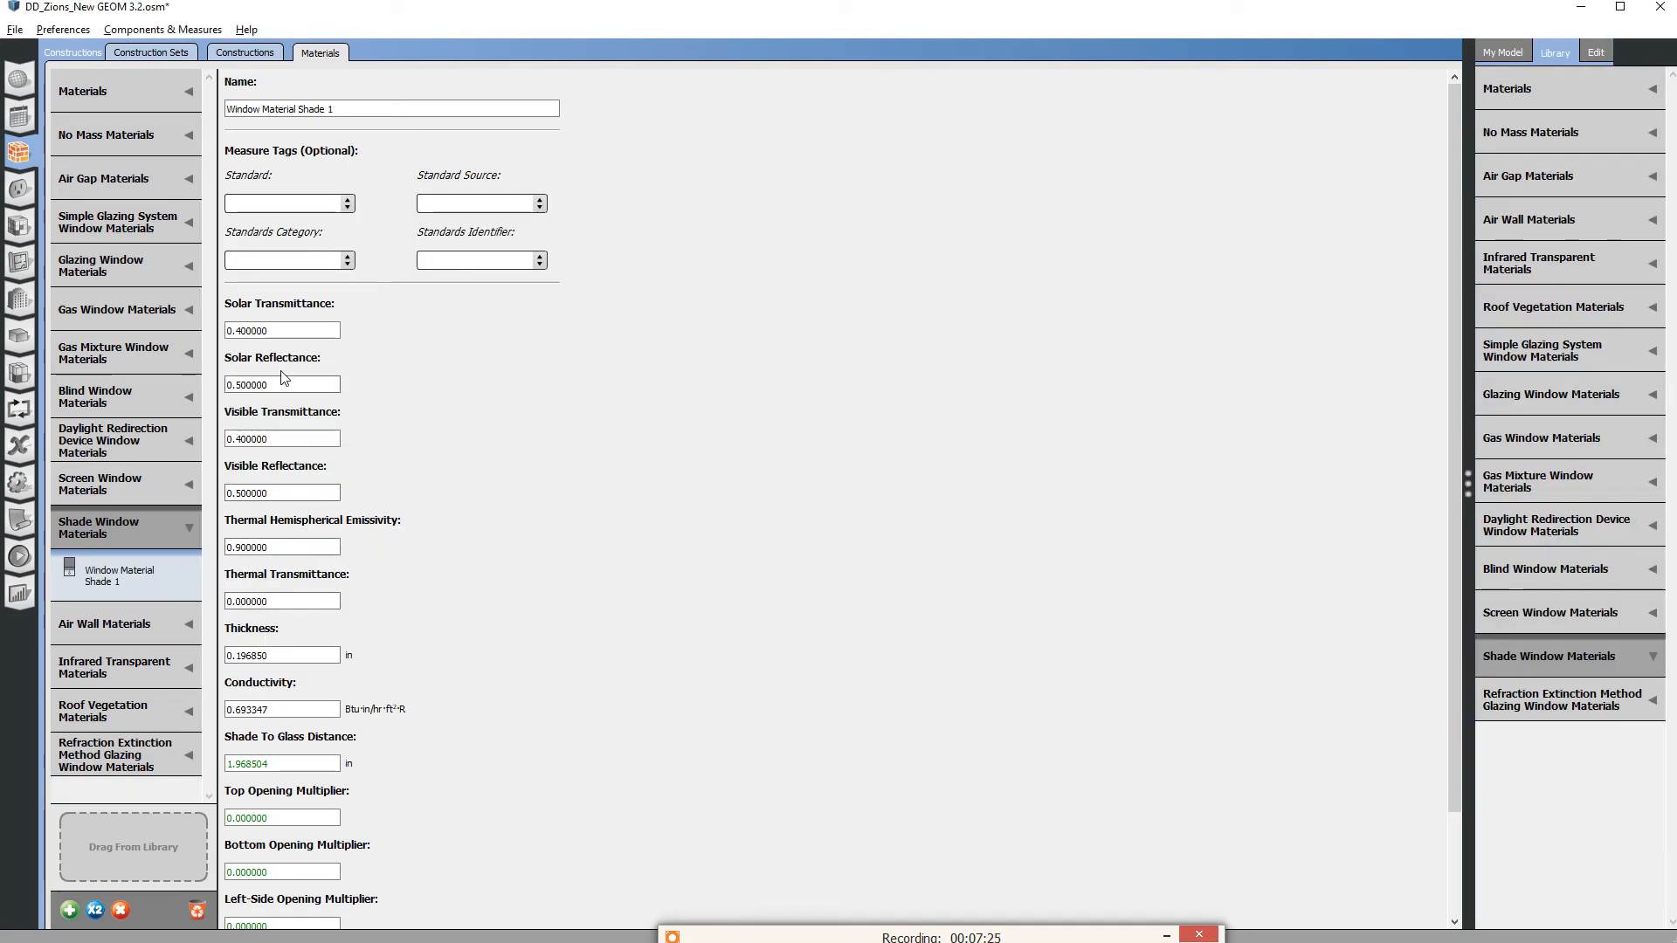
mouse_move(279, 519)
type("0.060000")
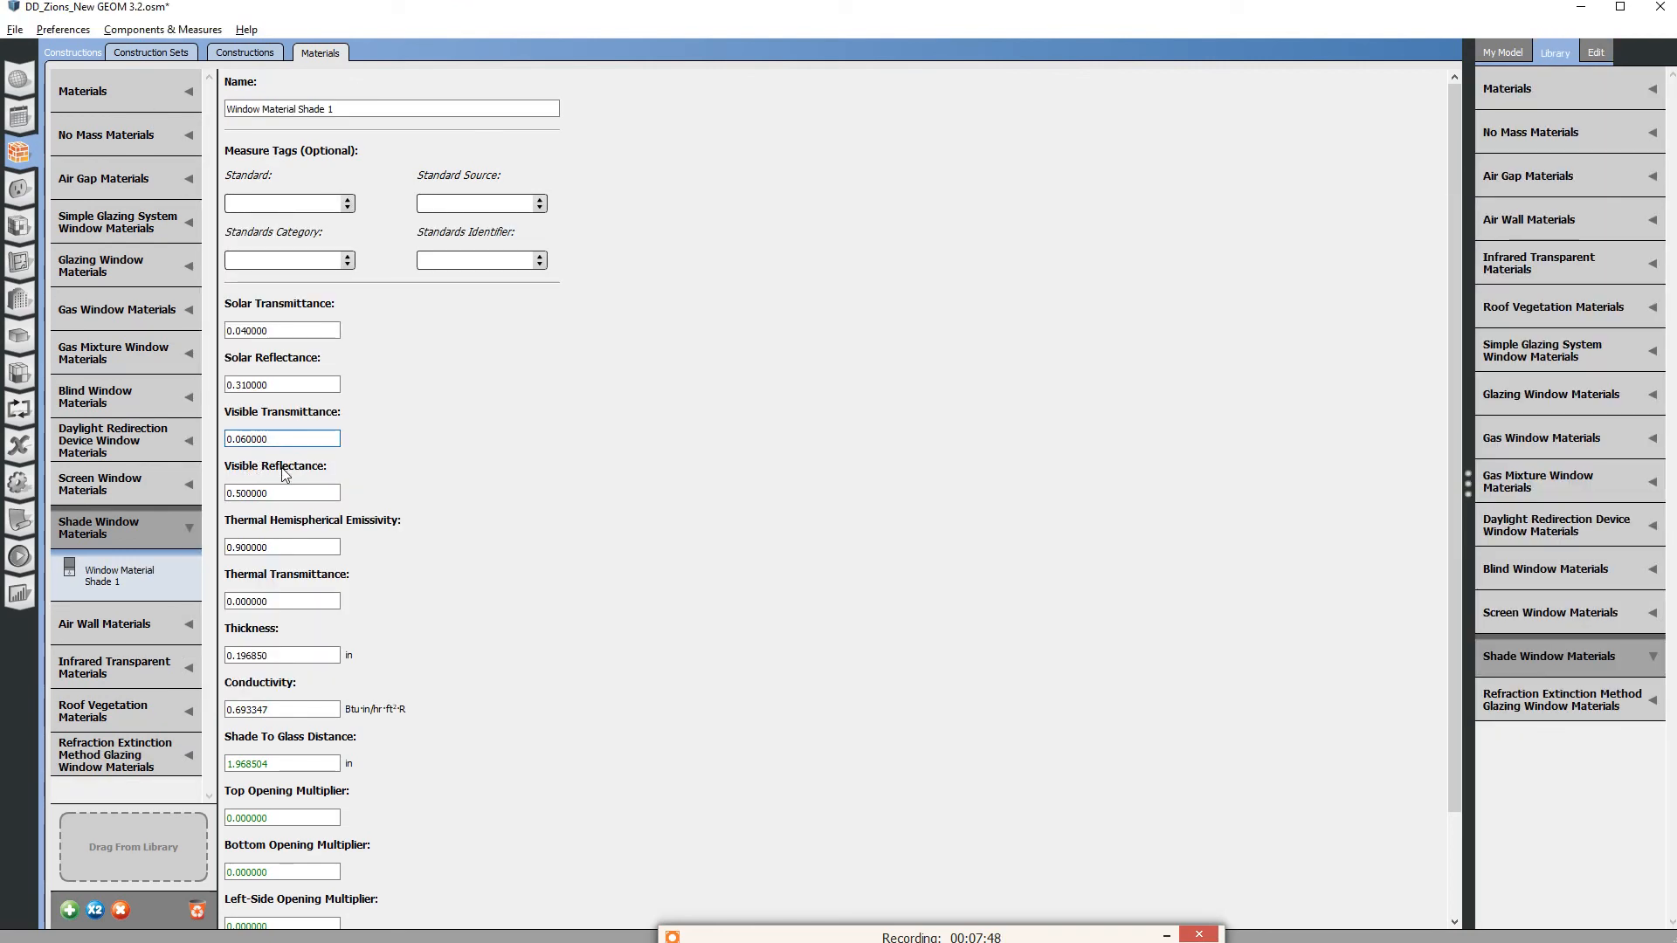
Name the new shade material 'Shade Grey Low Energy'.
type("Shade Grey Low Energy")
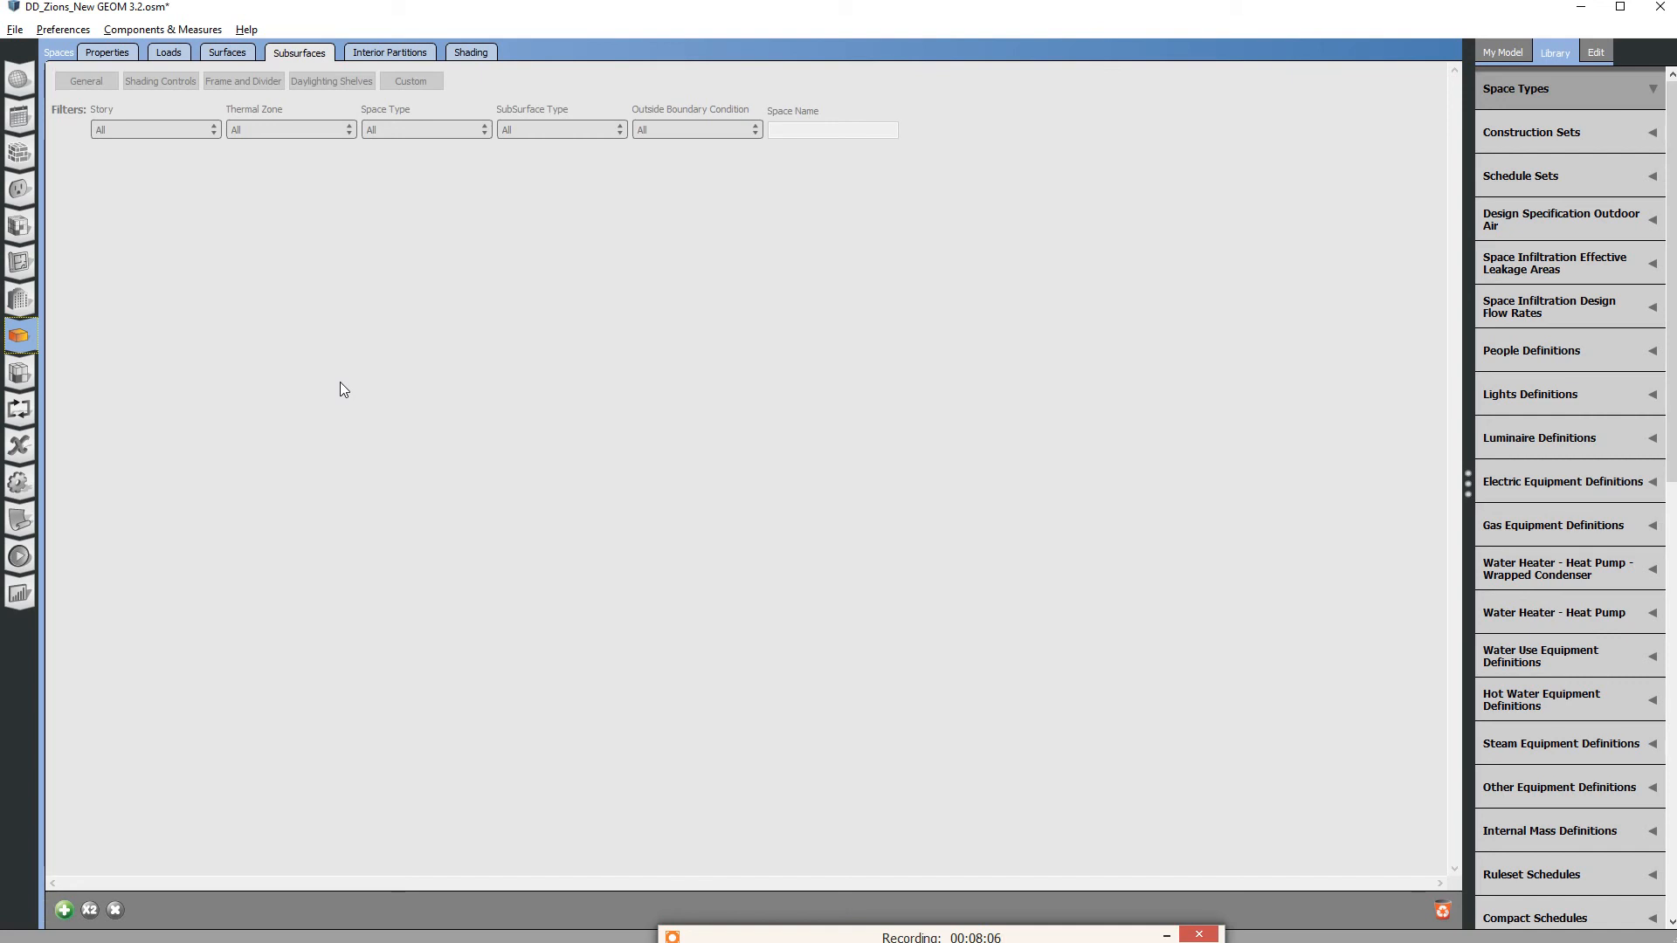
mouse_move(732, 387)
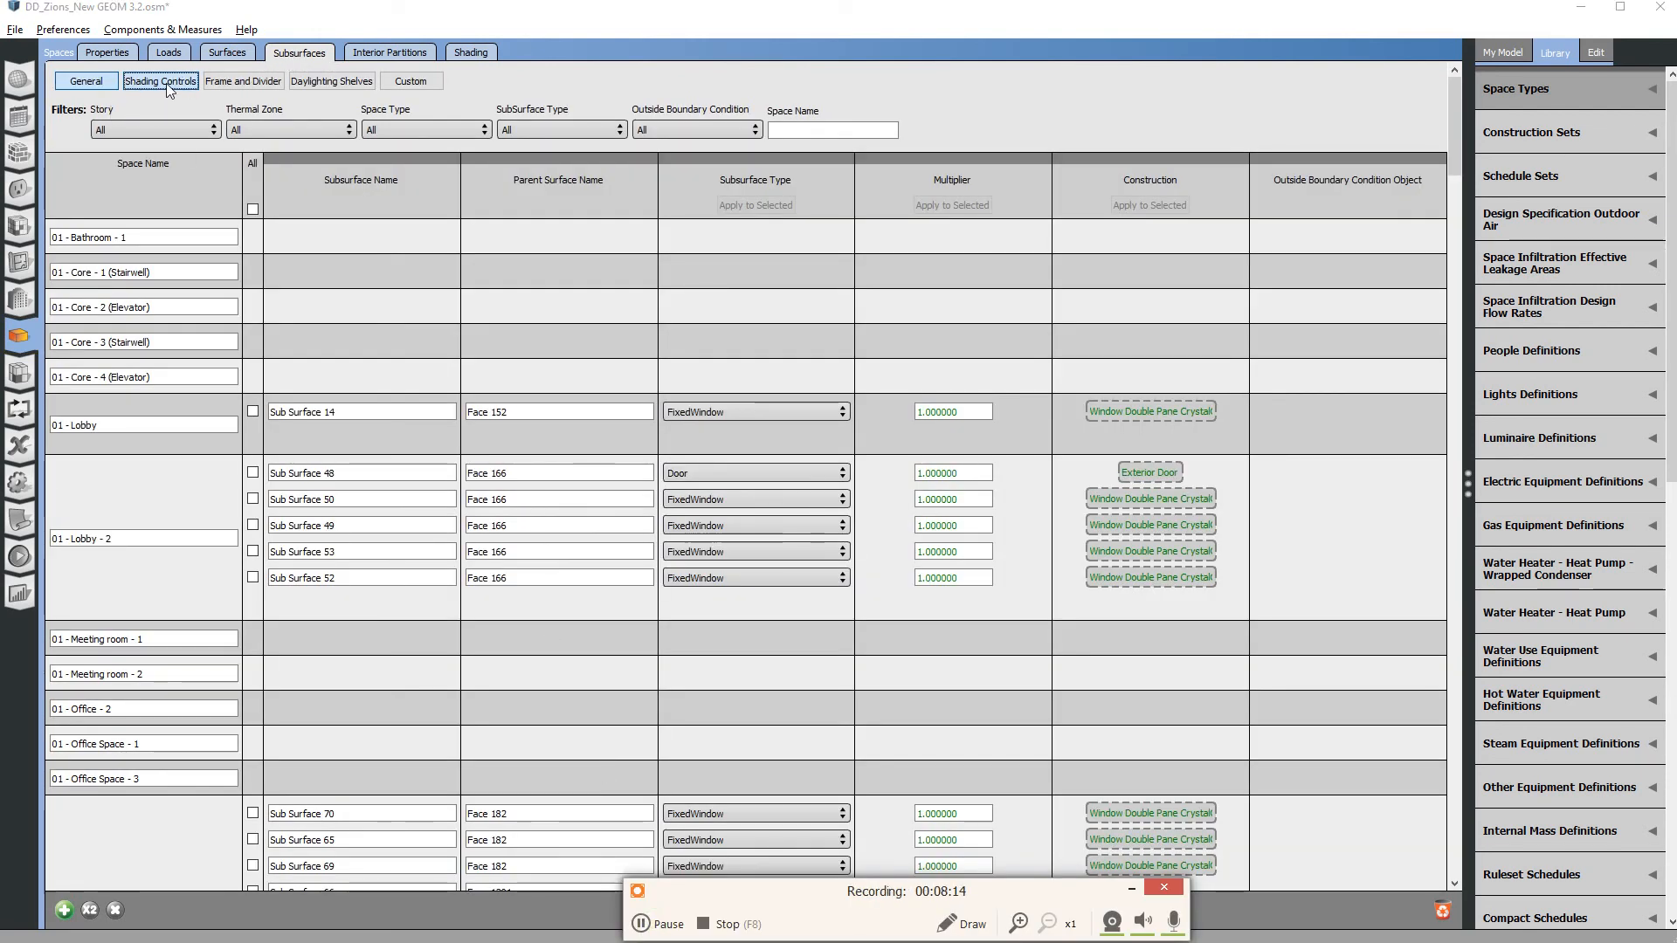
Set Shading Control 1's shading material to Shade Grey Low Energy, keeping OnIfHighSolarOnWindow.
left_click(160, 80)
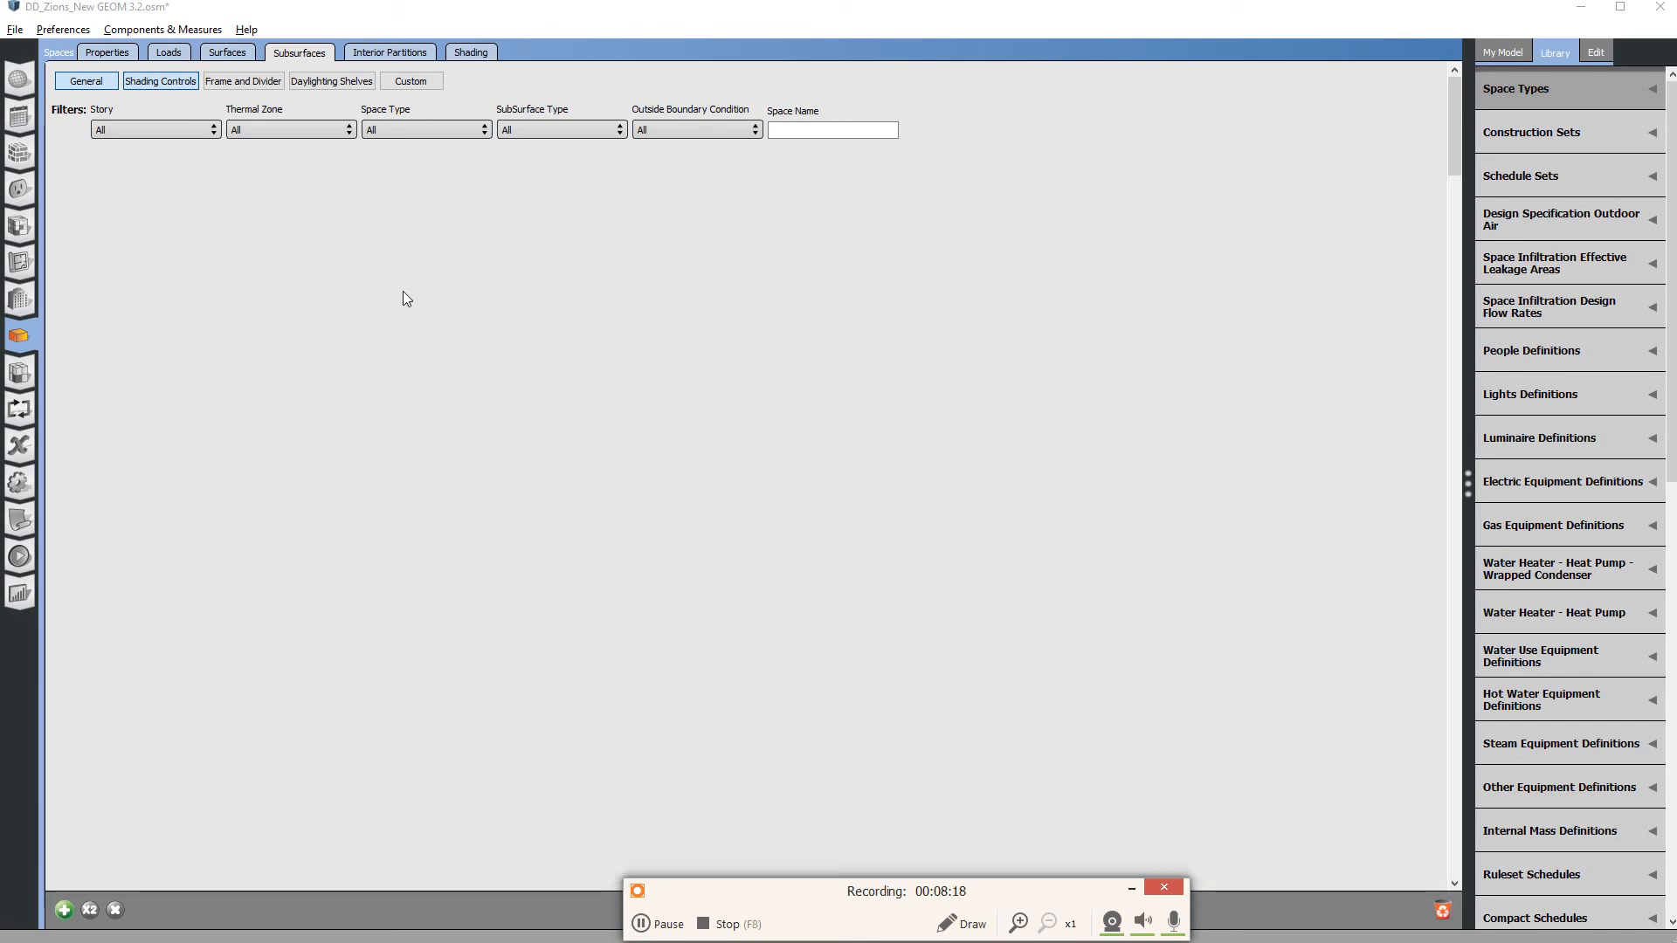
left_click(160, 81)
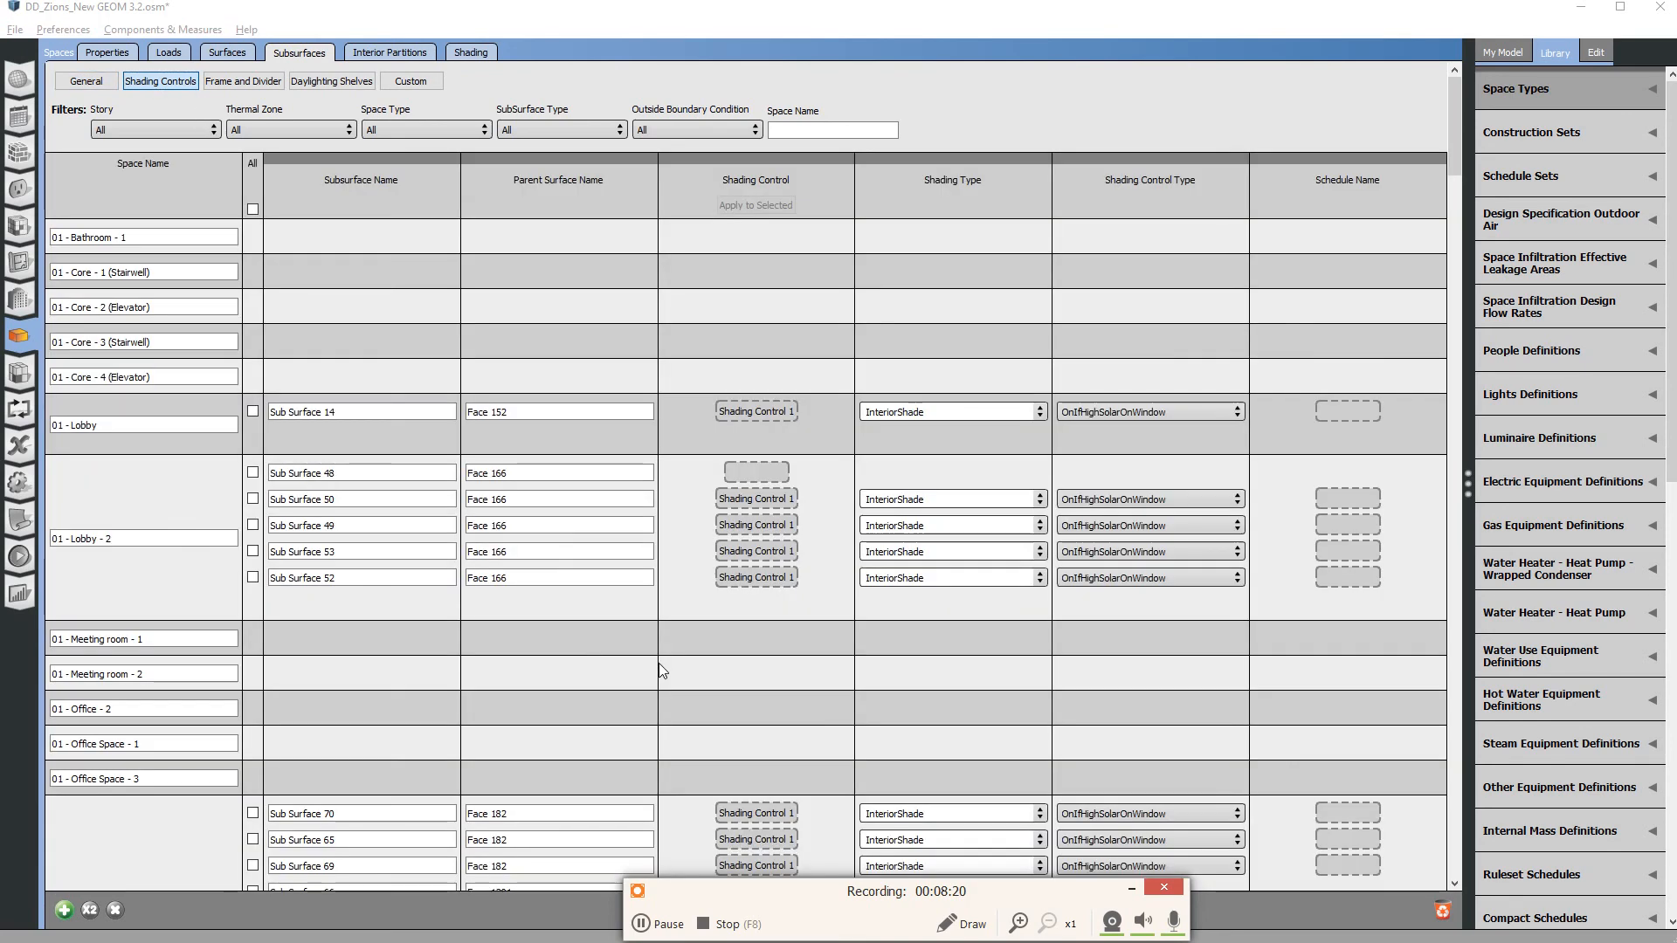
left_click(755, 412)
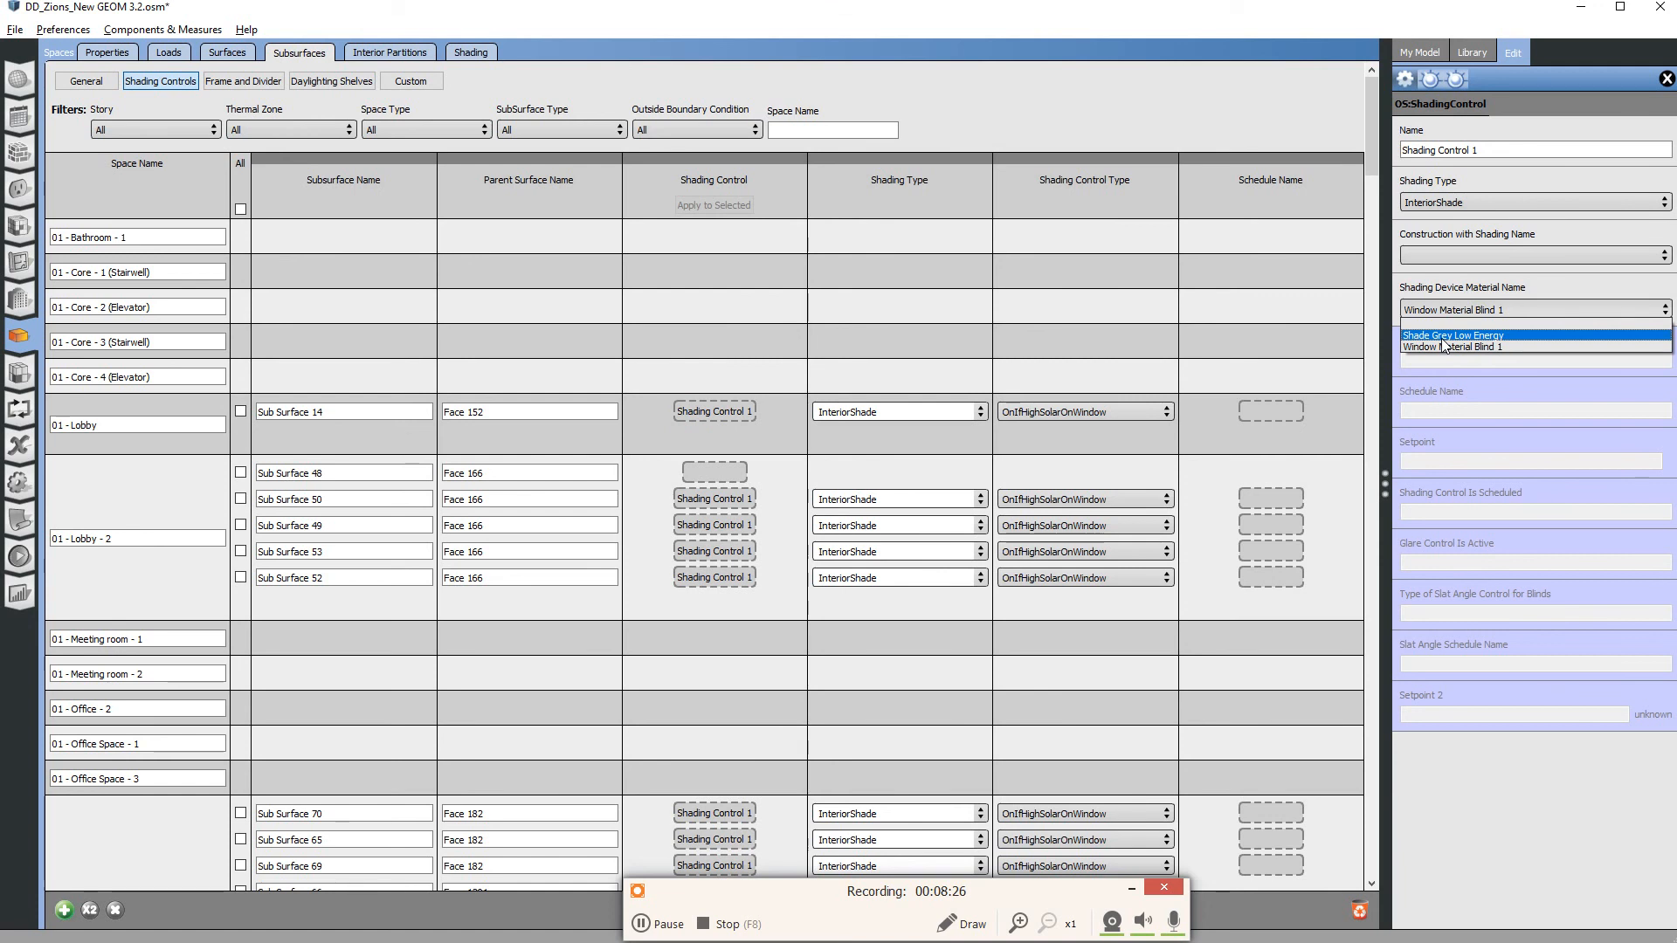
left_click(1453, 335)
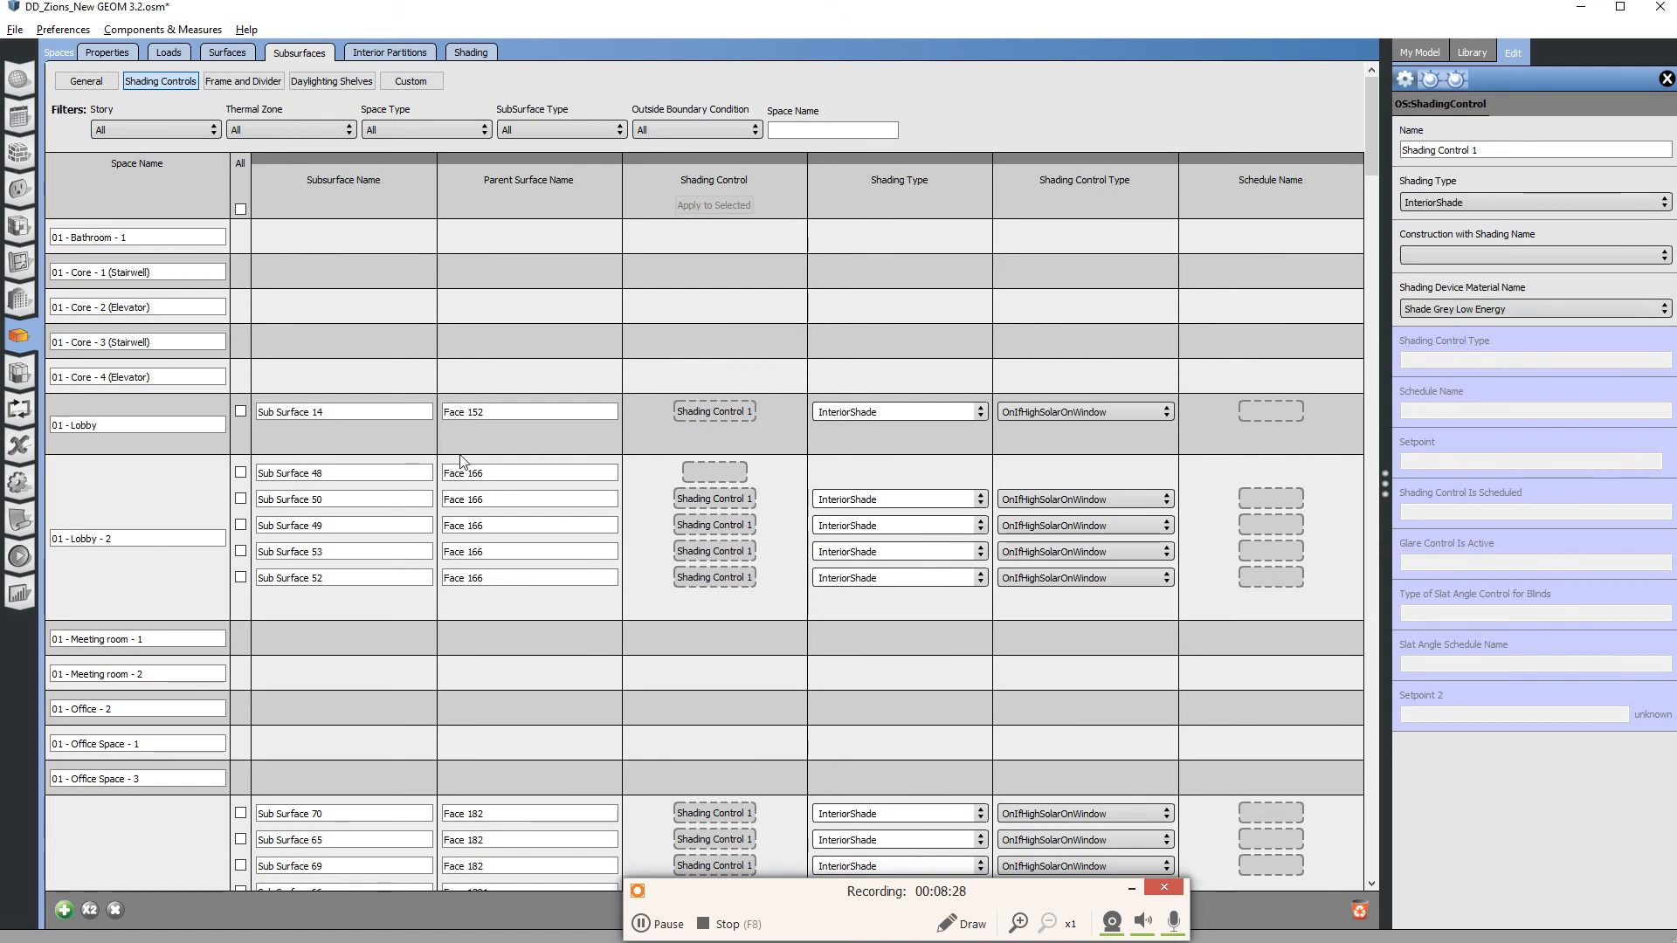
left_click(137, 425)
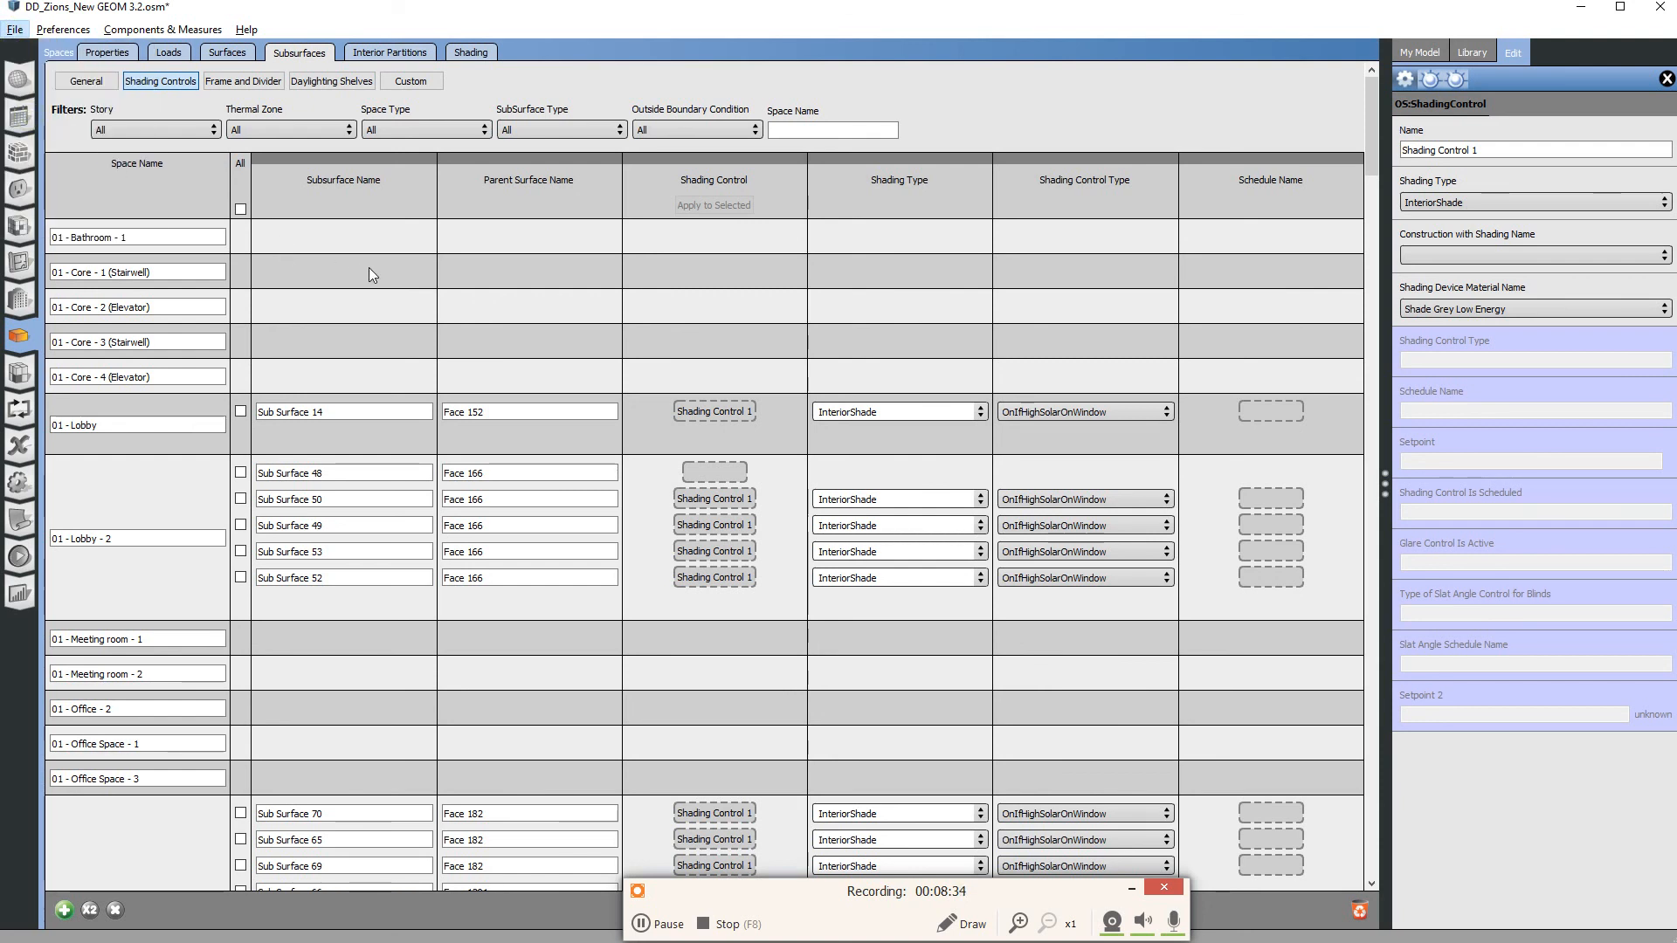
mouse_move(1010, 422)
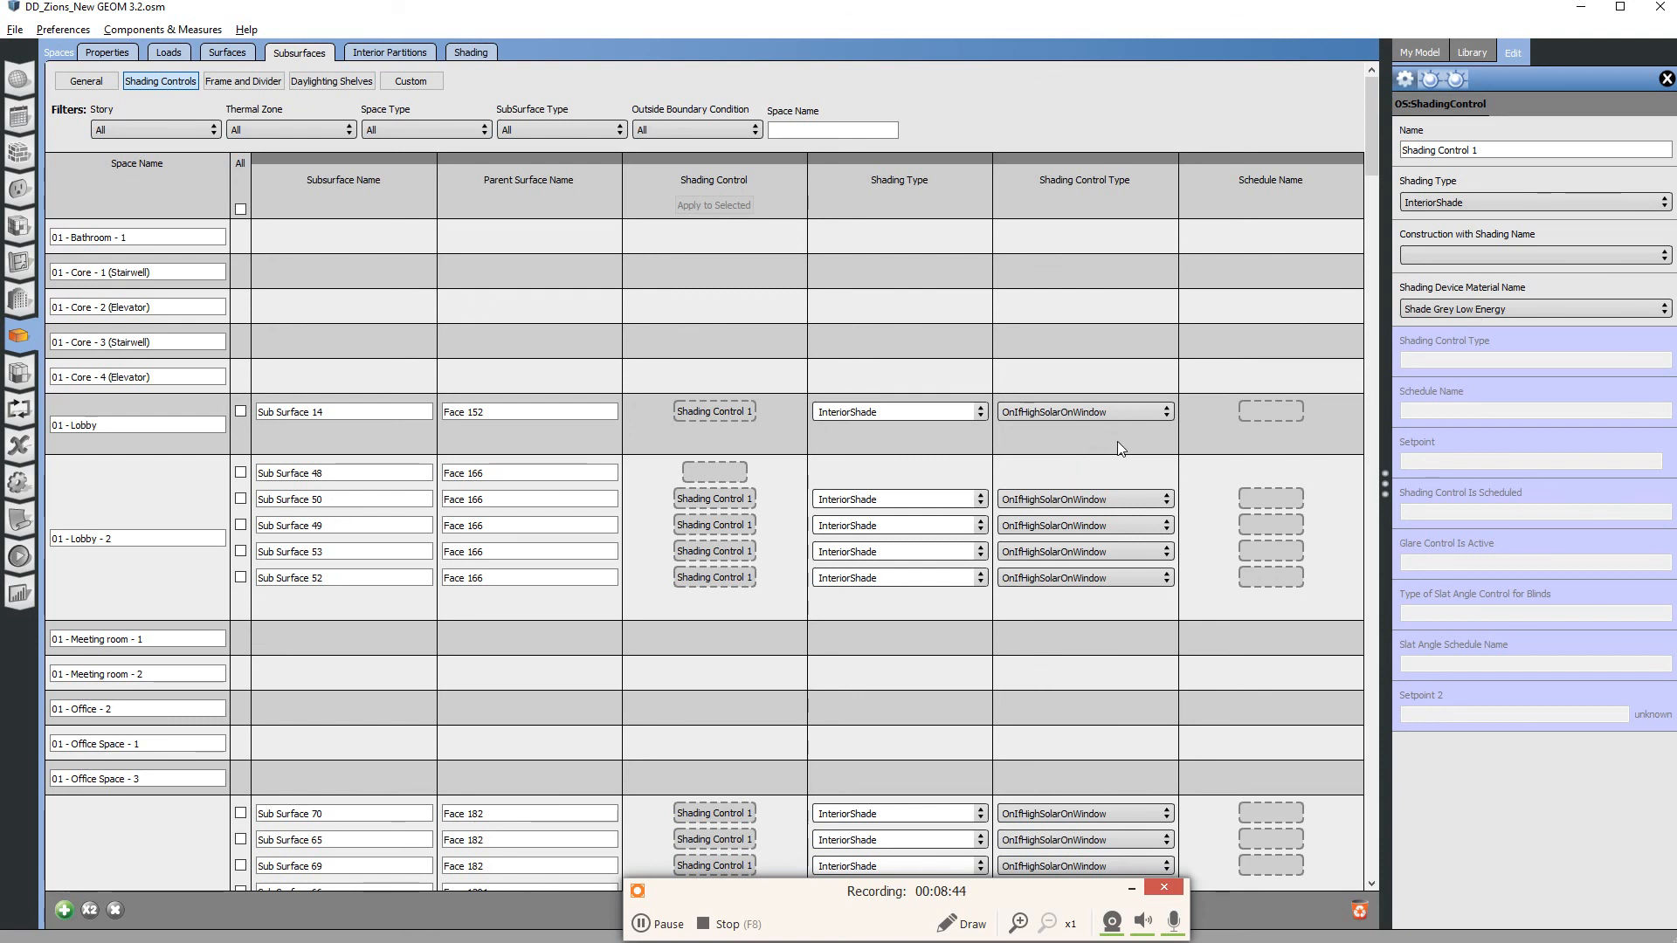
mouse_move(1182, 440)
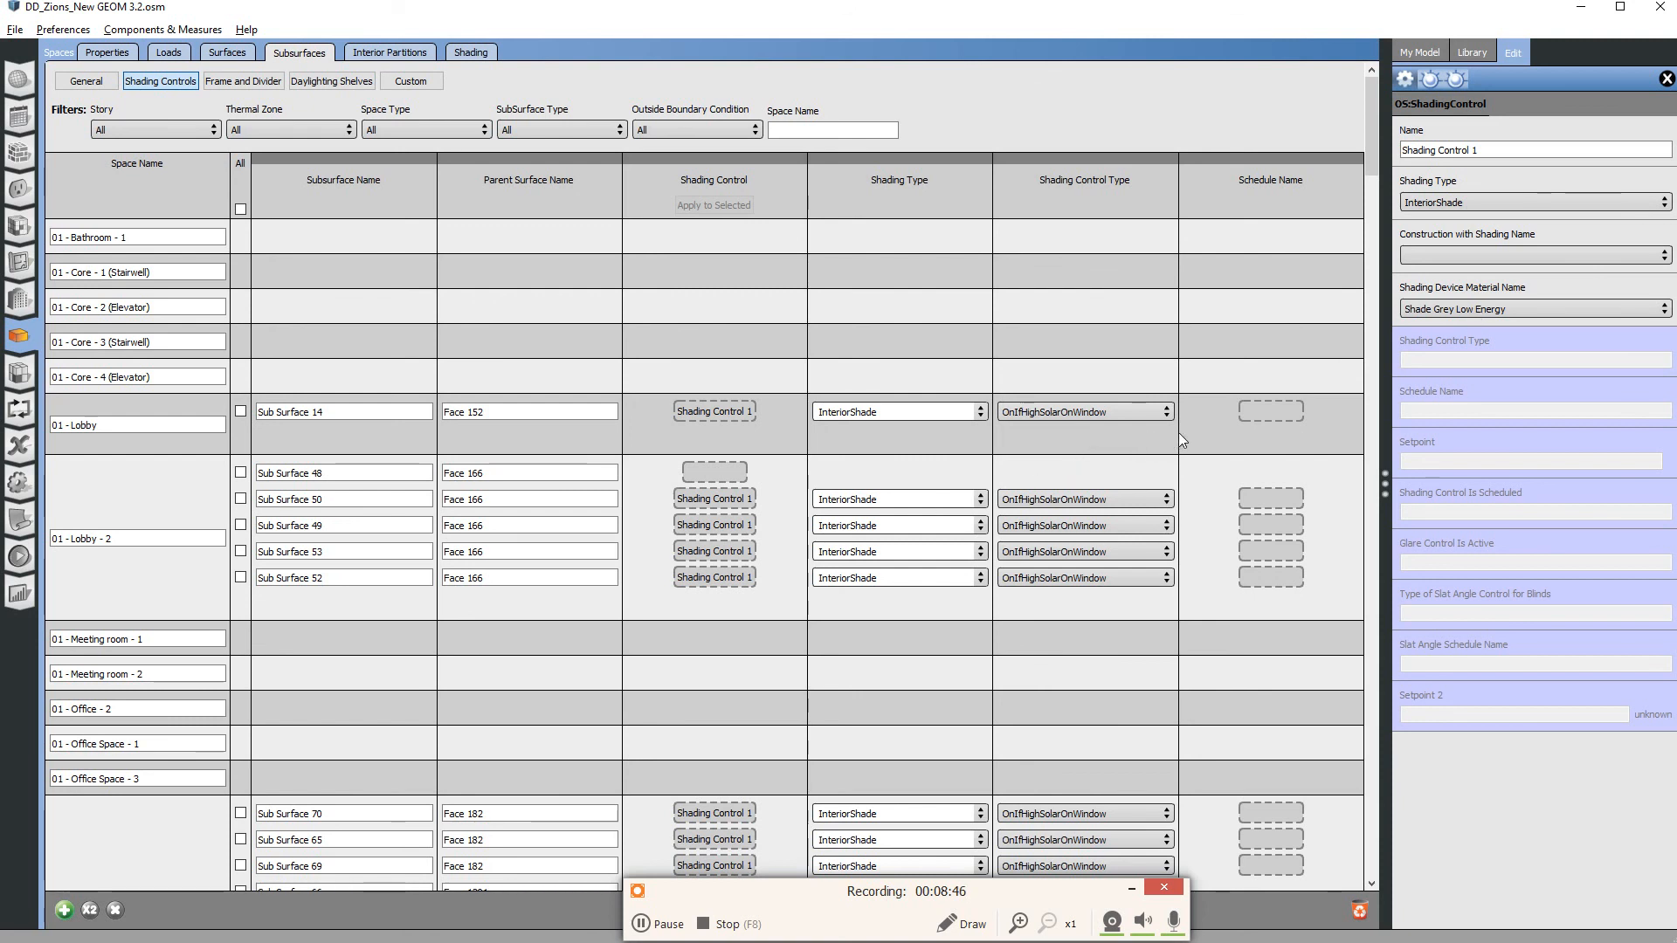
mouse_move(1163, 424)
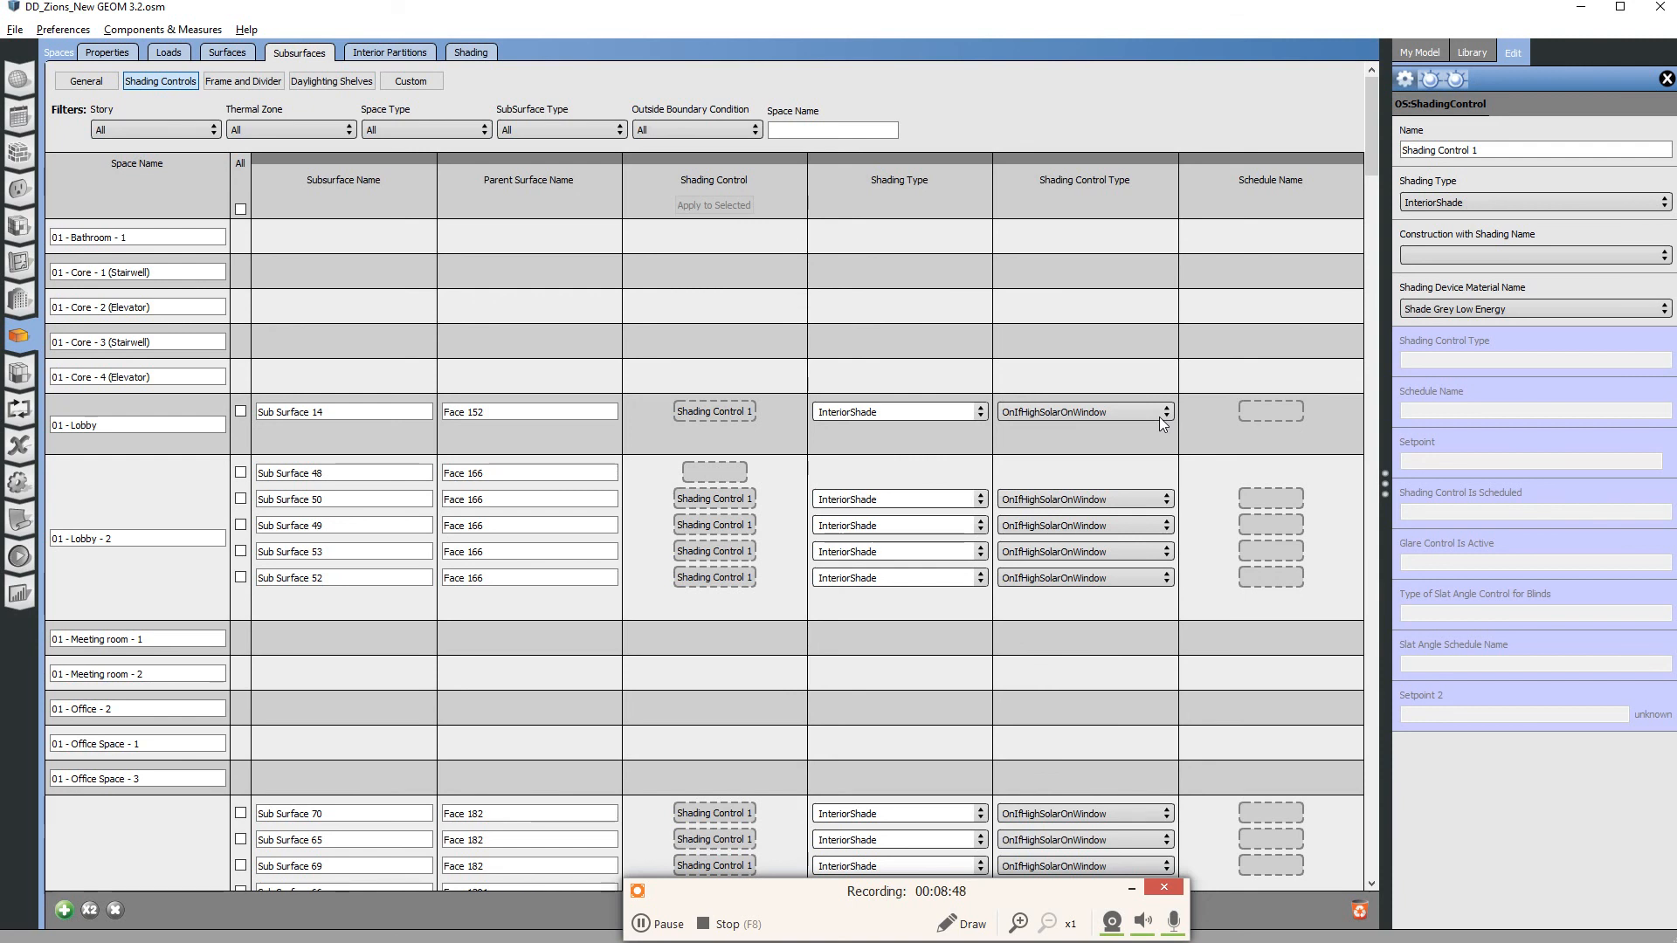
mouse_move(1149, 423)
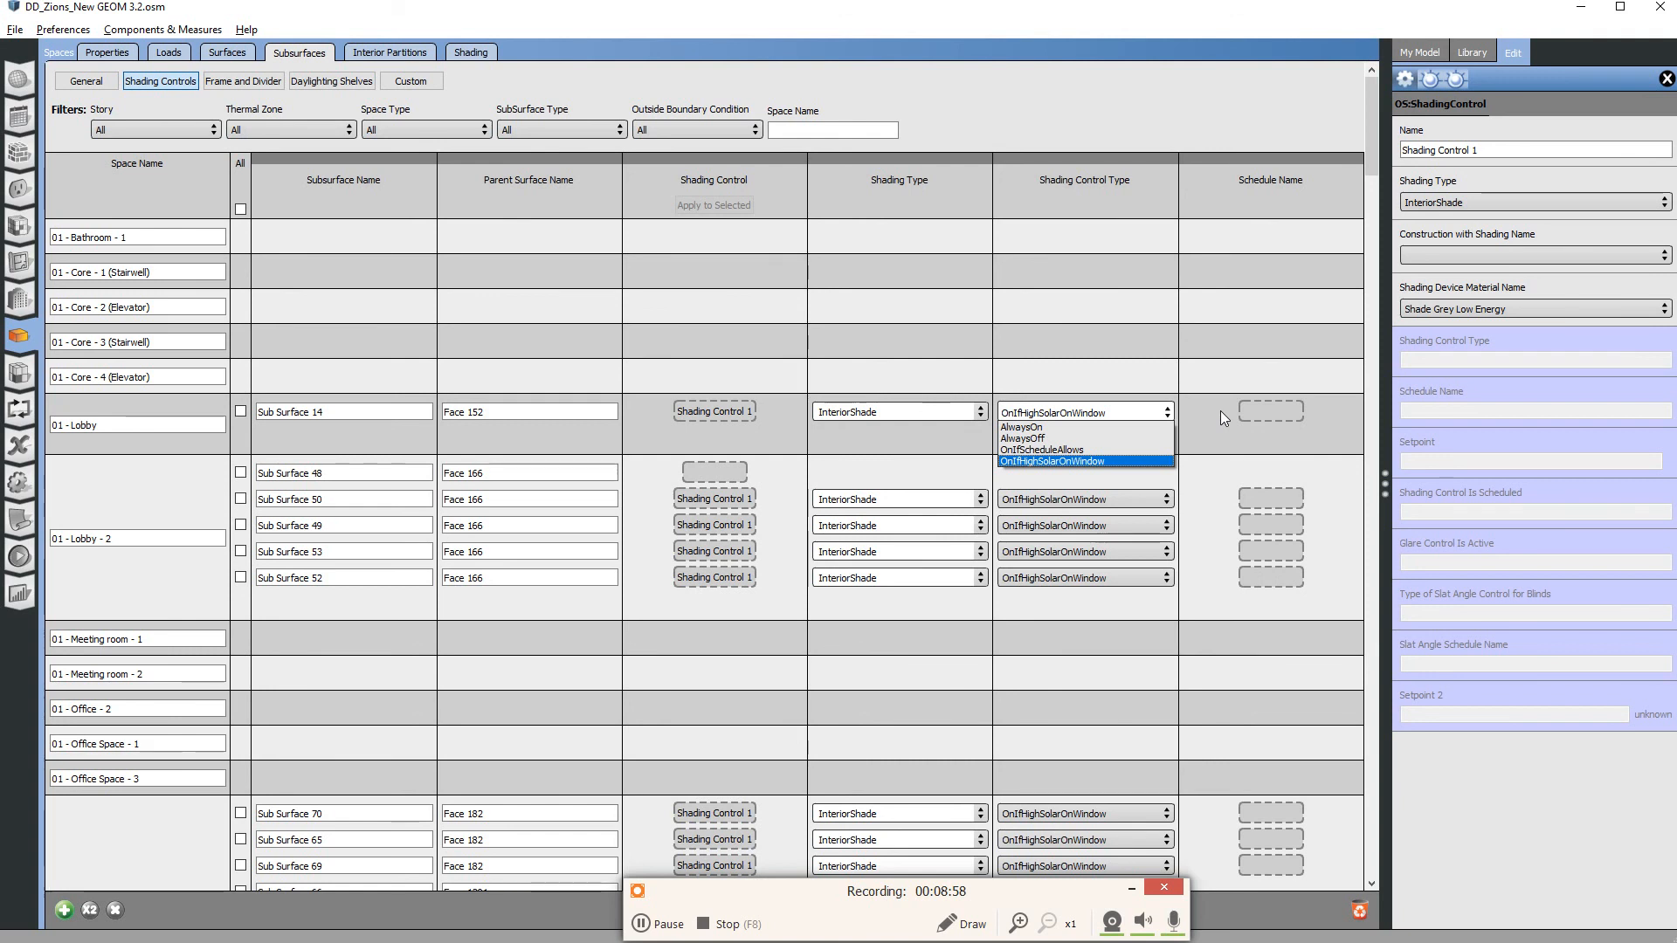
left_click(1081, 461)
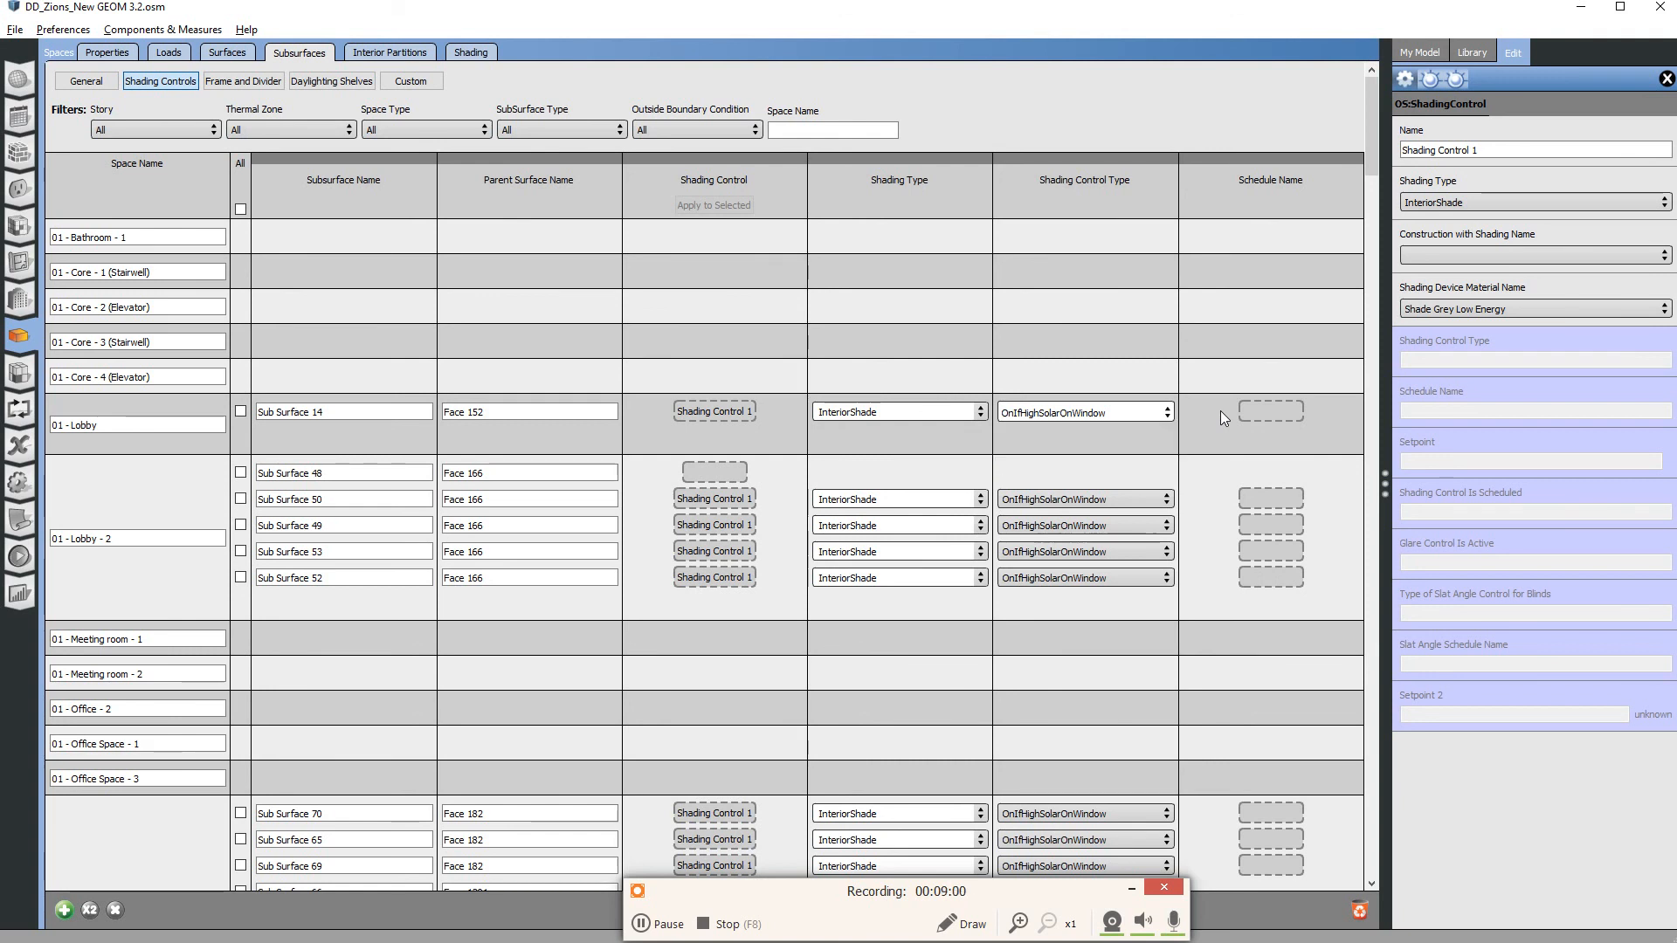